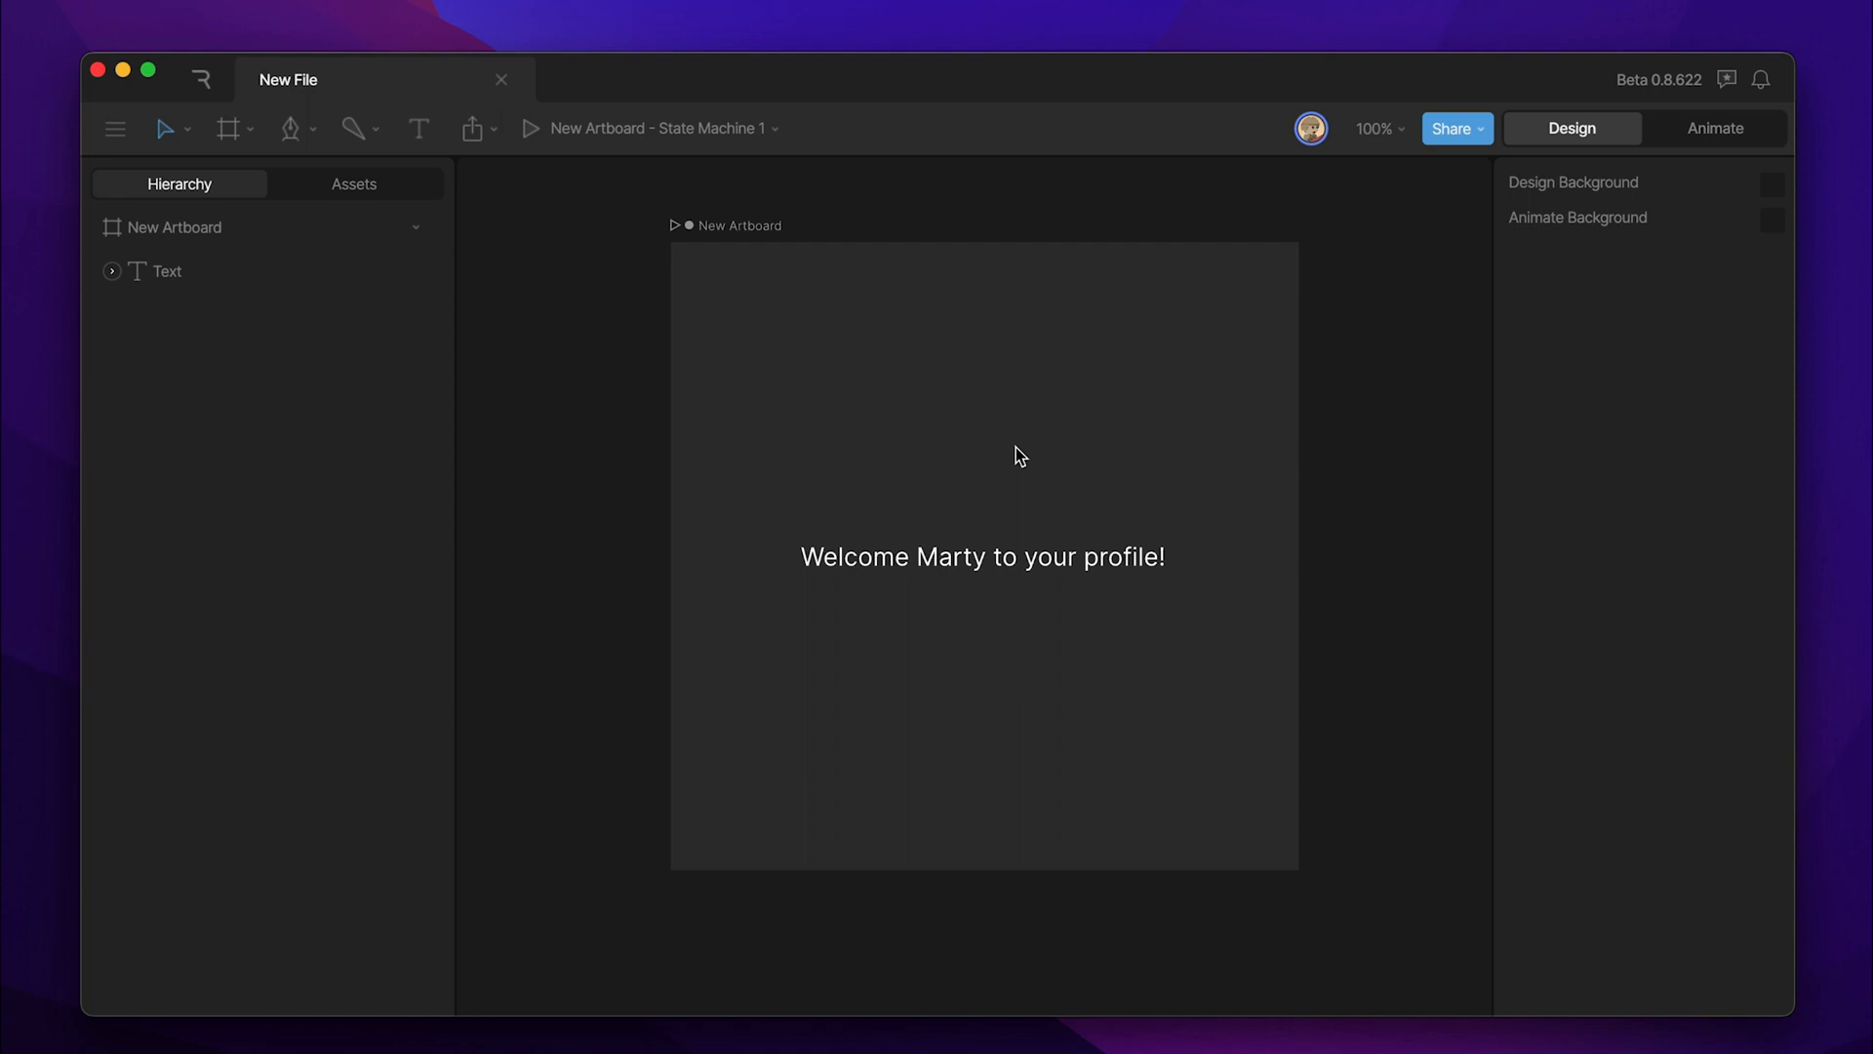
mouse_move(1015, 449)
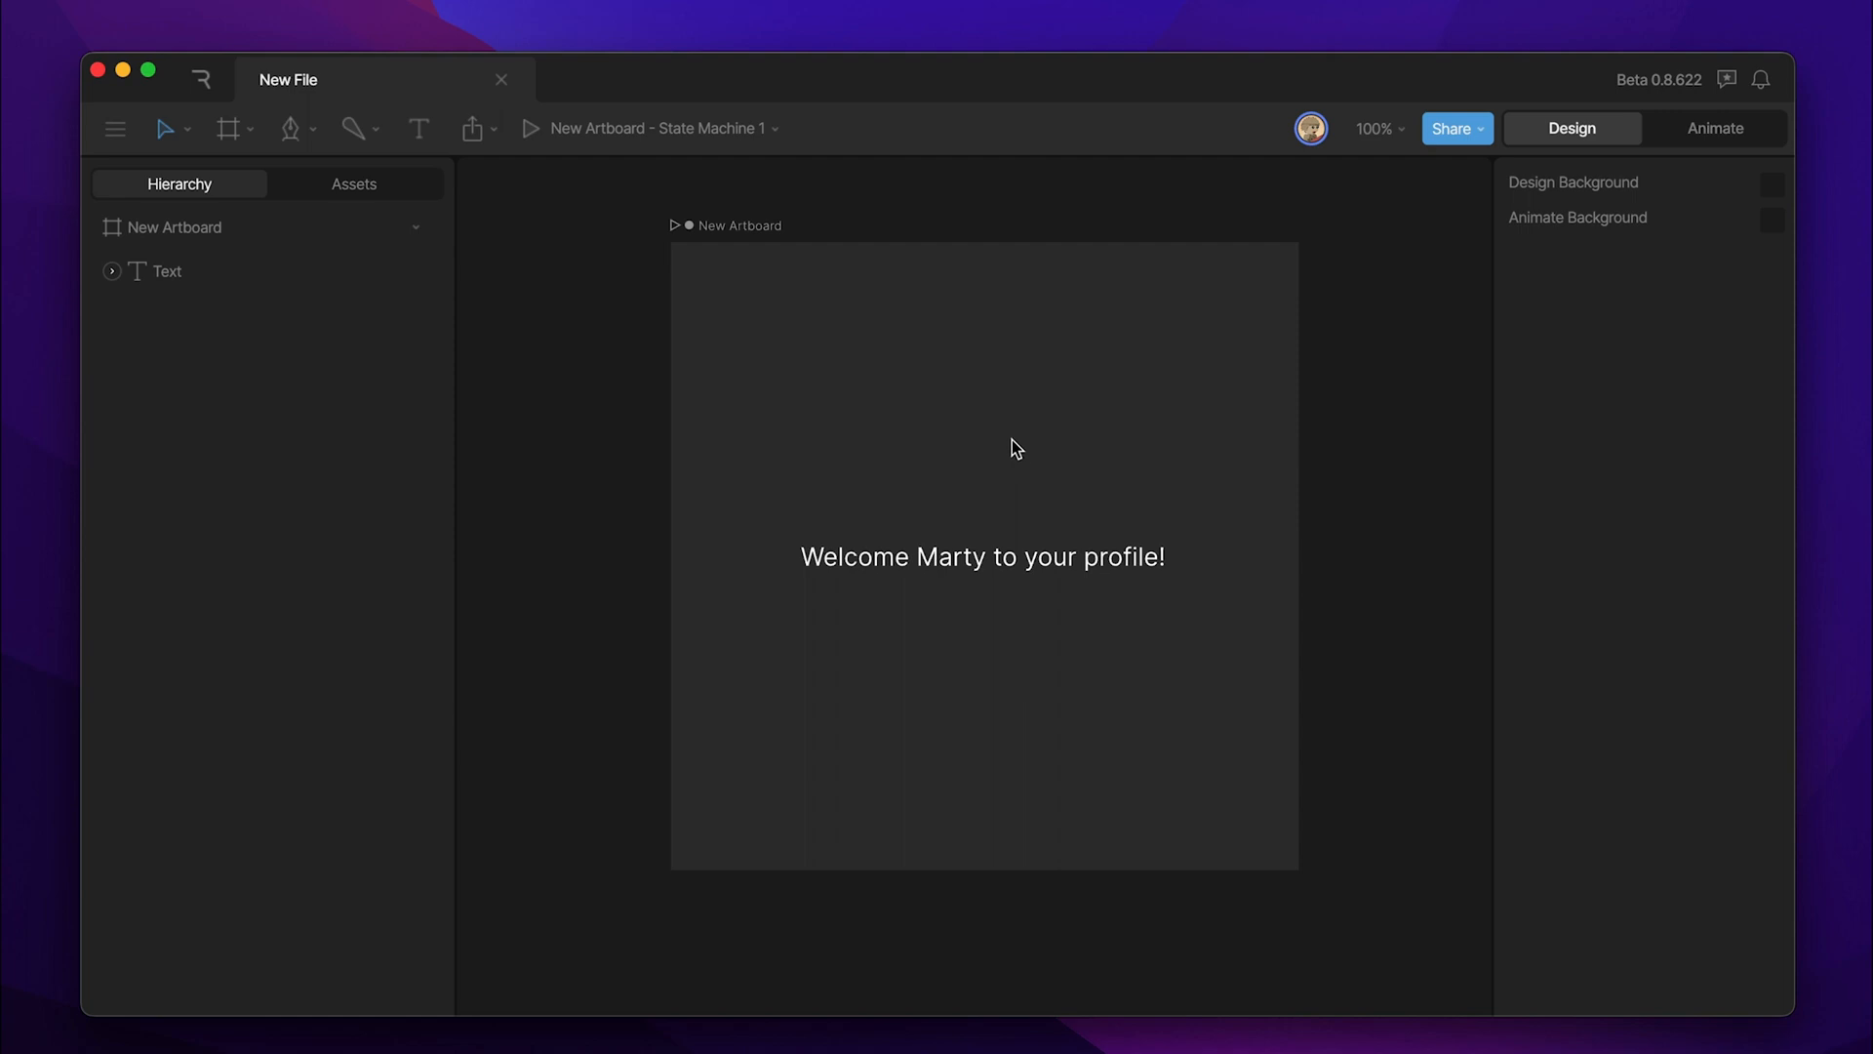
mouse_move(786, 418)
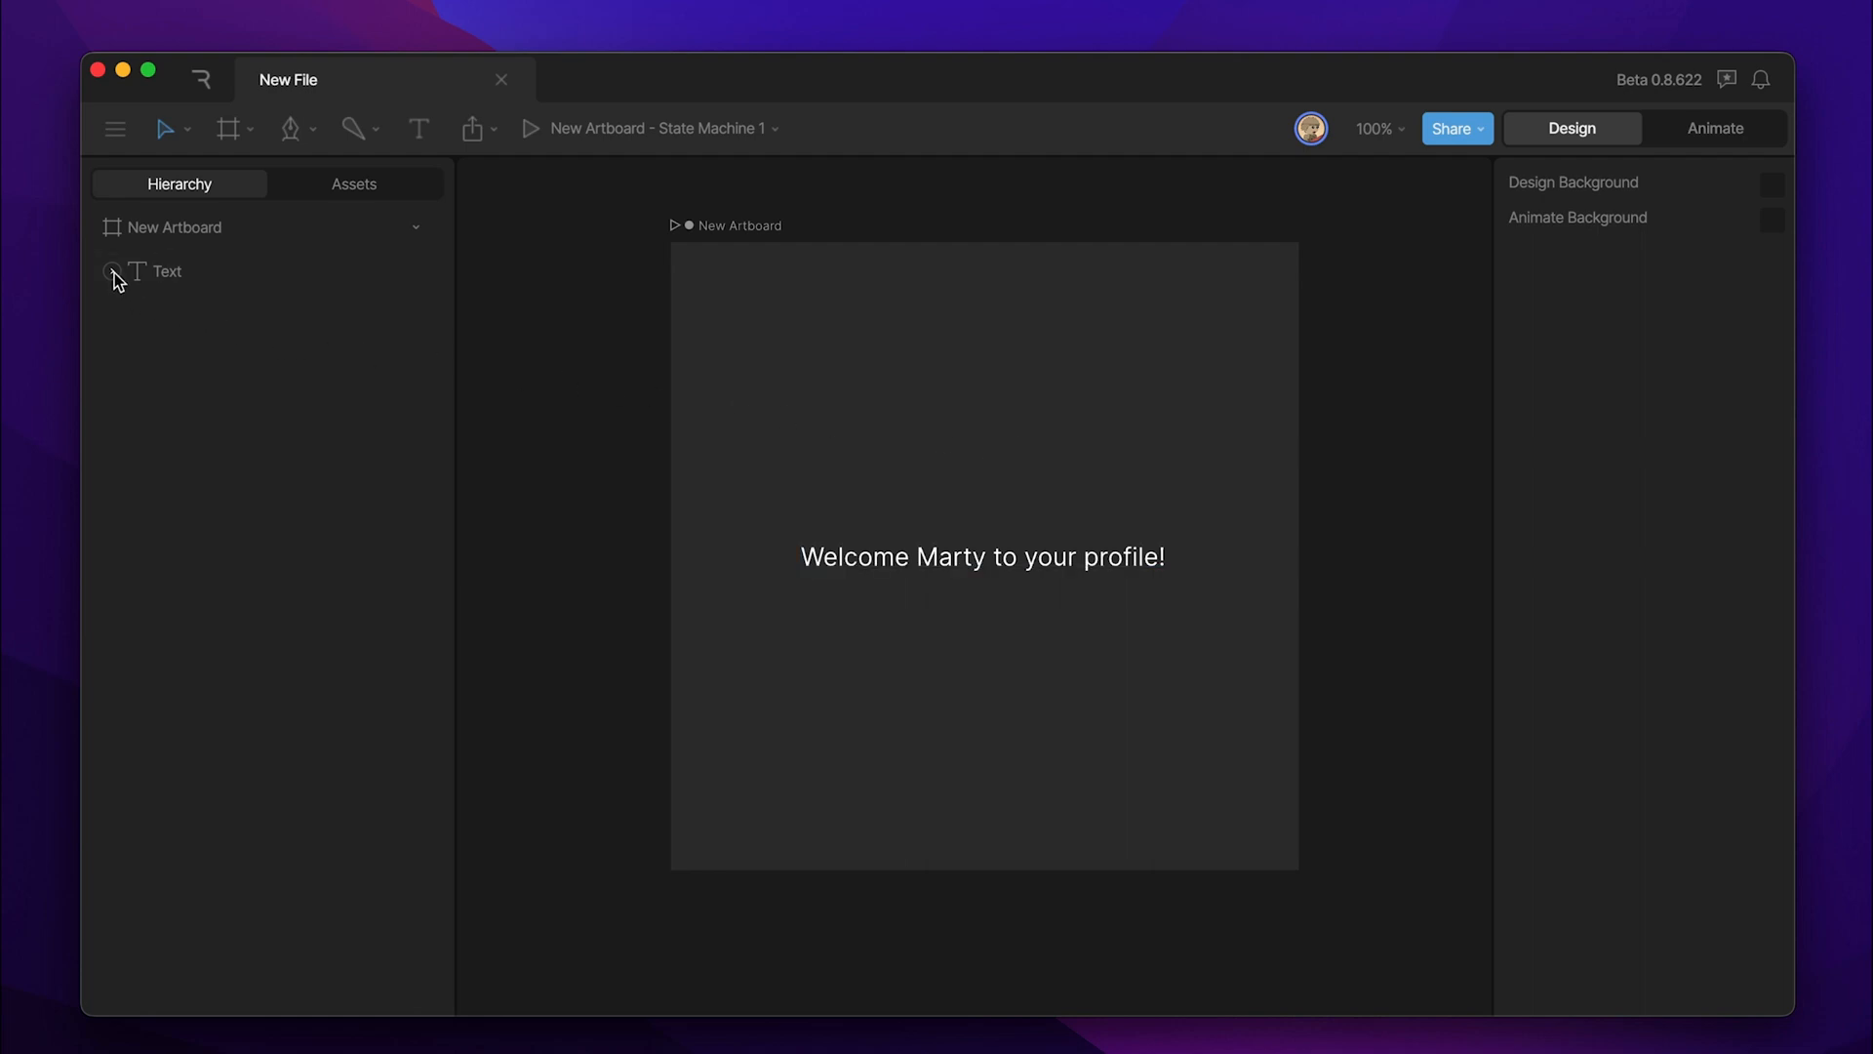
- Select the welcome Text object and view its fill colour, leaving it white (FFFFFF)
click(112, 269)
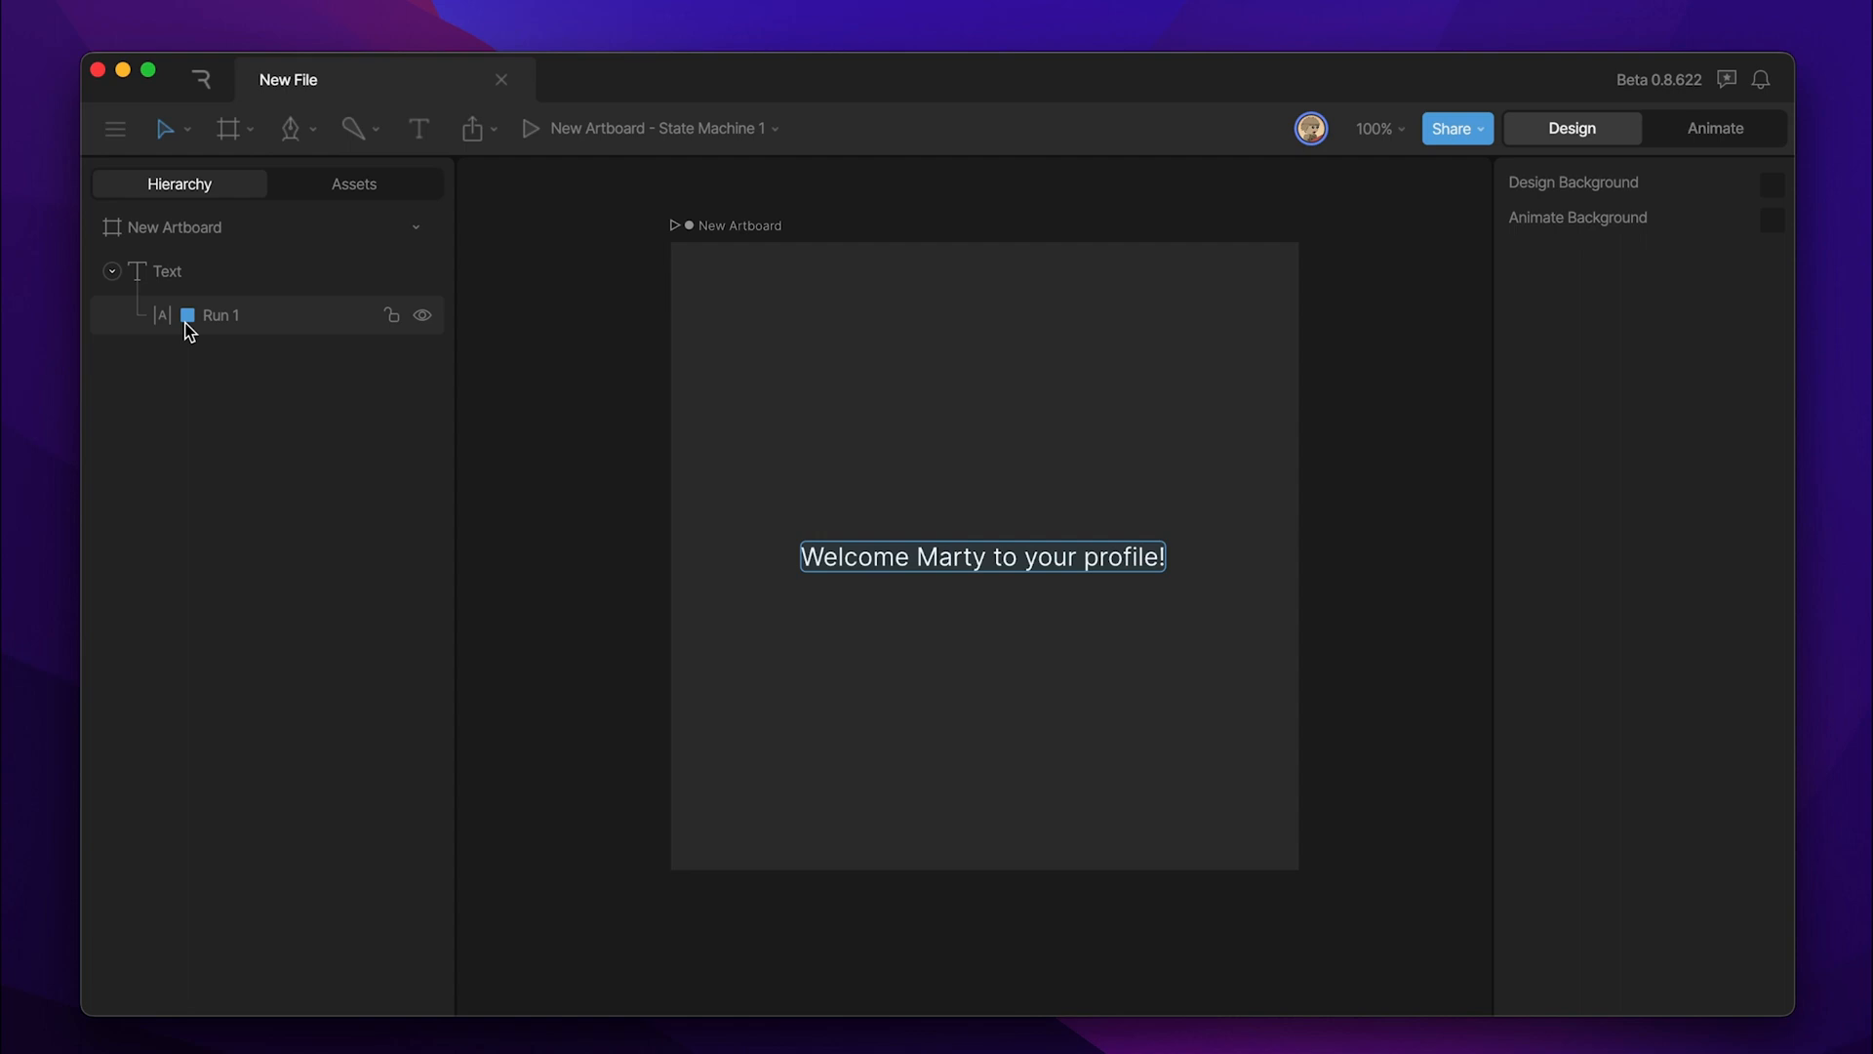
mouse_move(230, 331)
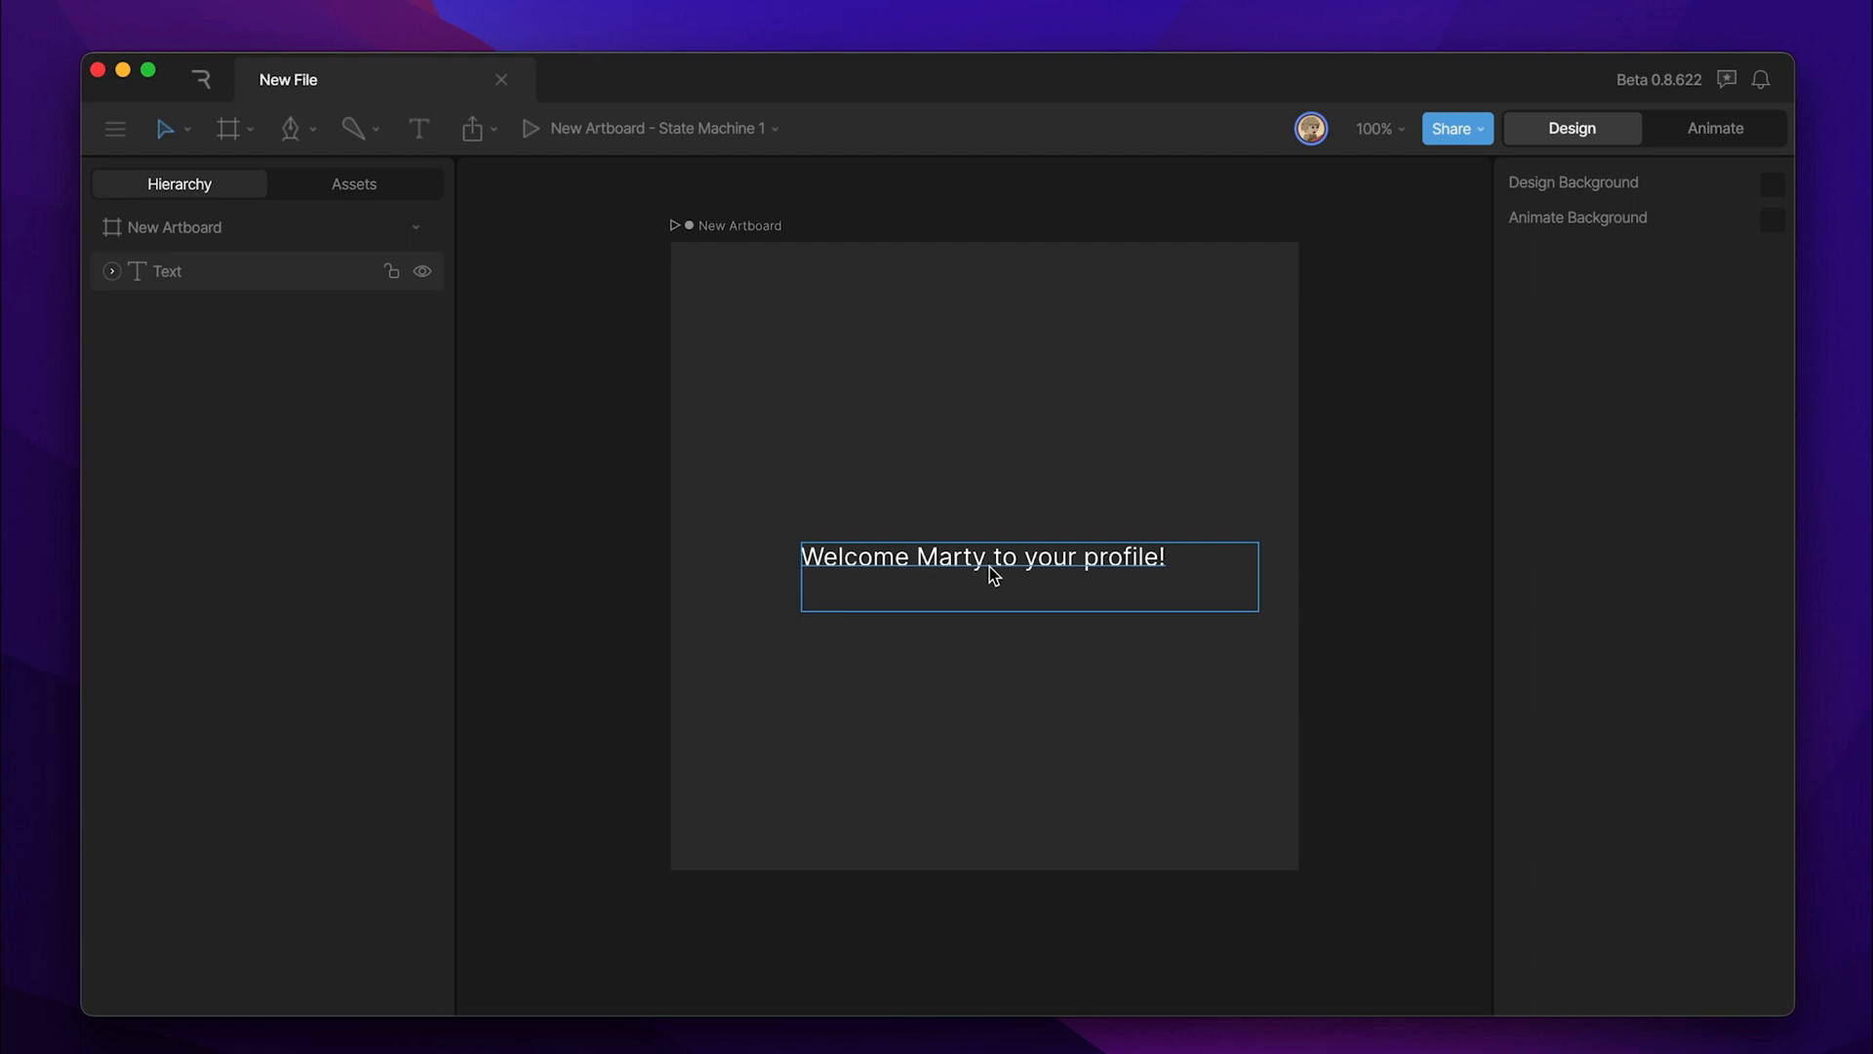
mouse_move(935, 591)
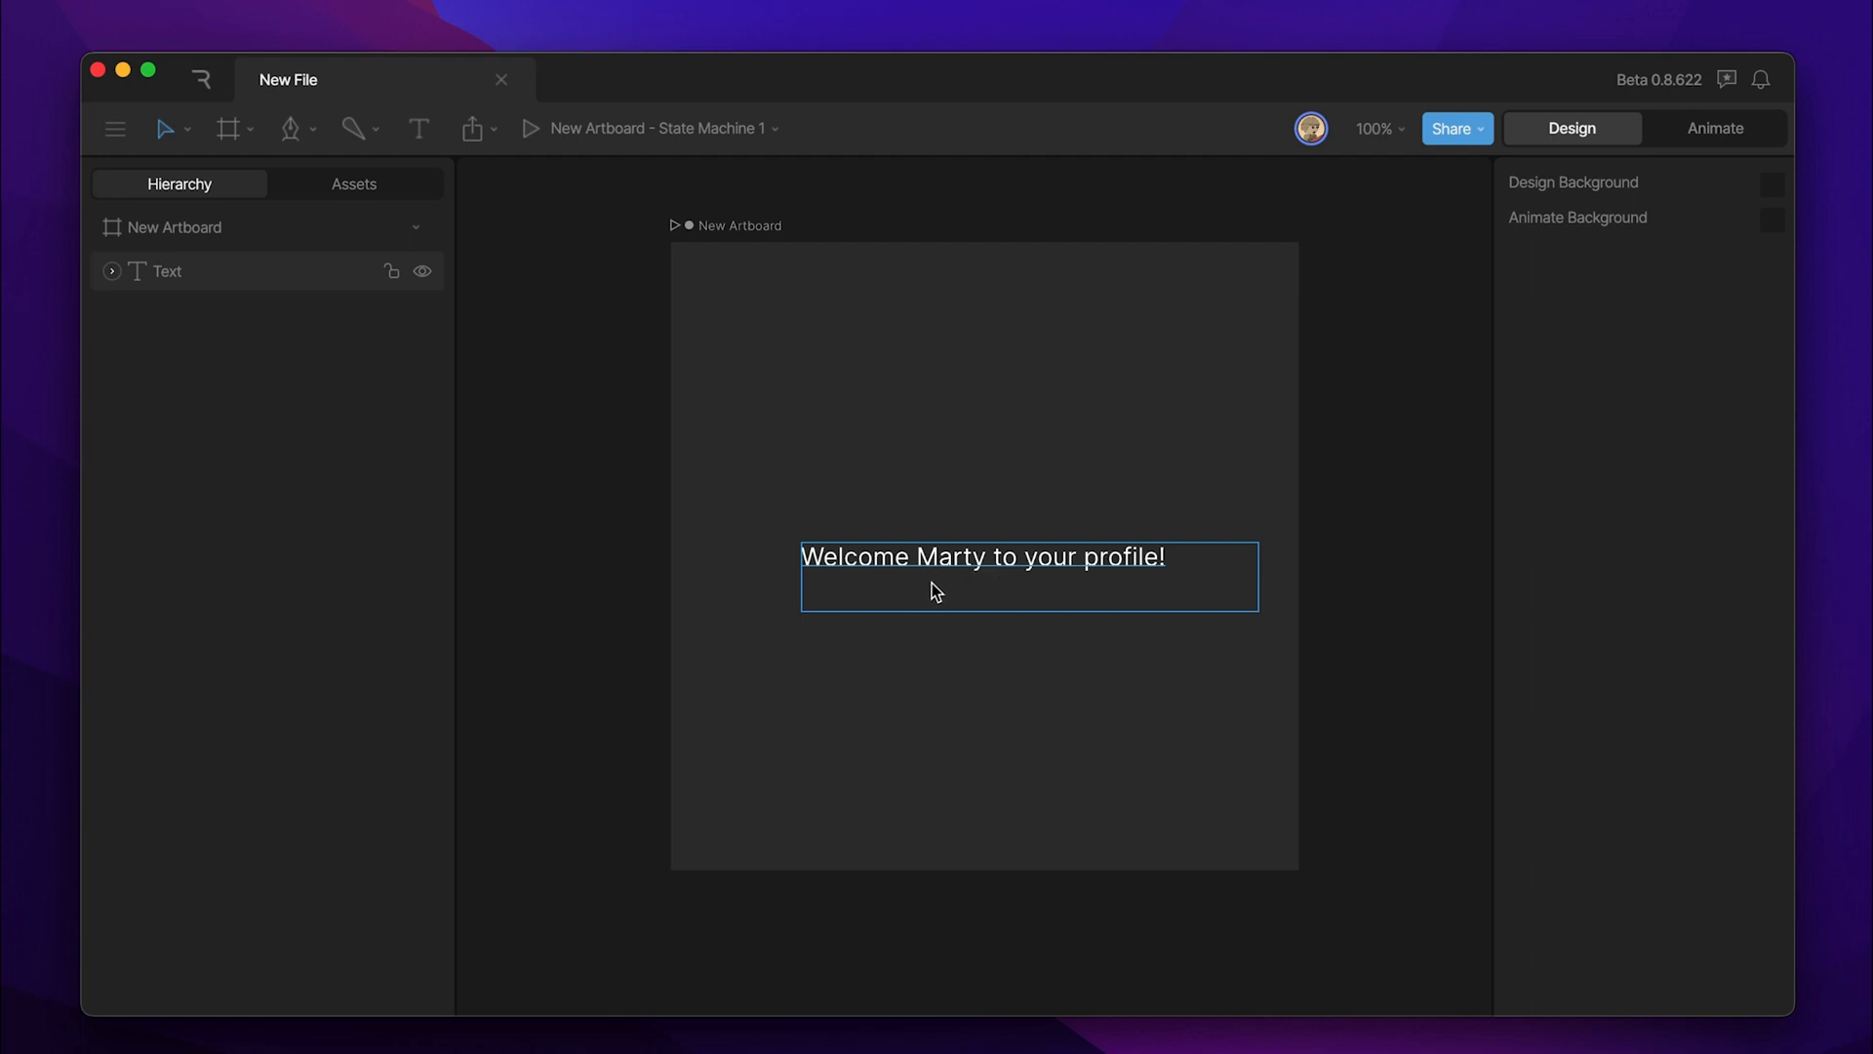
click(168, 271)
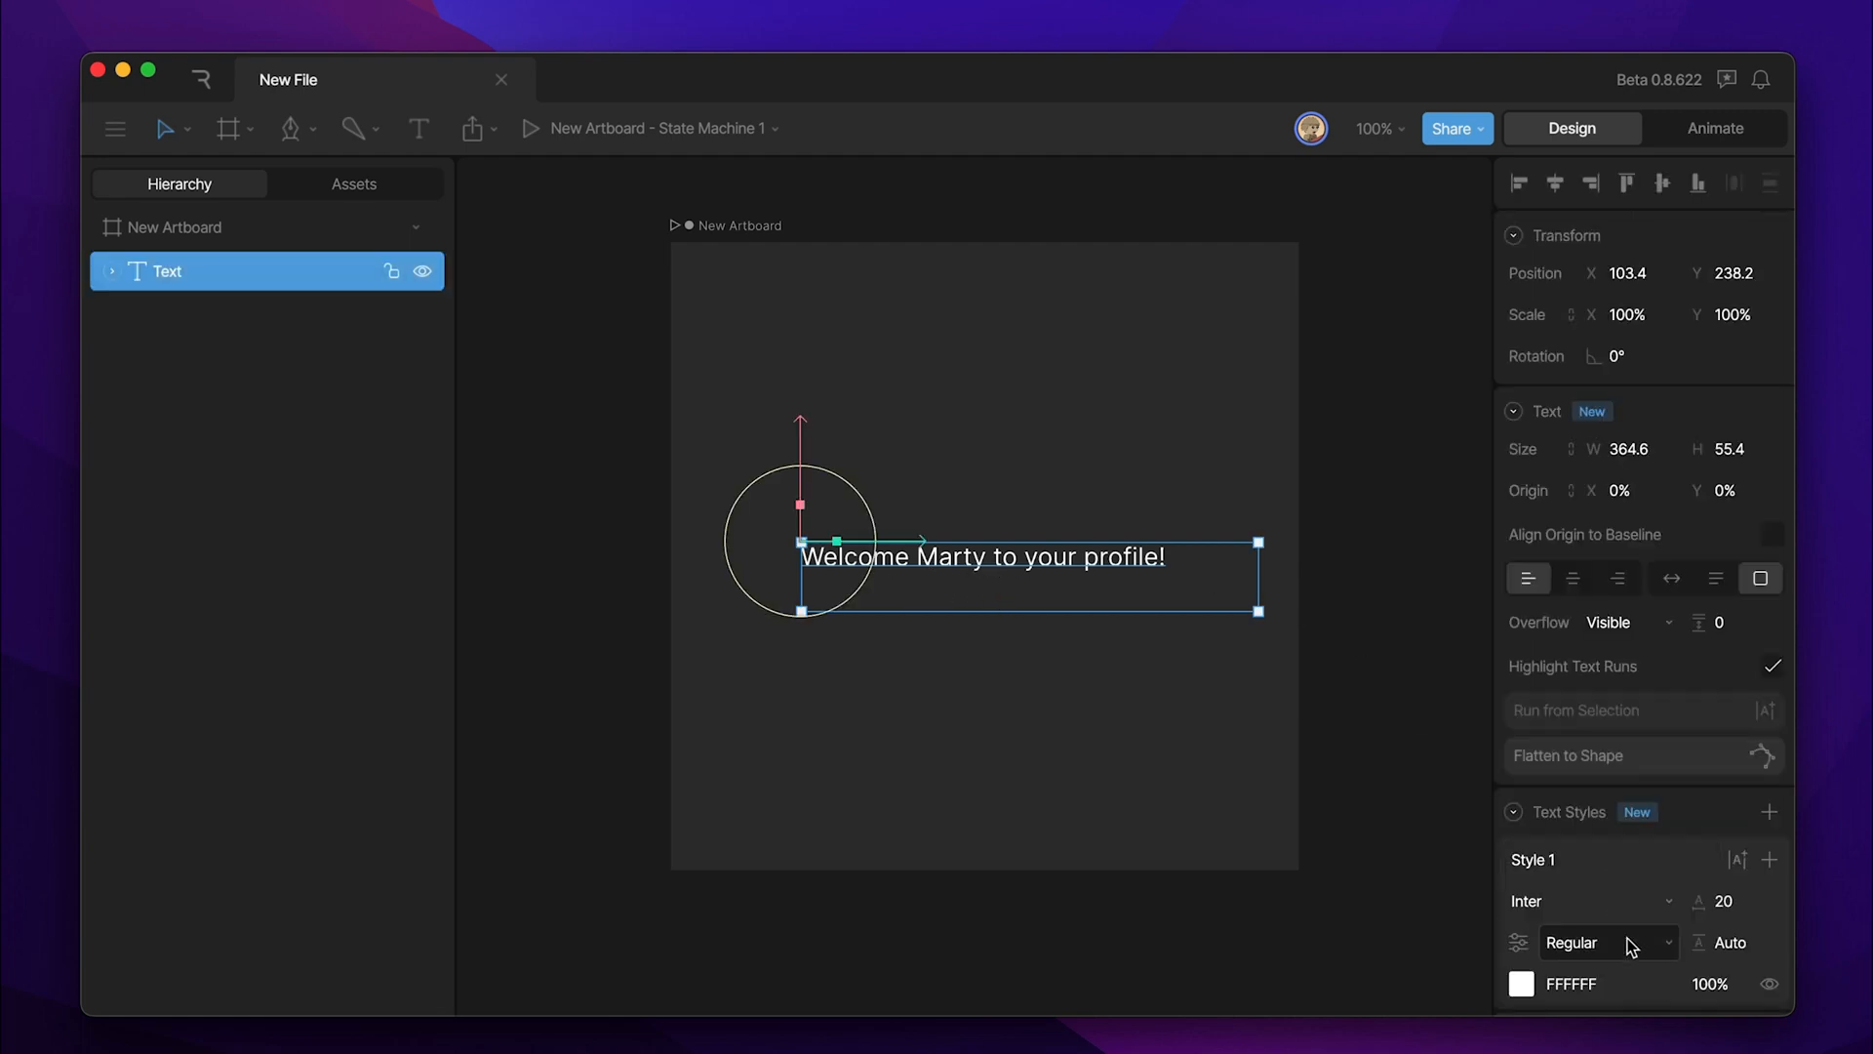
click(1522, 983)
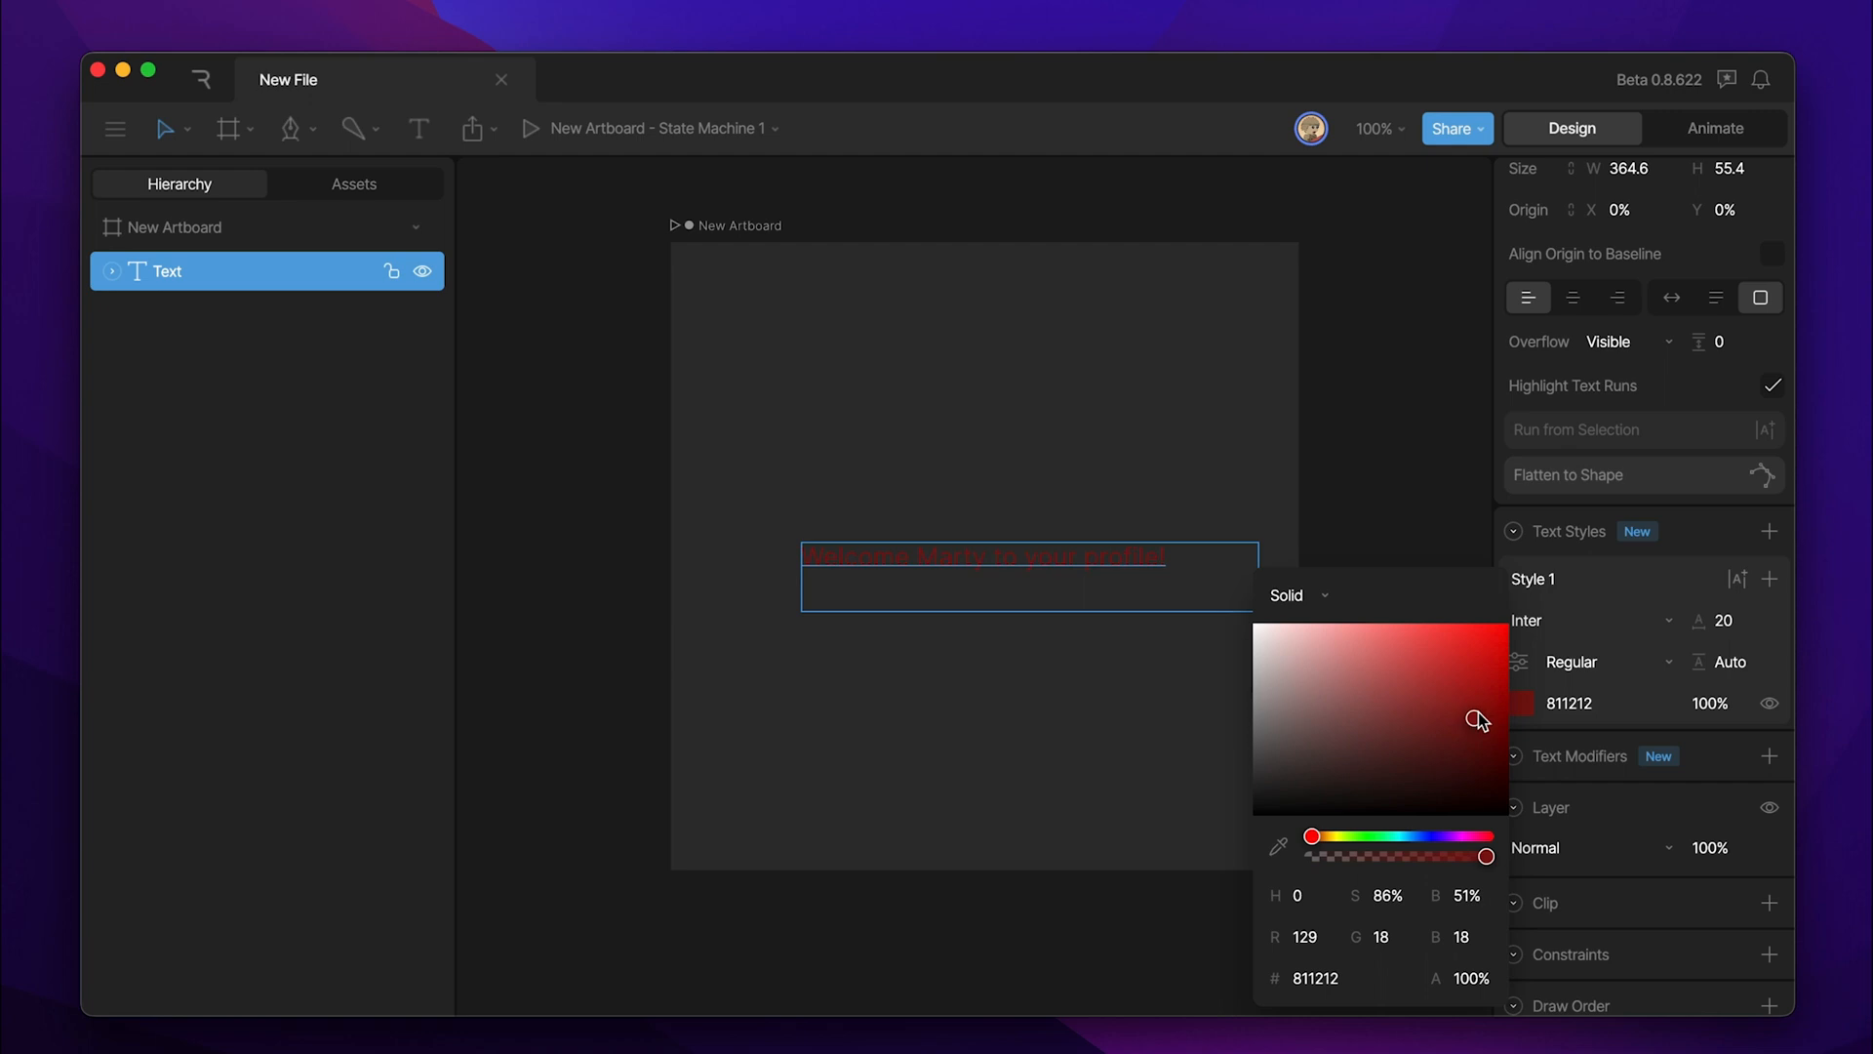
click(1253, 623)
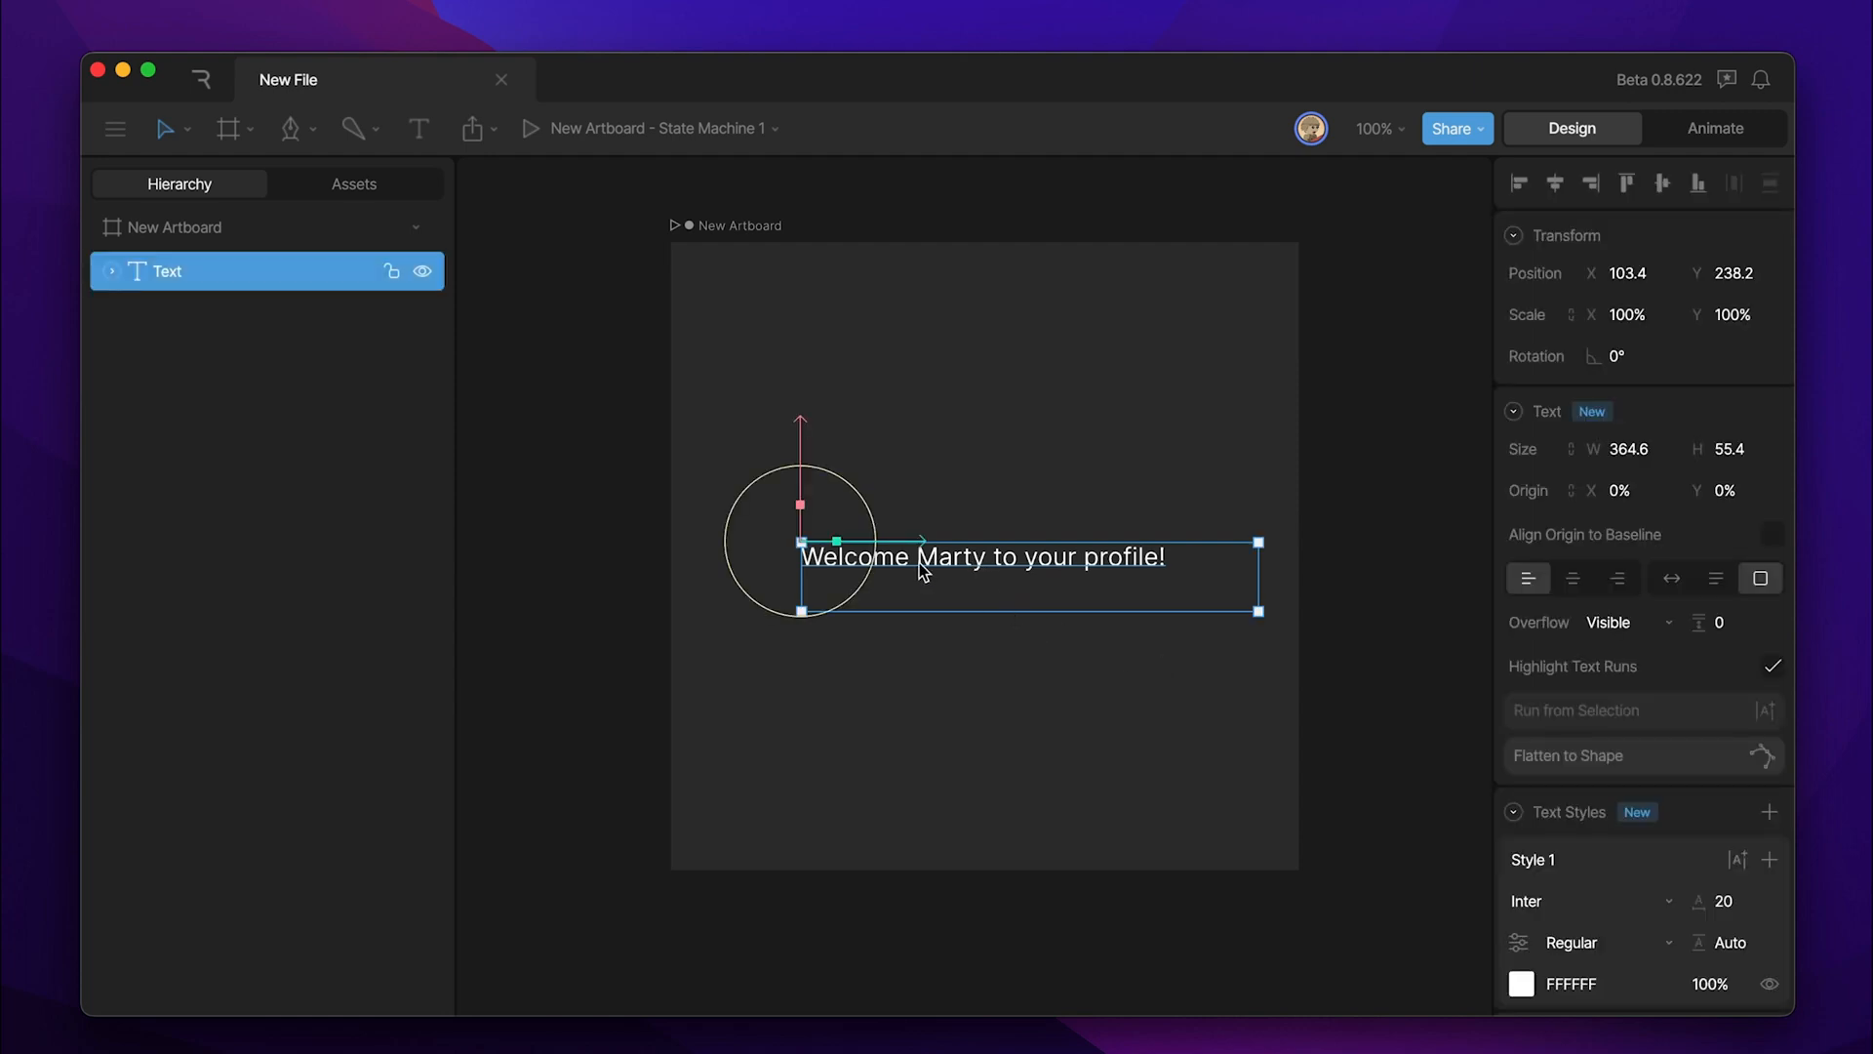
- Split the sentence so 'Marty' becomes its own Run 2 between Run 1 and Run 3
double_click(952, 556)
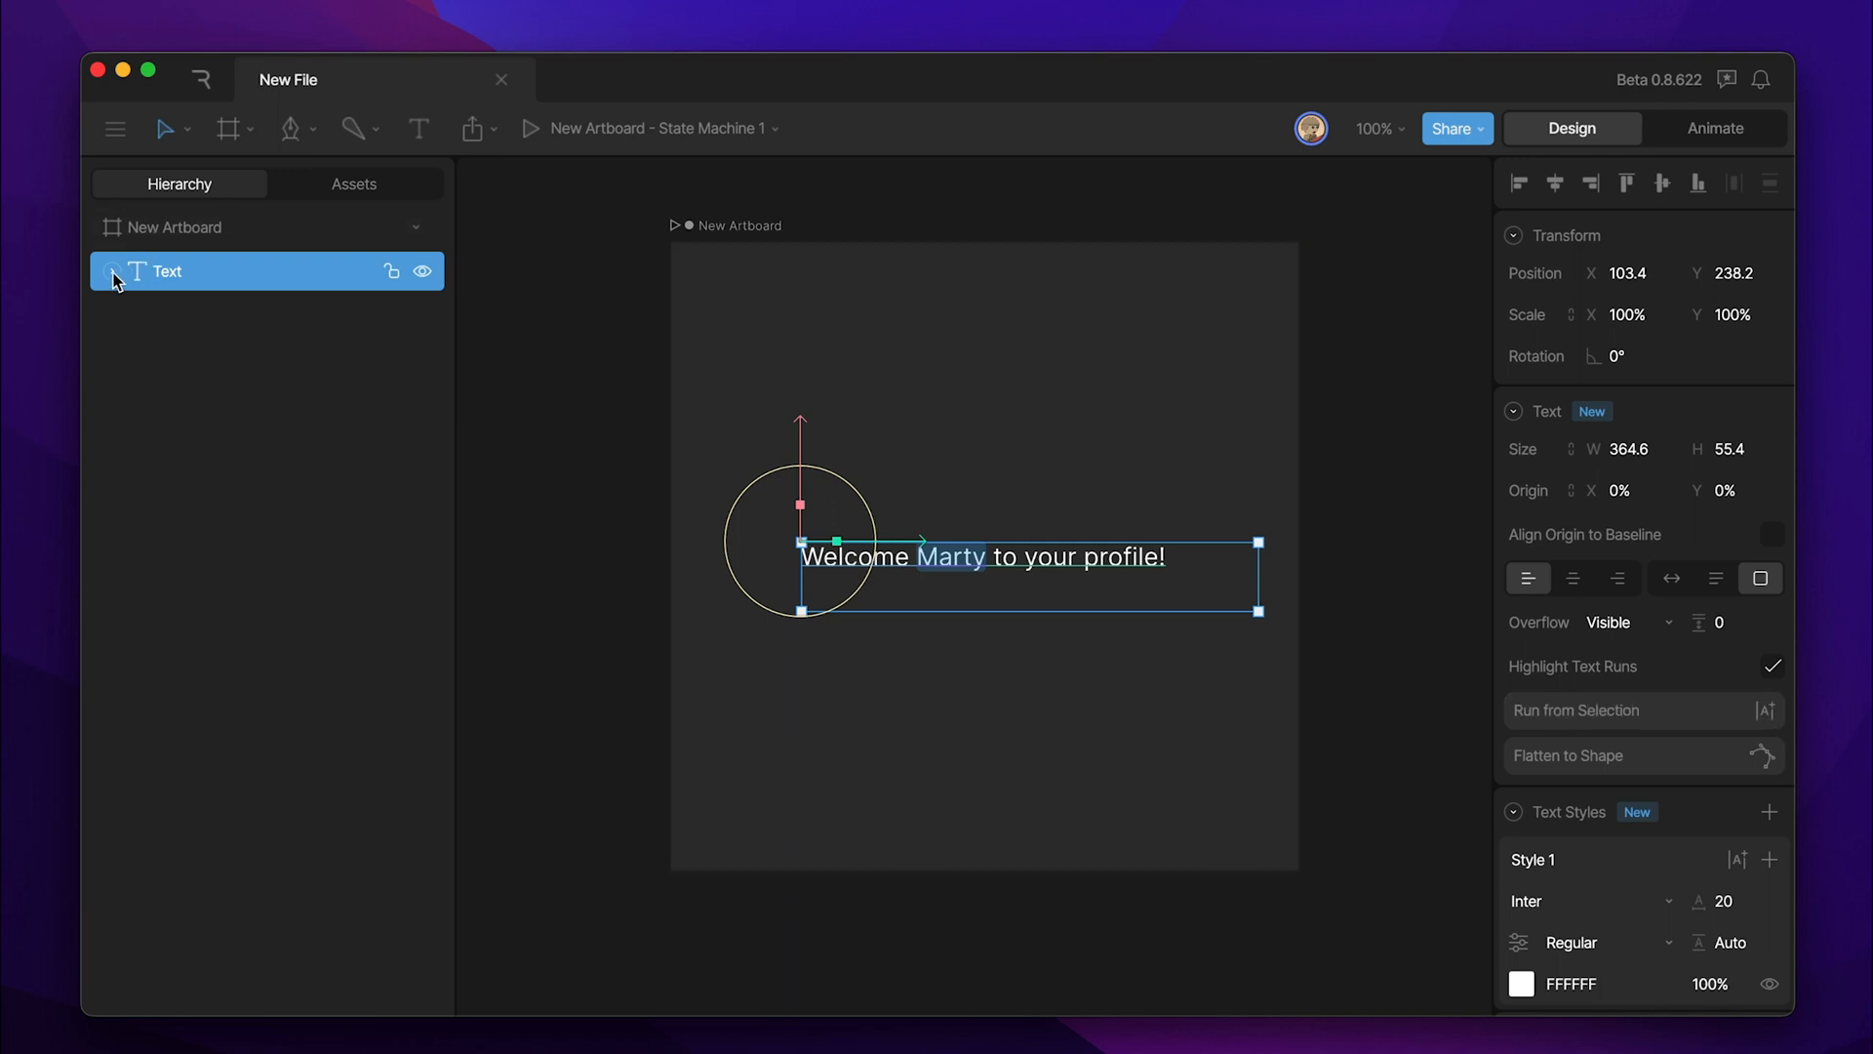
click(111, 271)
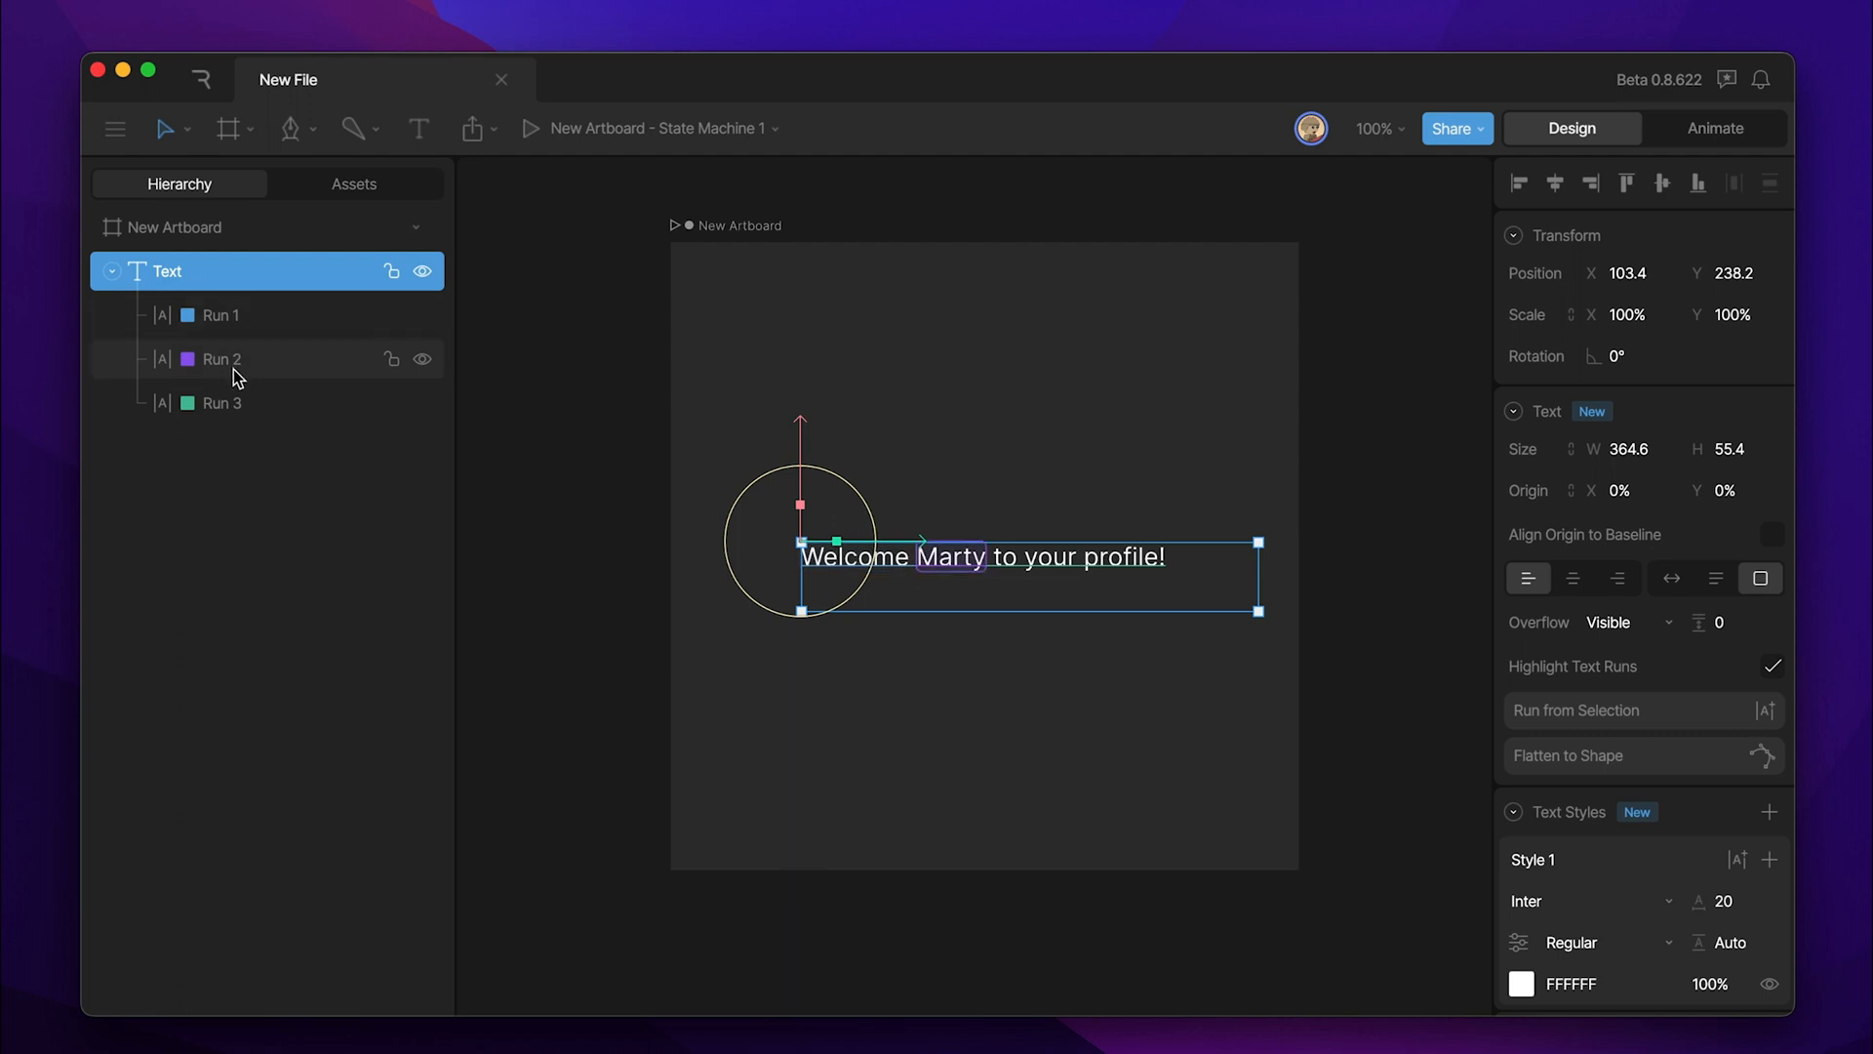
click(221, 314)
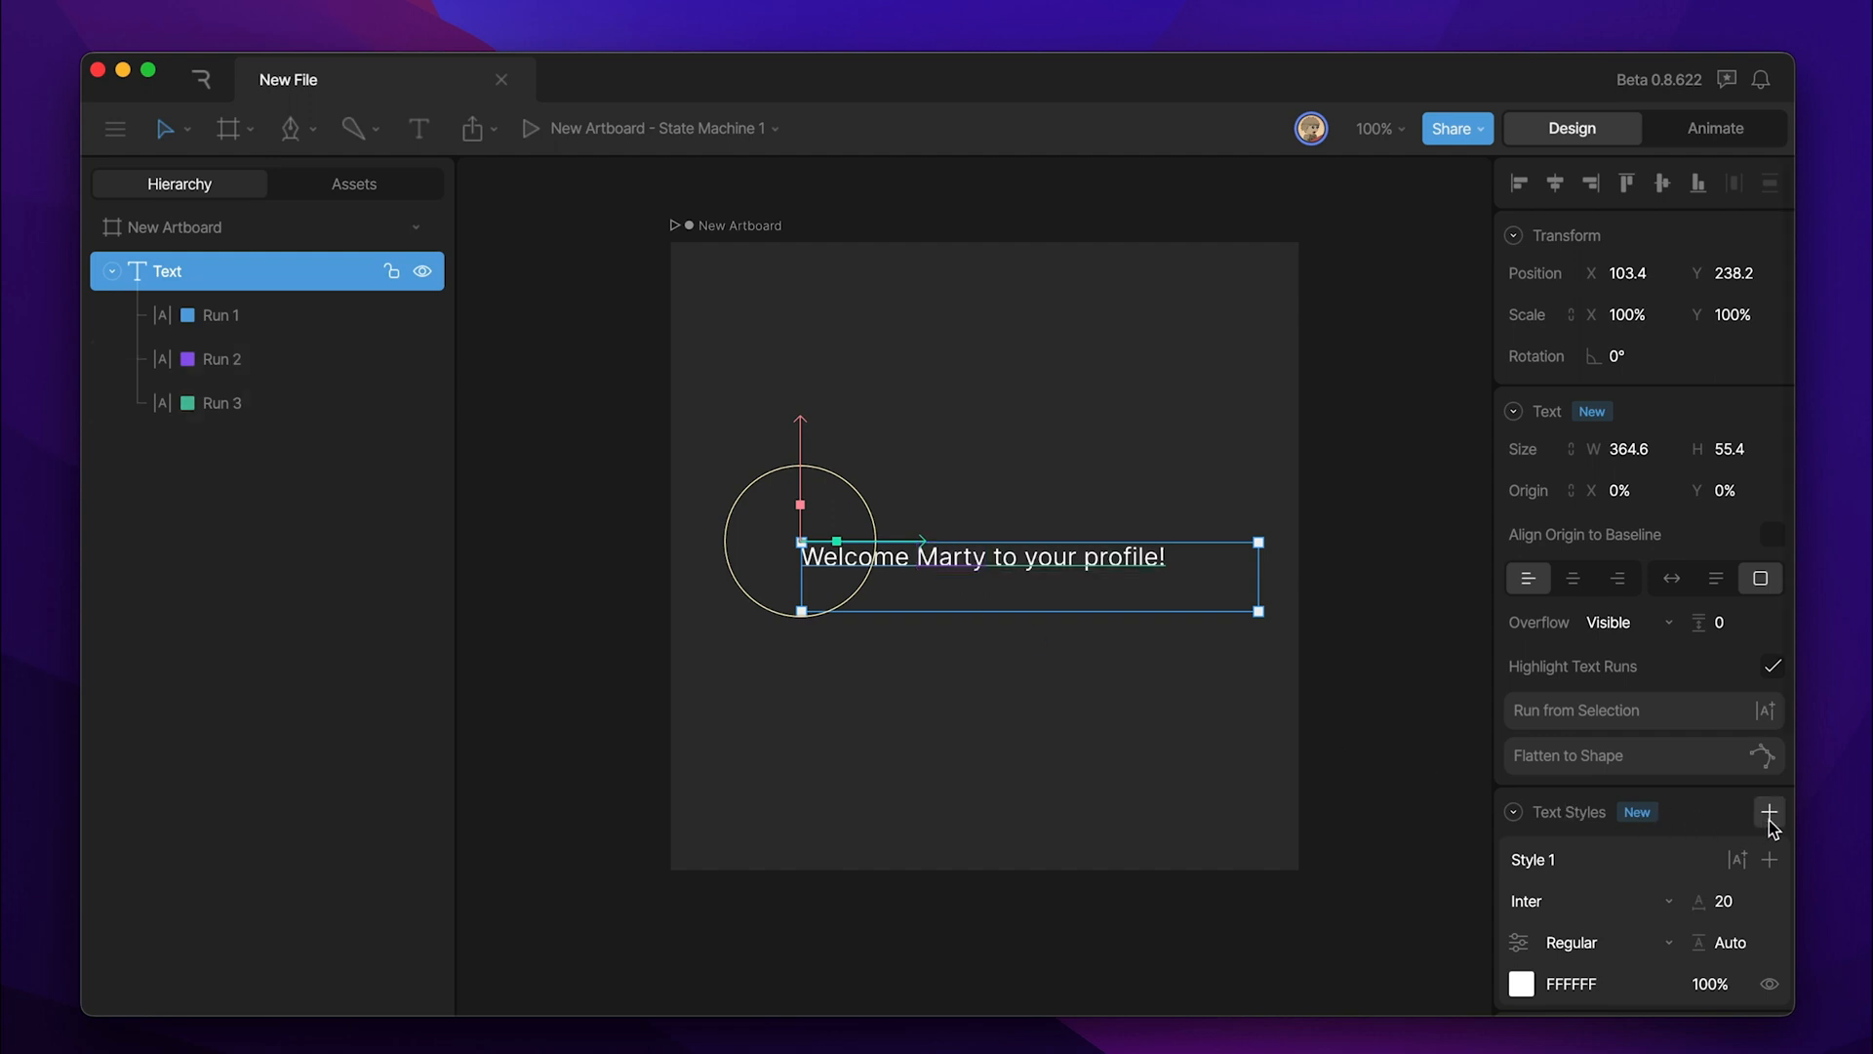
- Create Style 2 with a teal fill and assign it to Run 2 so Marty shows teal
click(1770, 811)
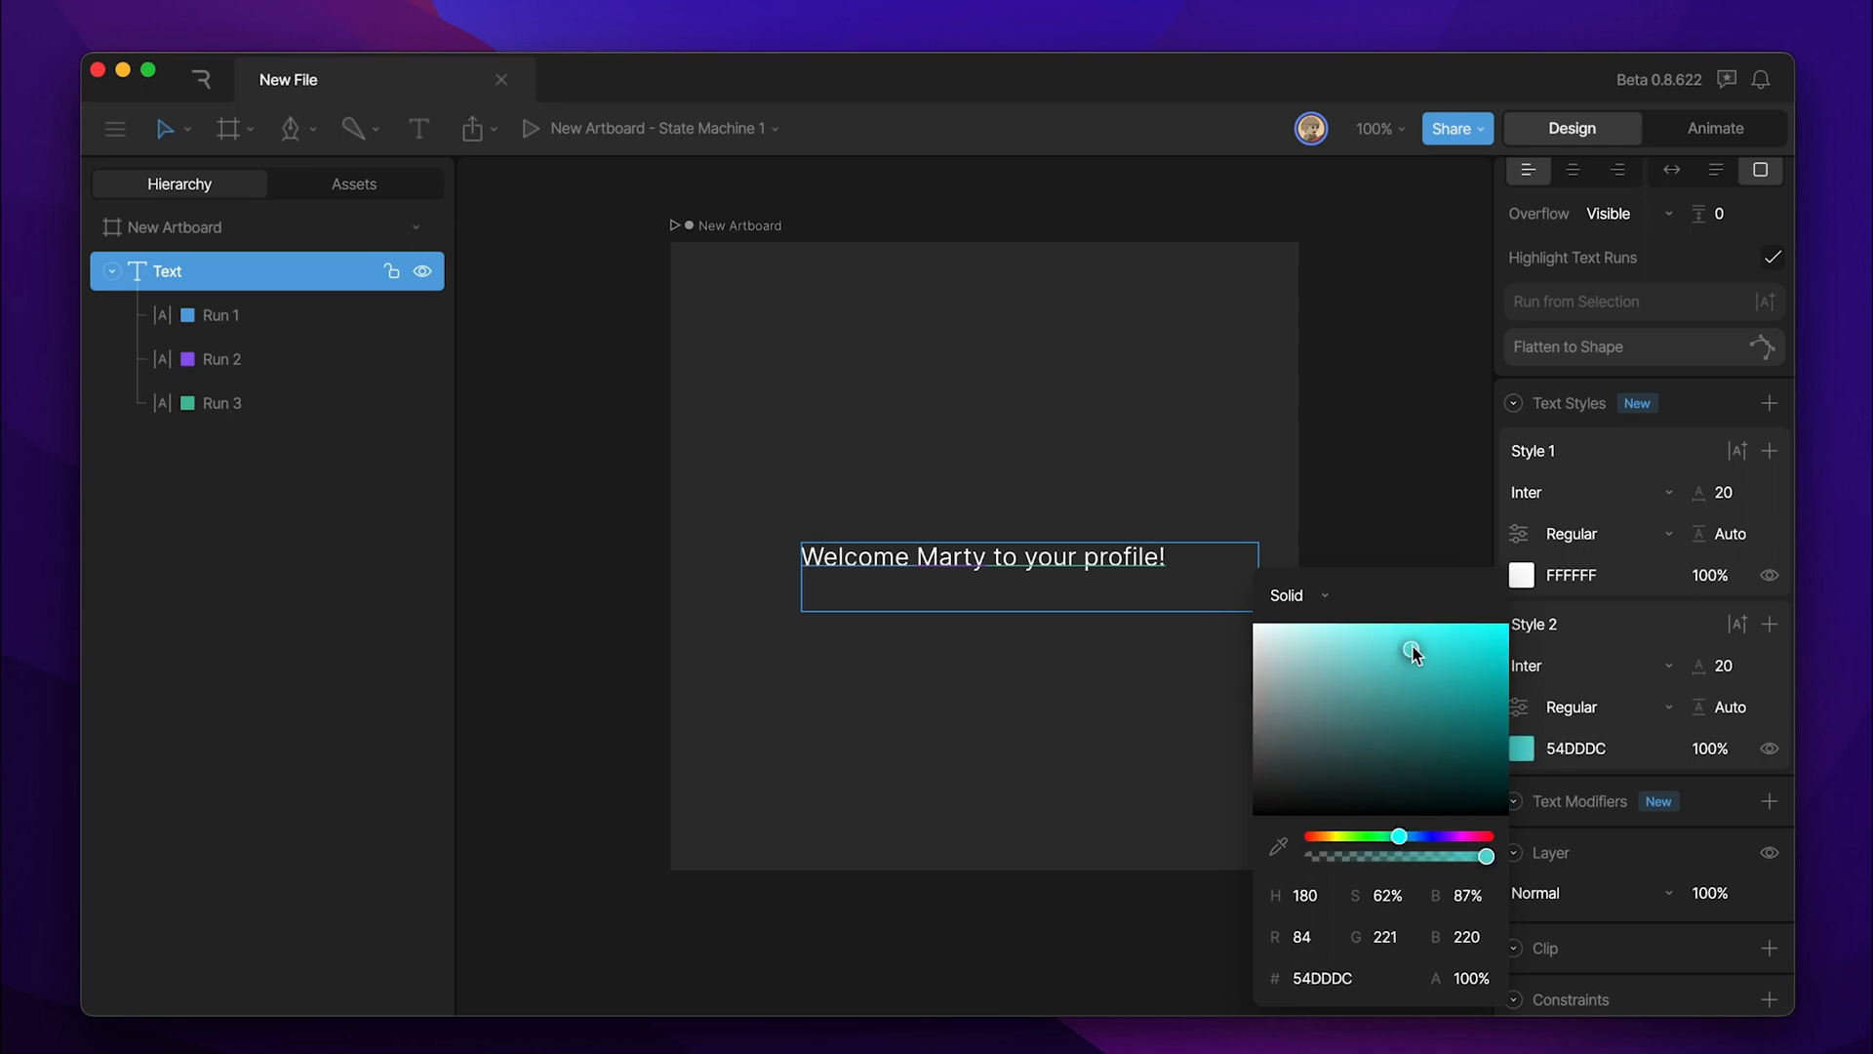
drag(1399, 652, 1411, 638)
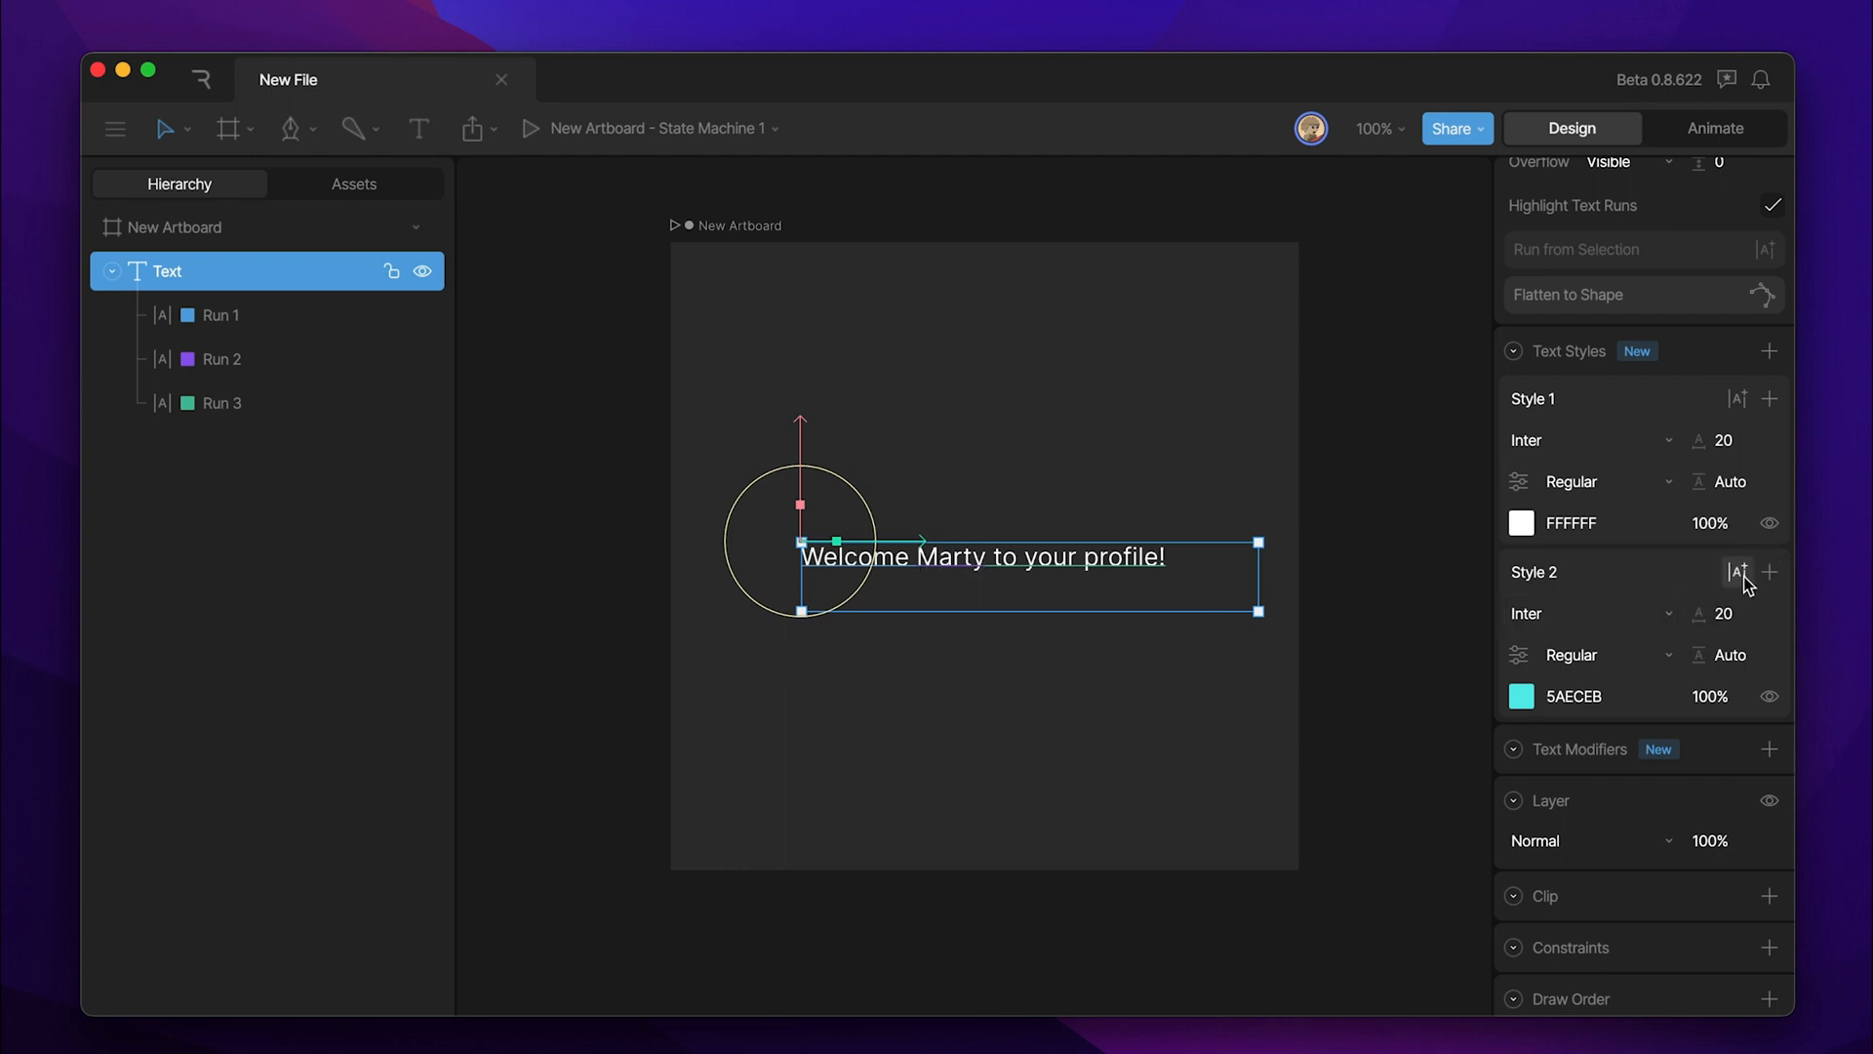
click(1736, 572)
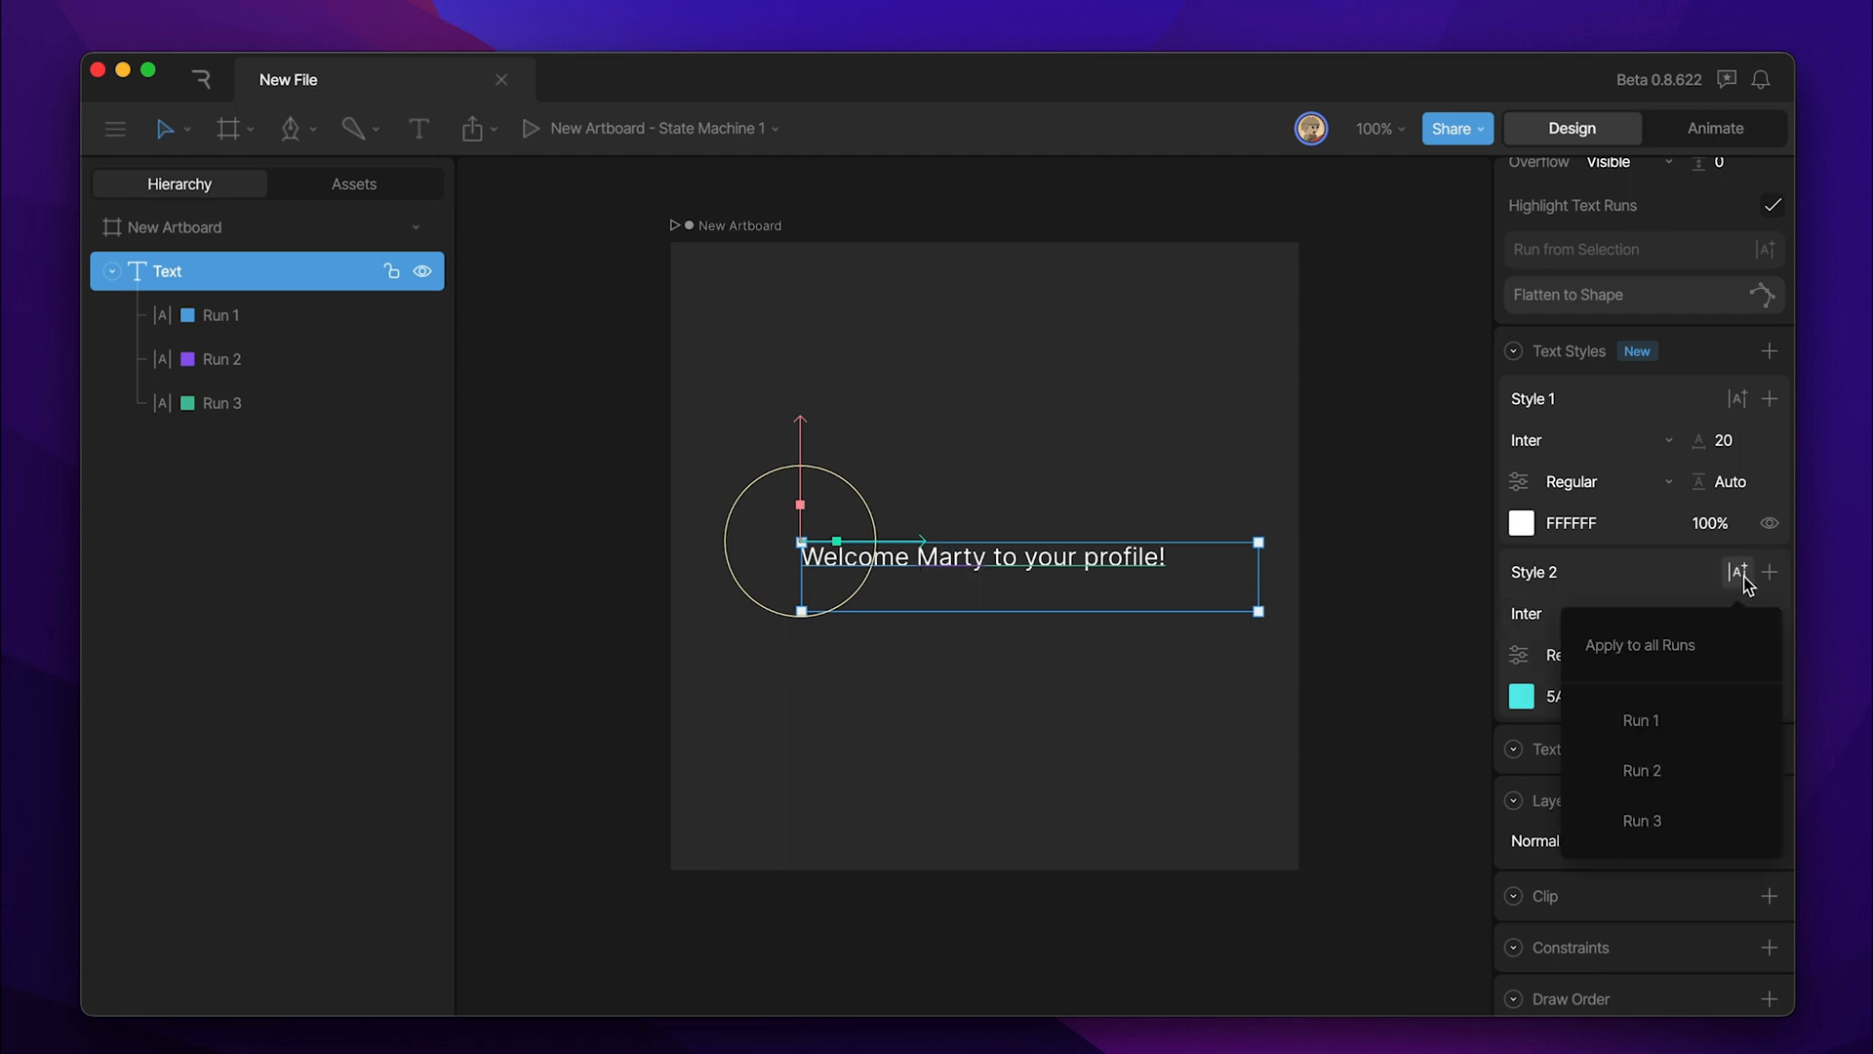
click(1641, 769)
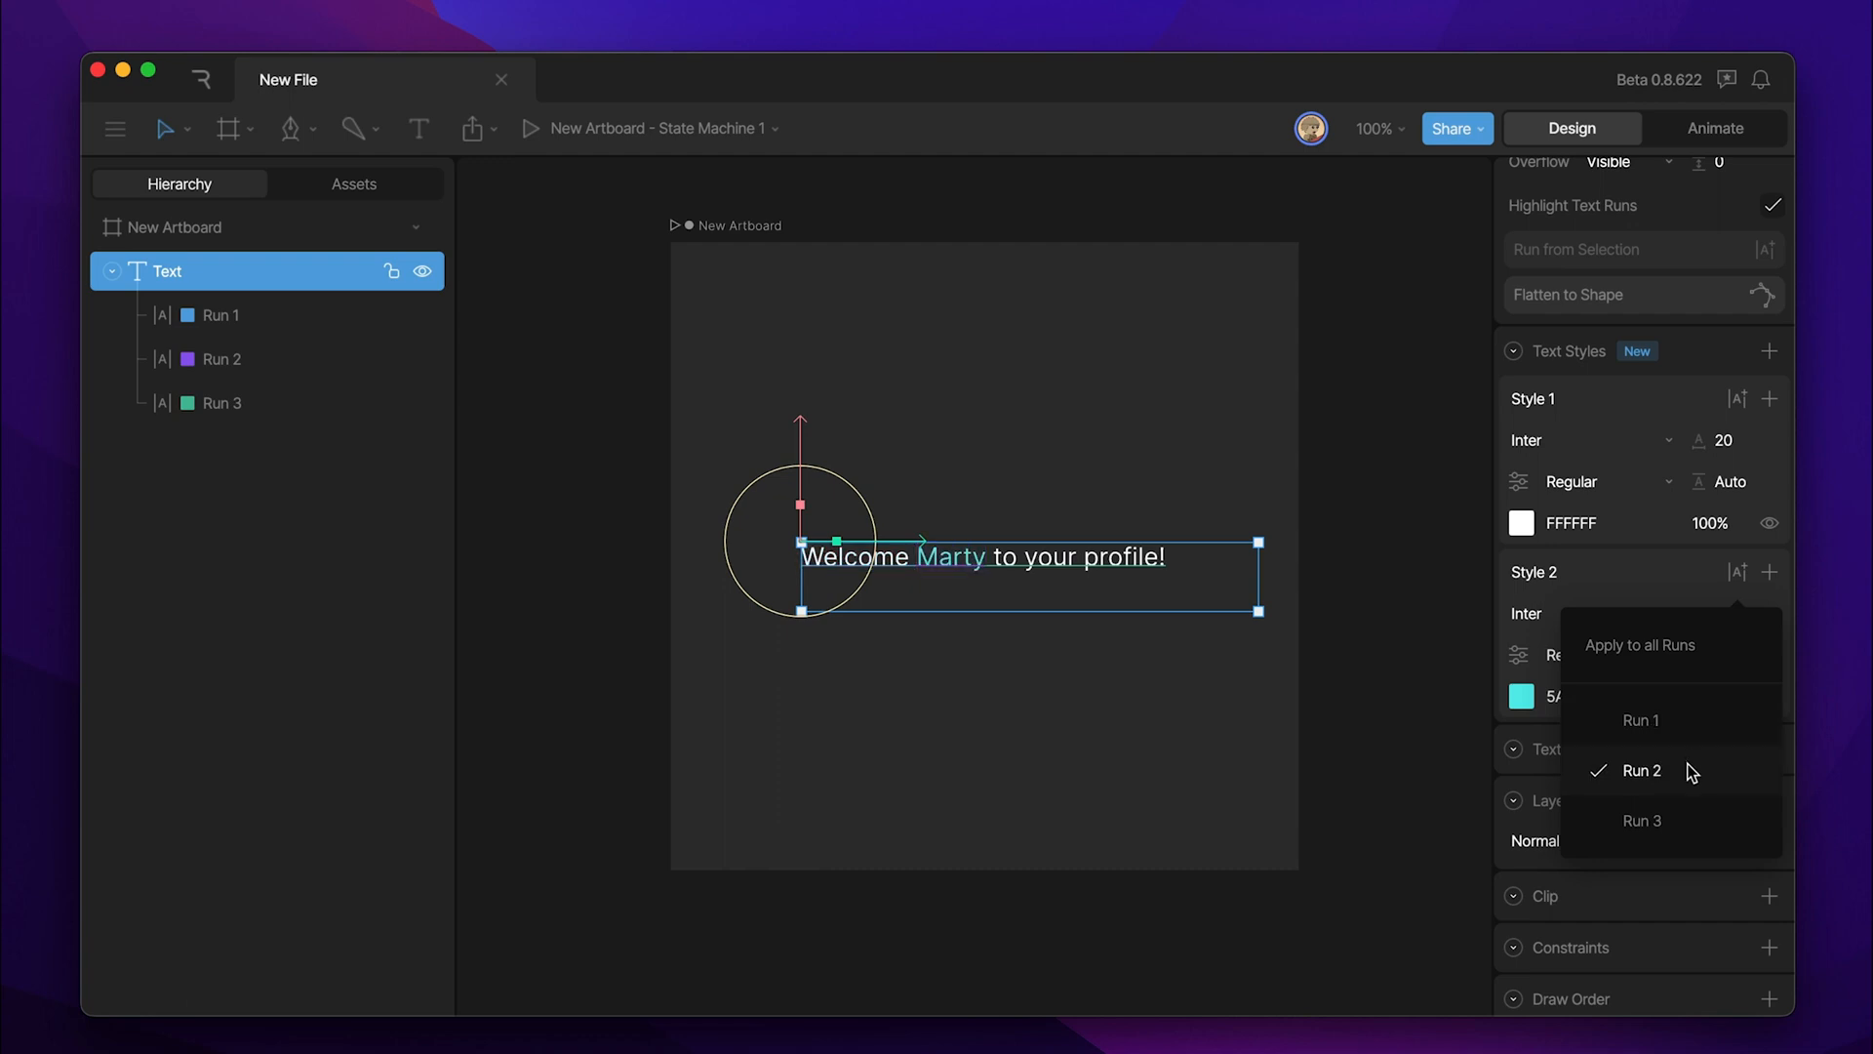
mouse_move(987, 579)
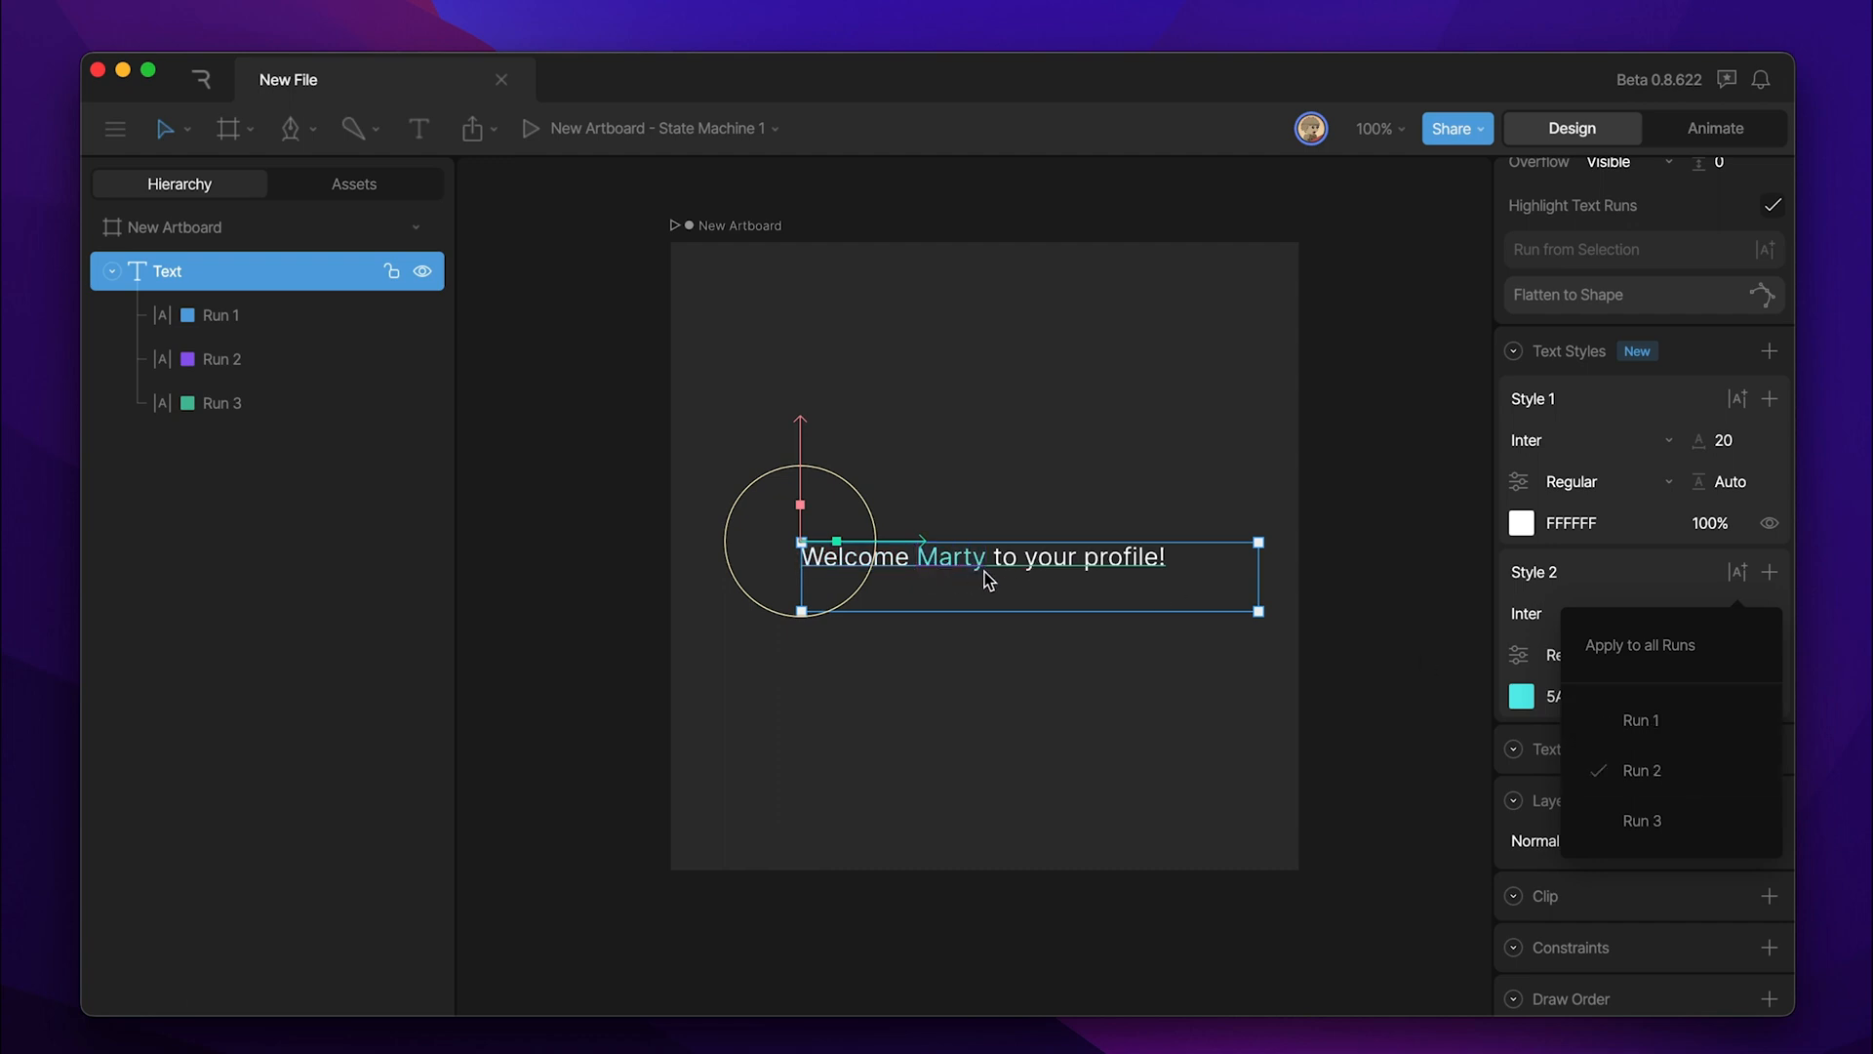
mouse_move(989, 677)
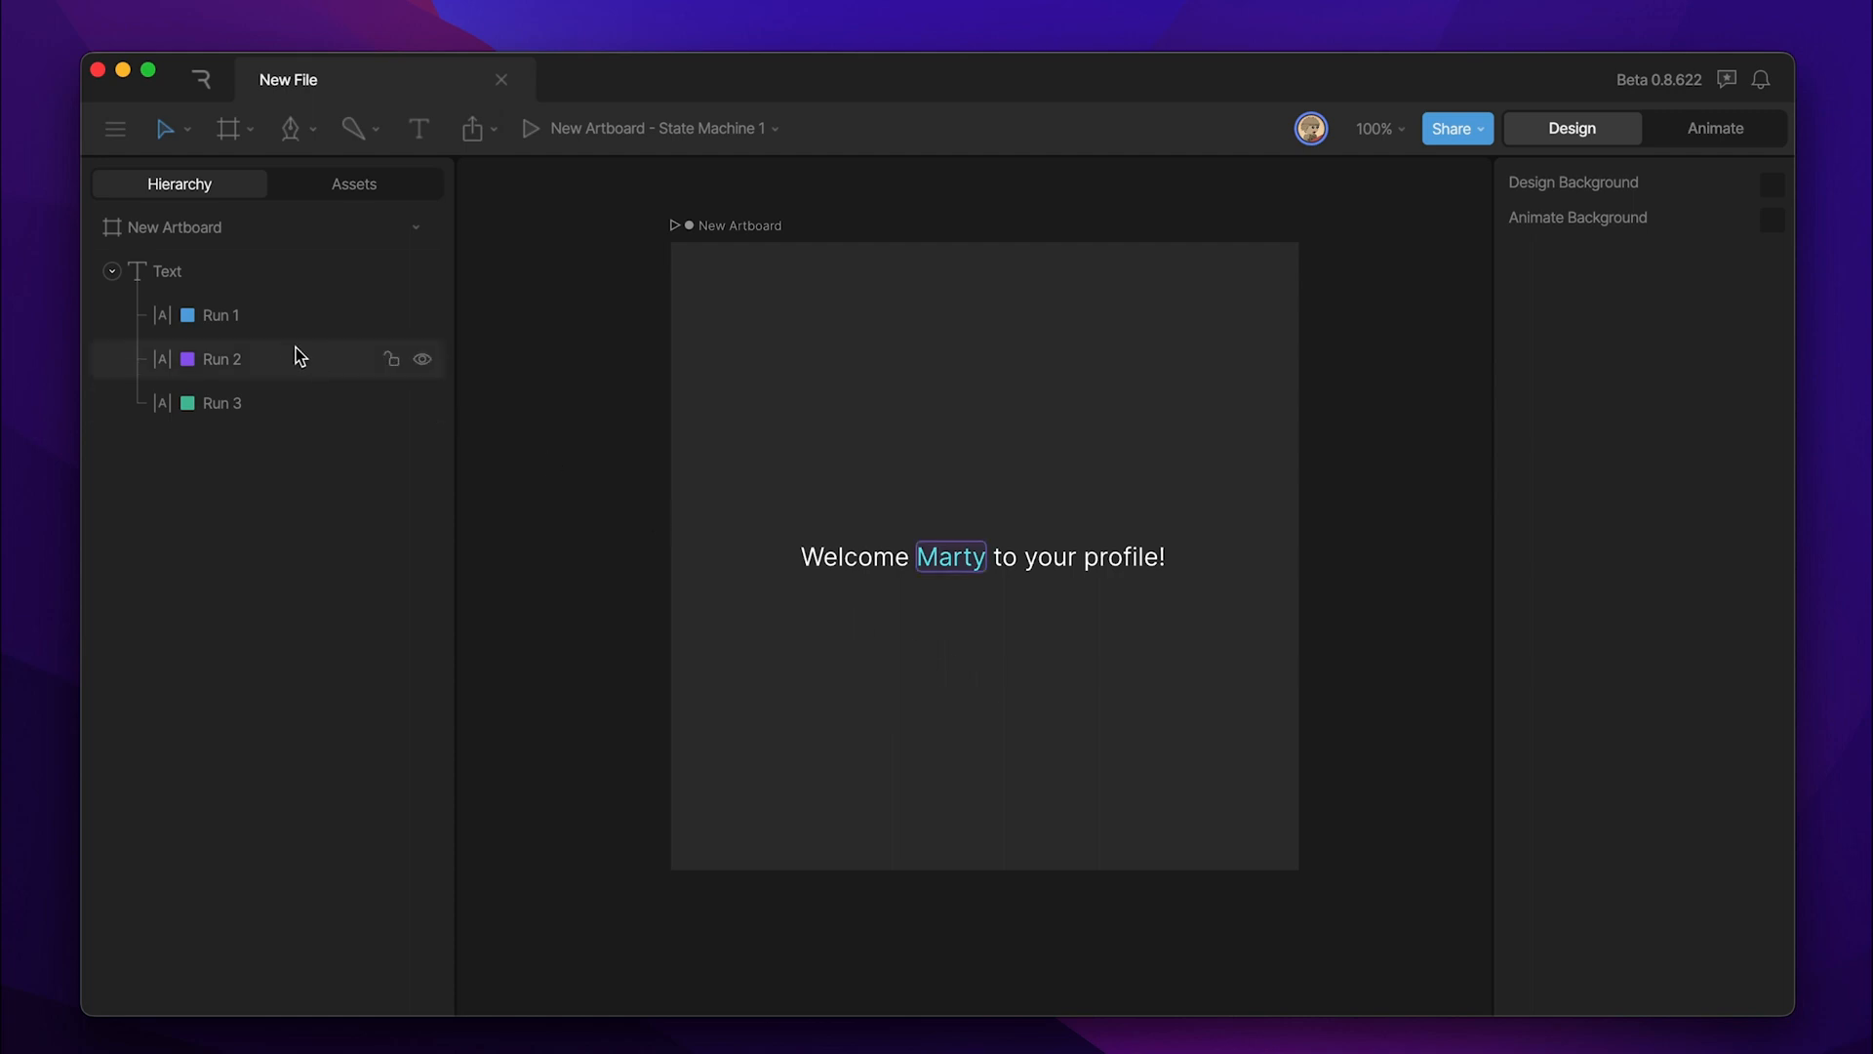
- Change Run 2's text from Marty to Lauren and enter Animate mode
click(220, 359)
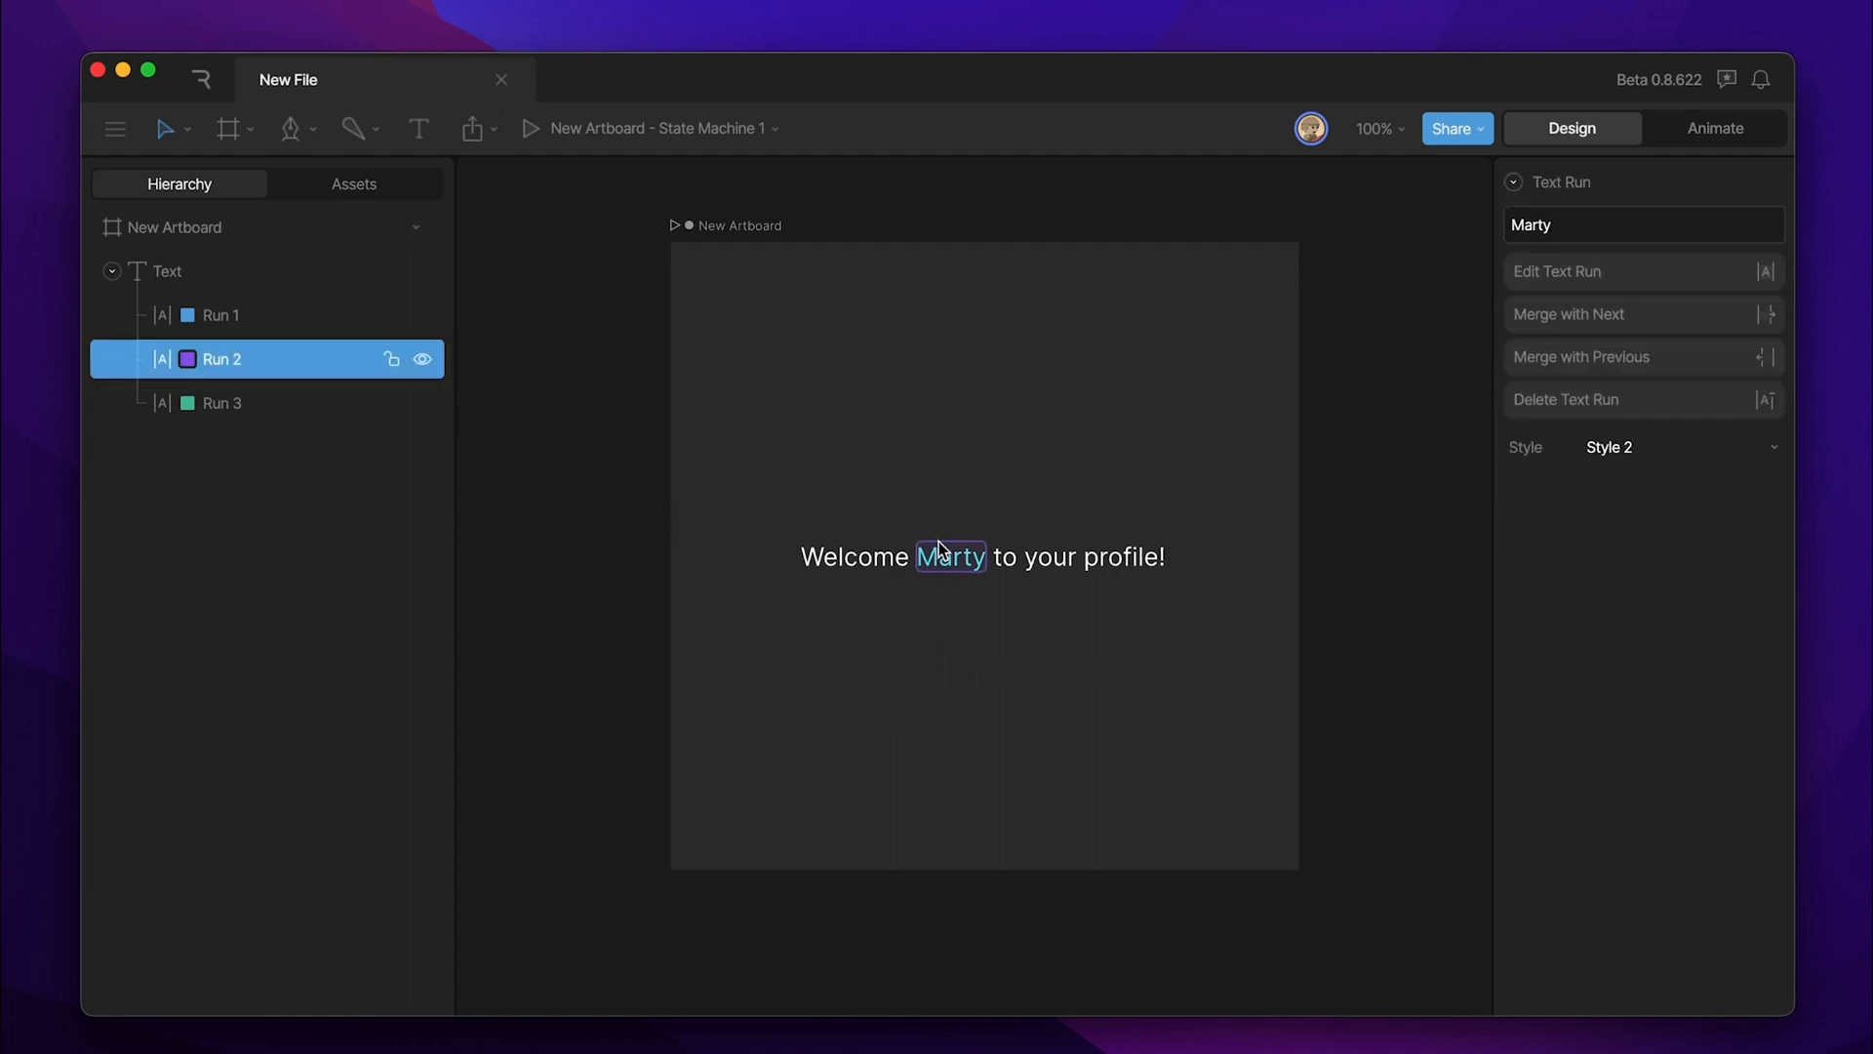
mouse_move(1471, 488)
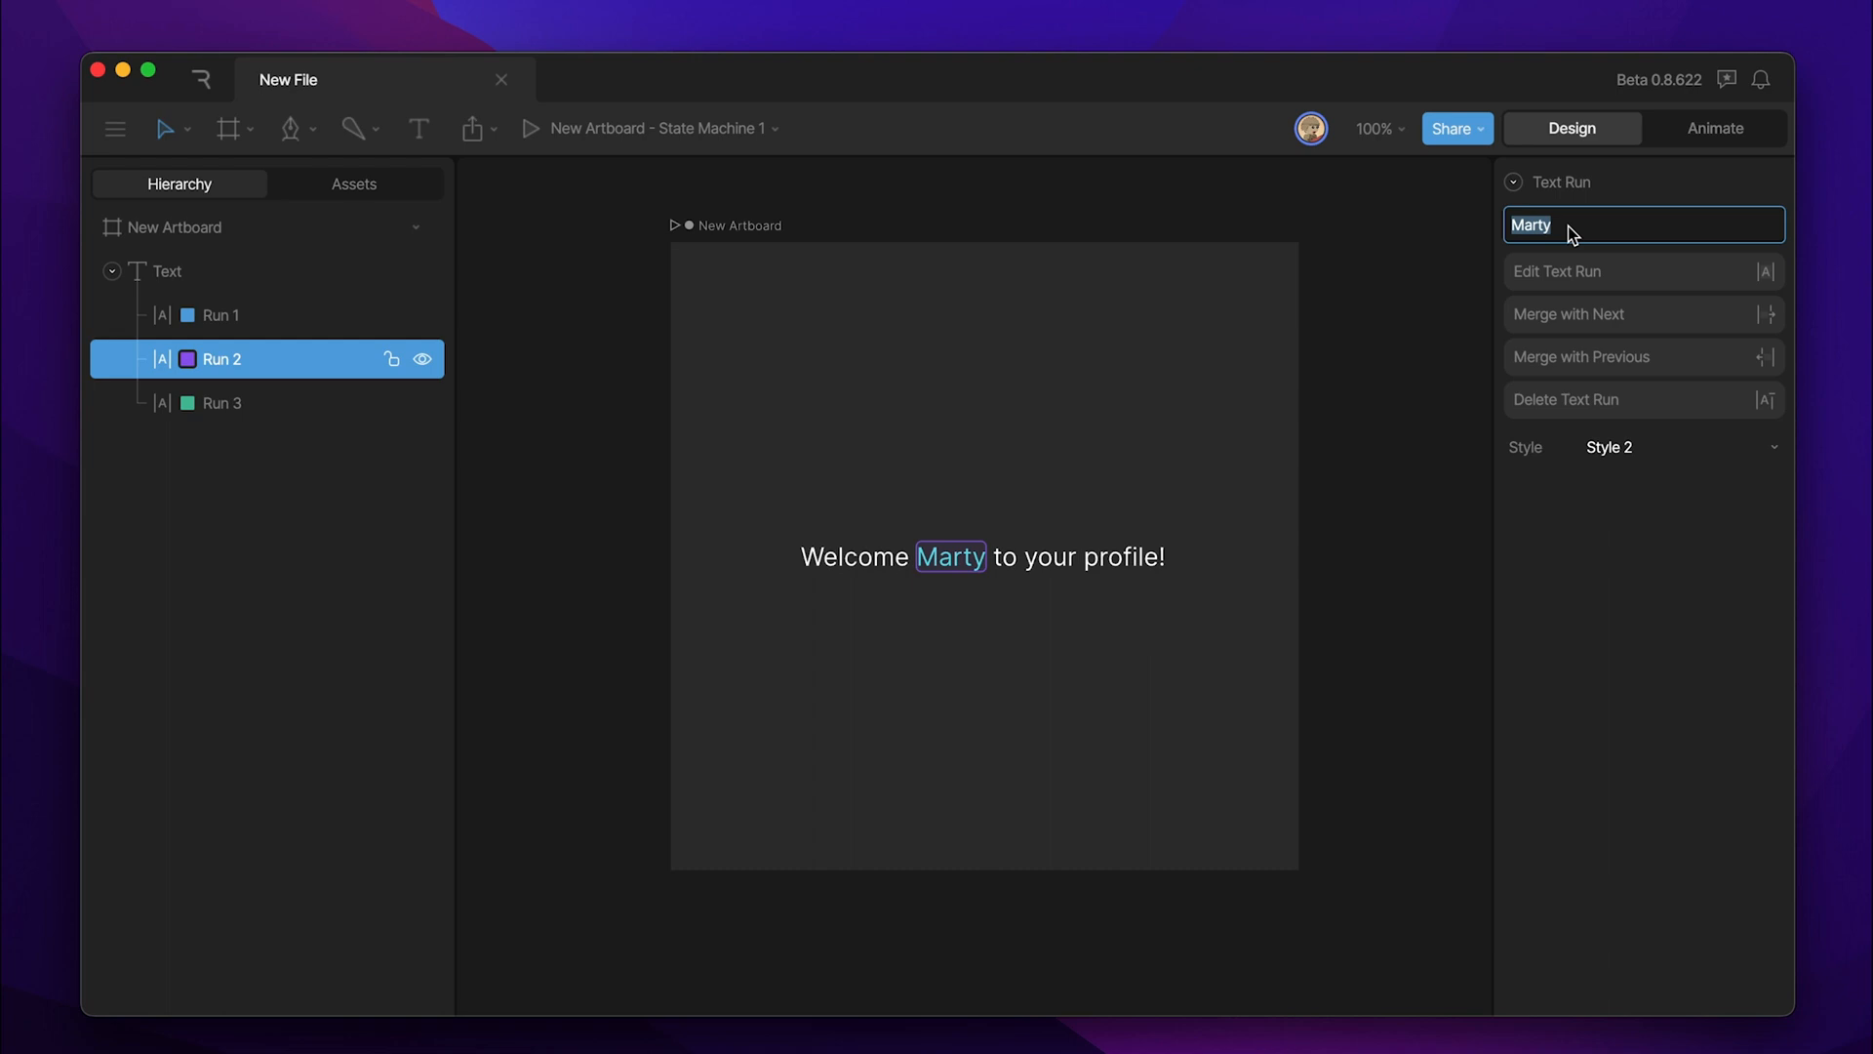
text(Lau)
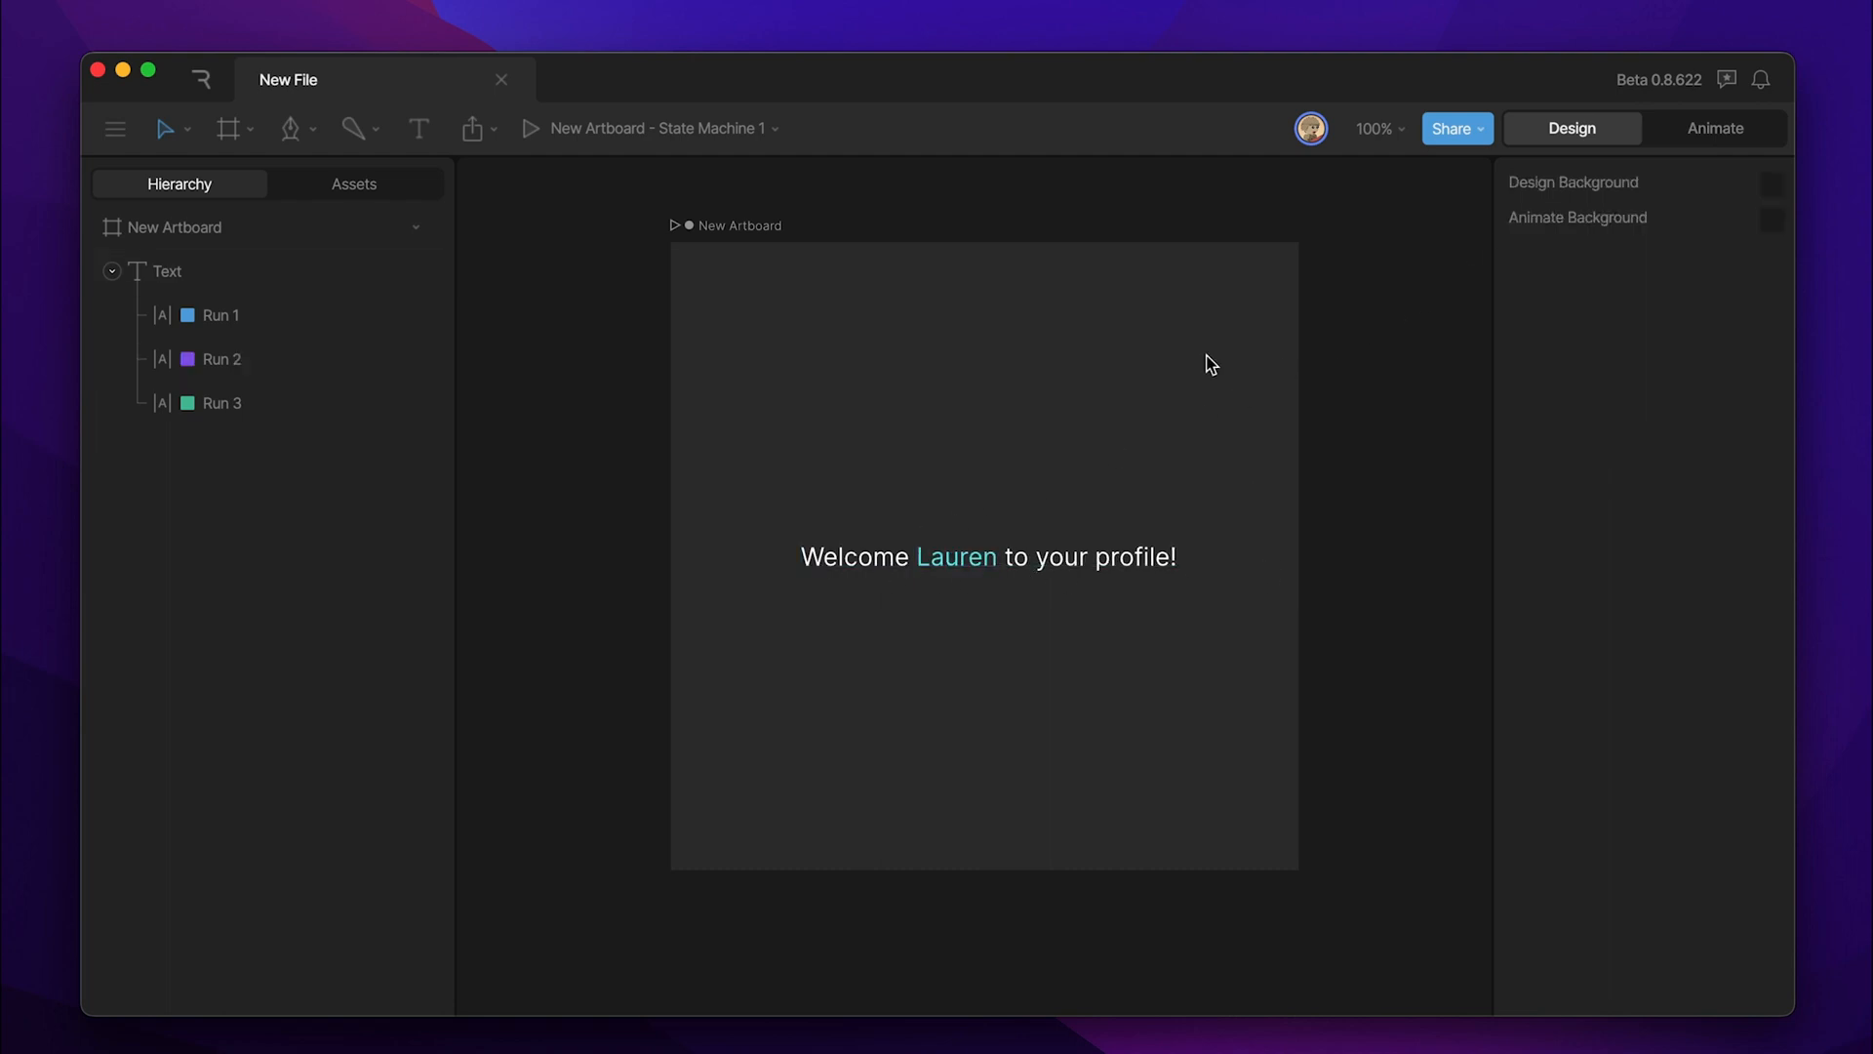
click(1713, 129)
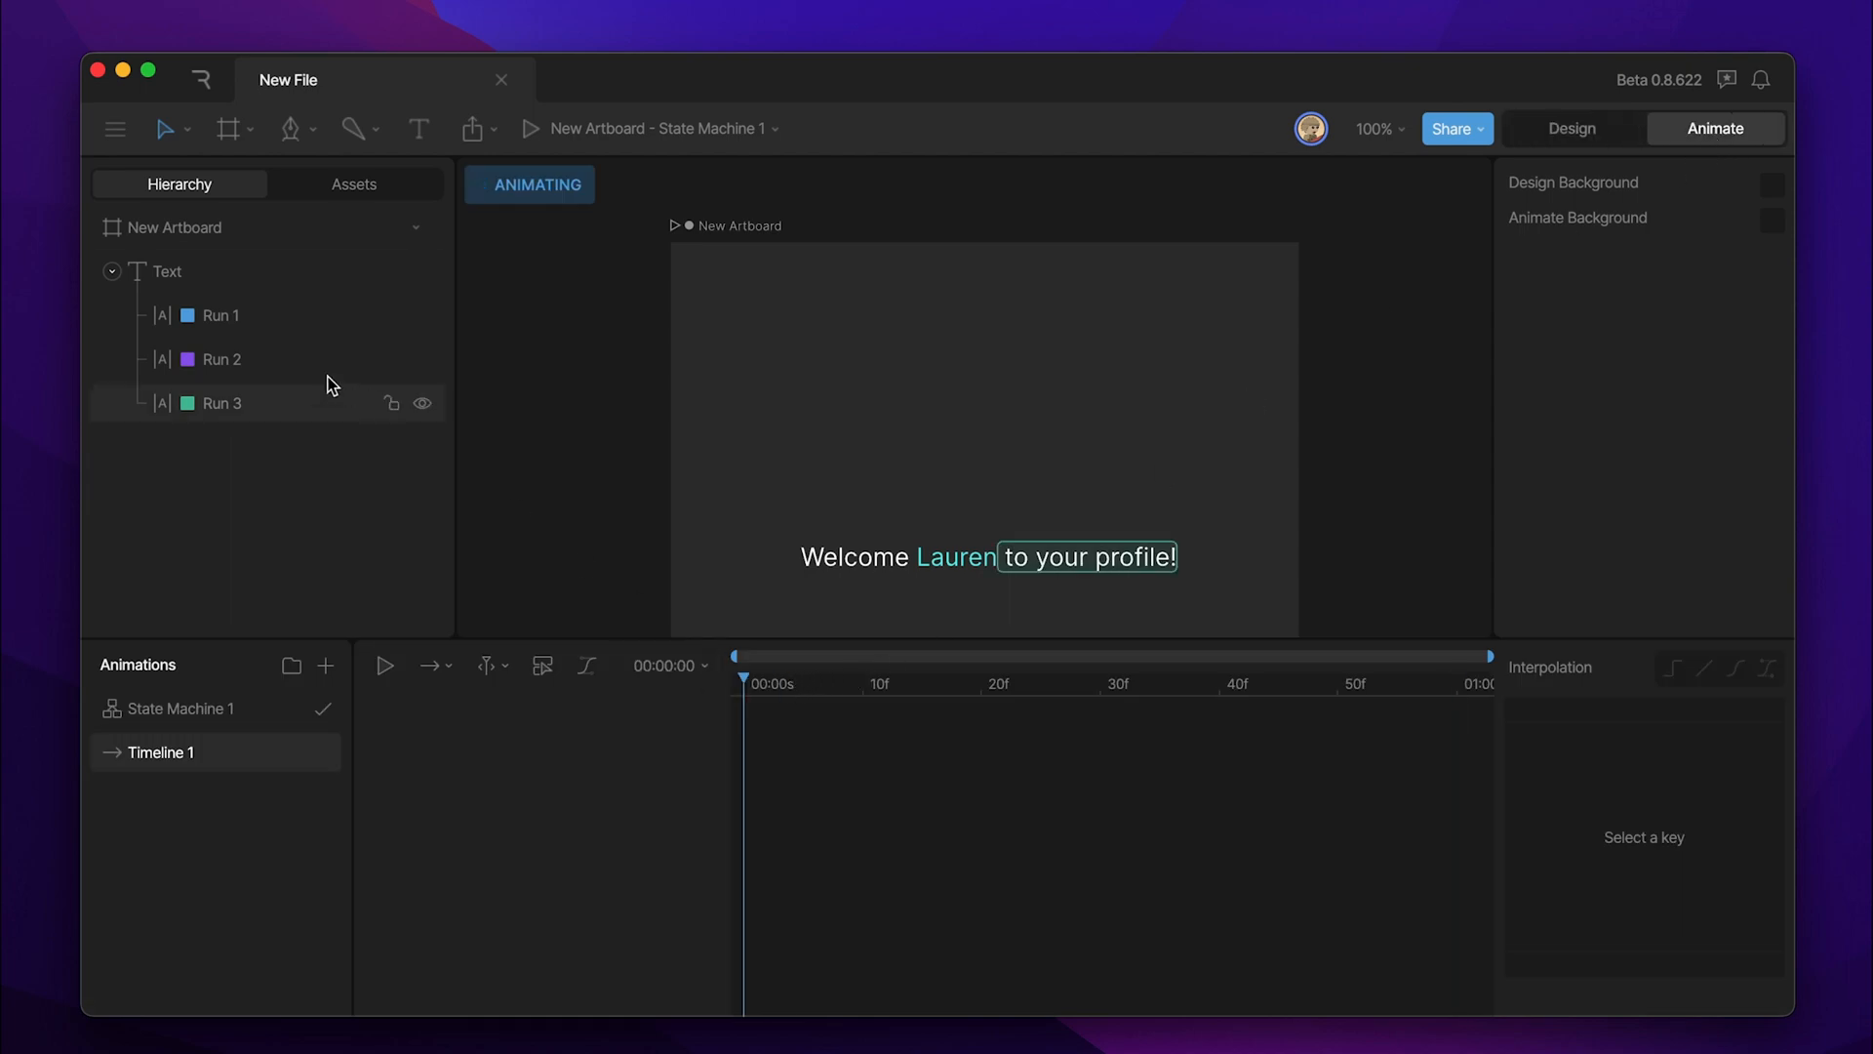
- Key Run 2 as Pedro at 30f and Bill at 1:00, then return to Design mode
click(220, 359)
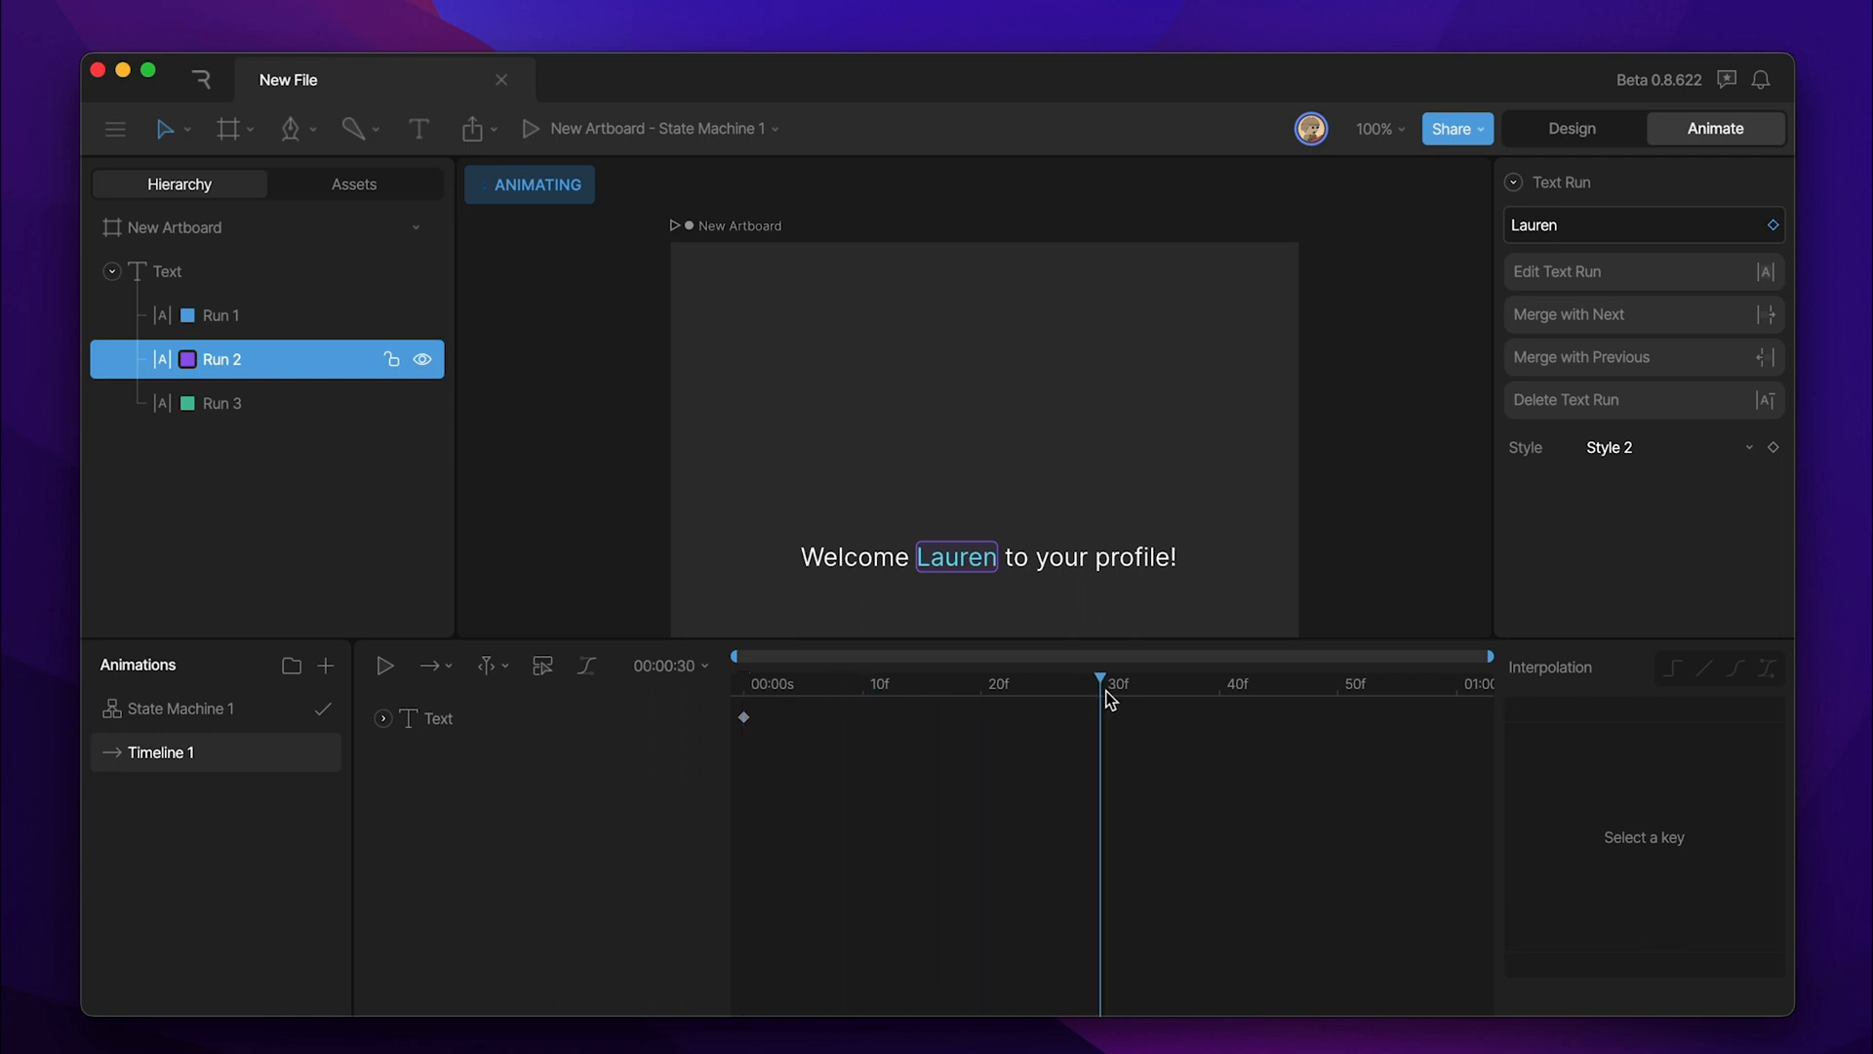
click(1637, 224)
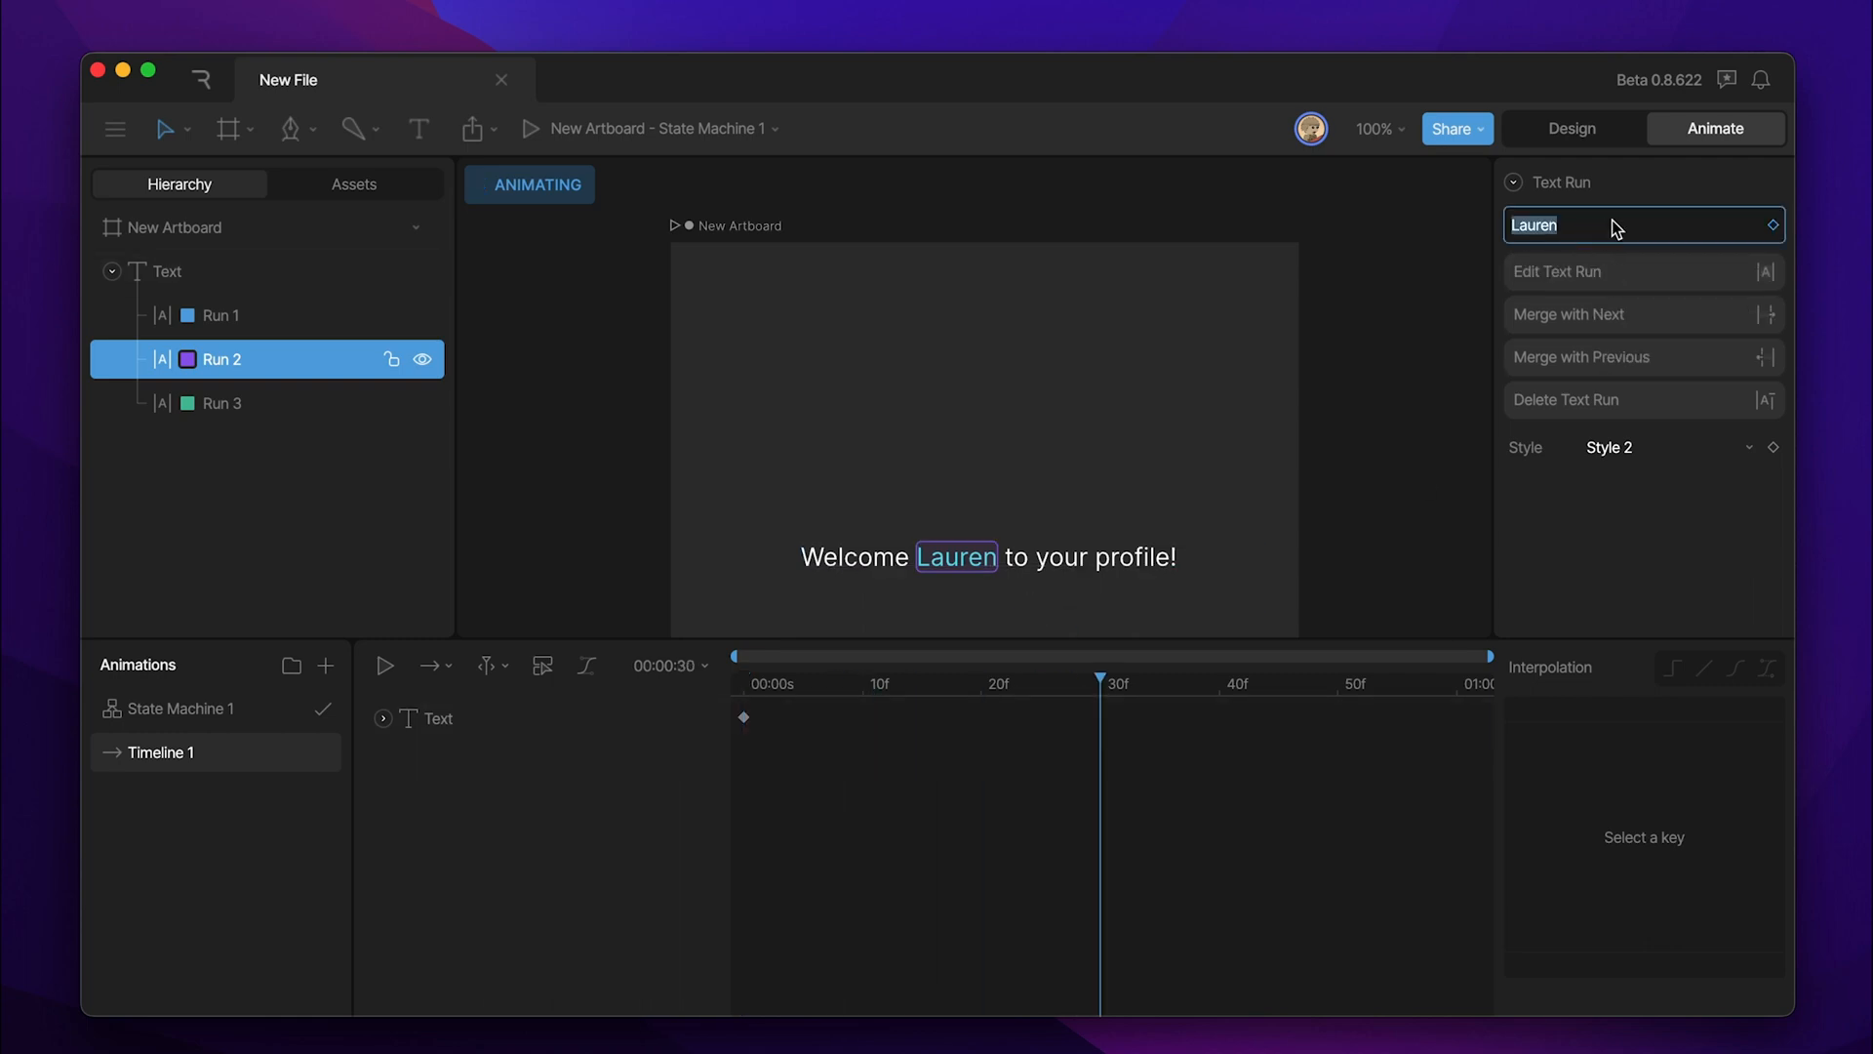
text(Pedro)
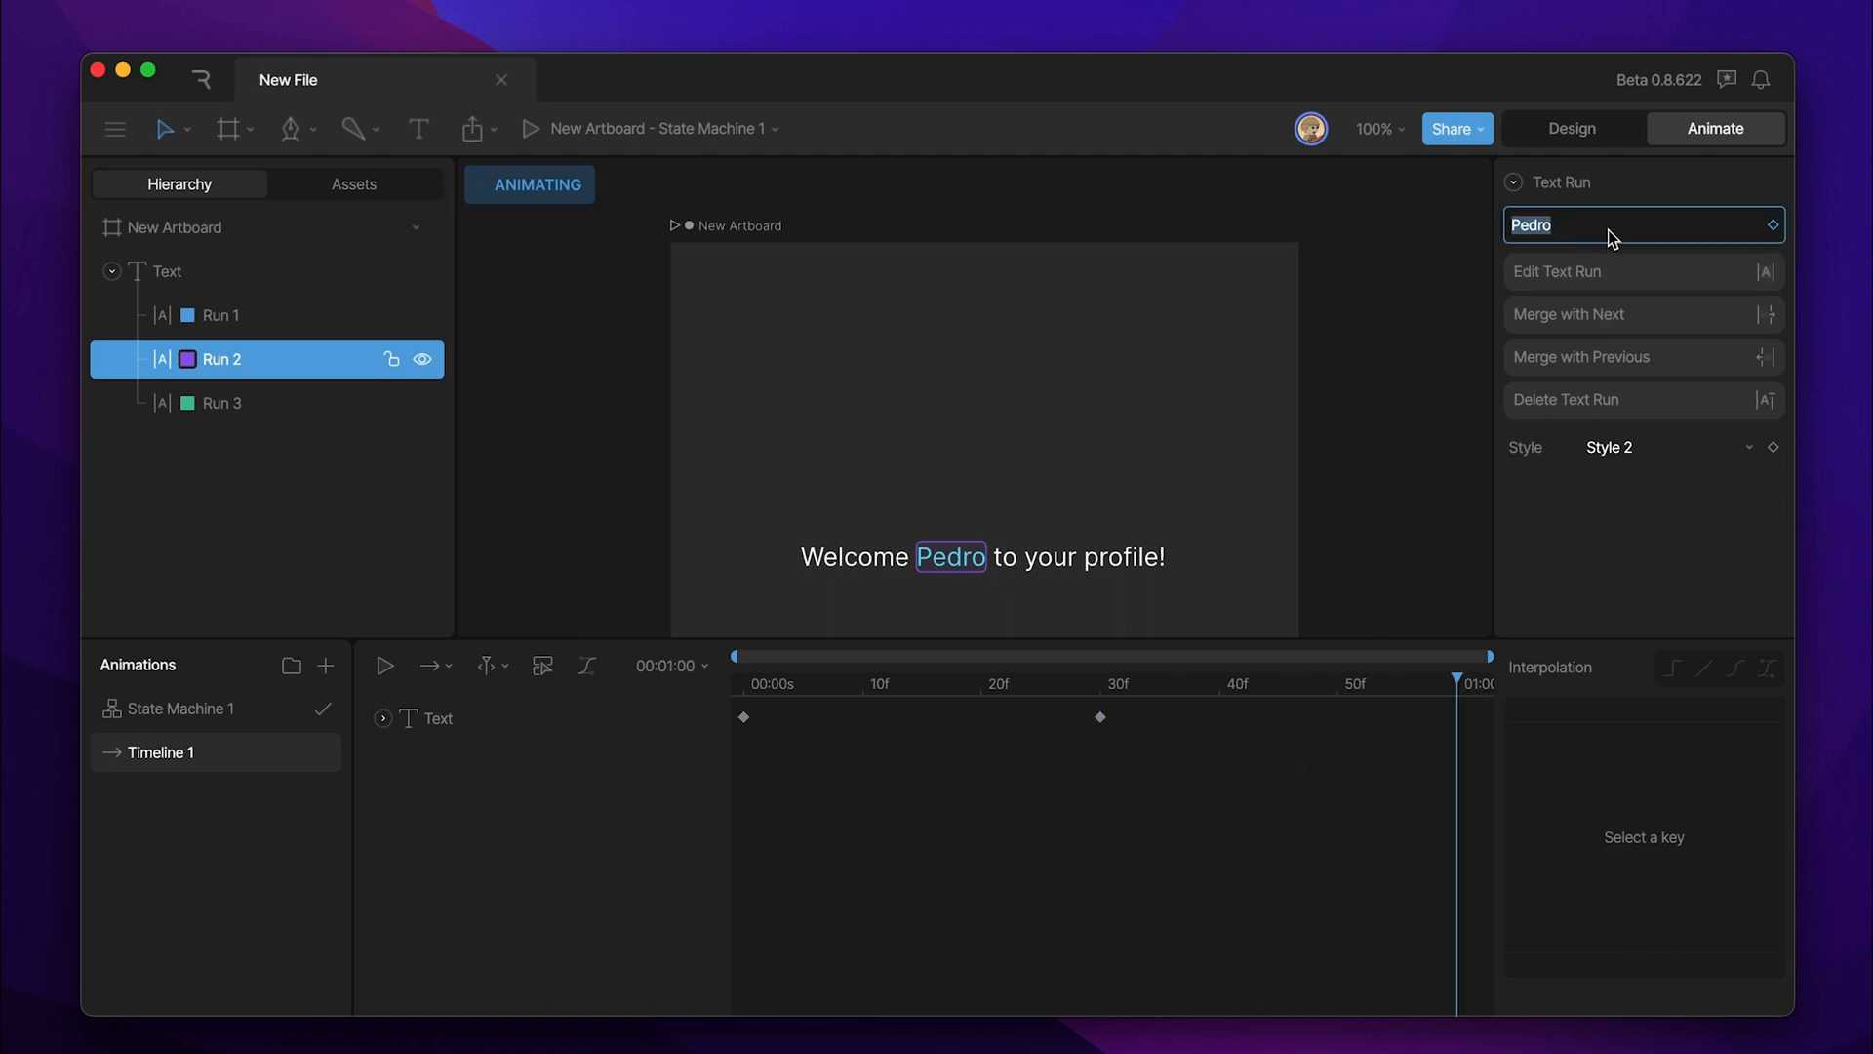
text(Bill)
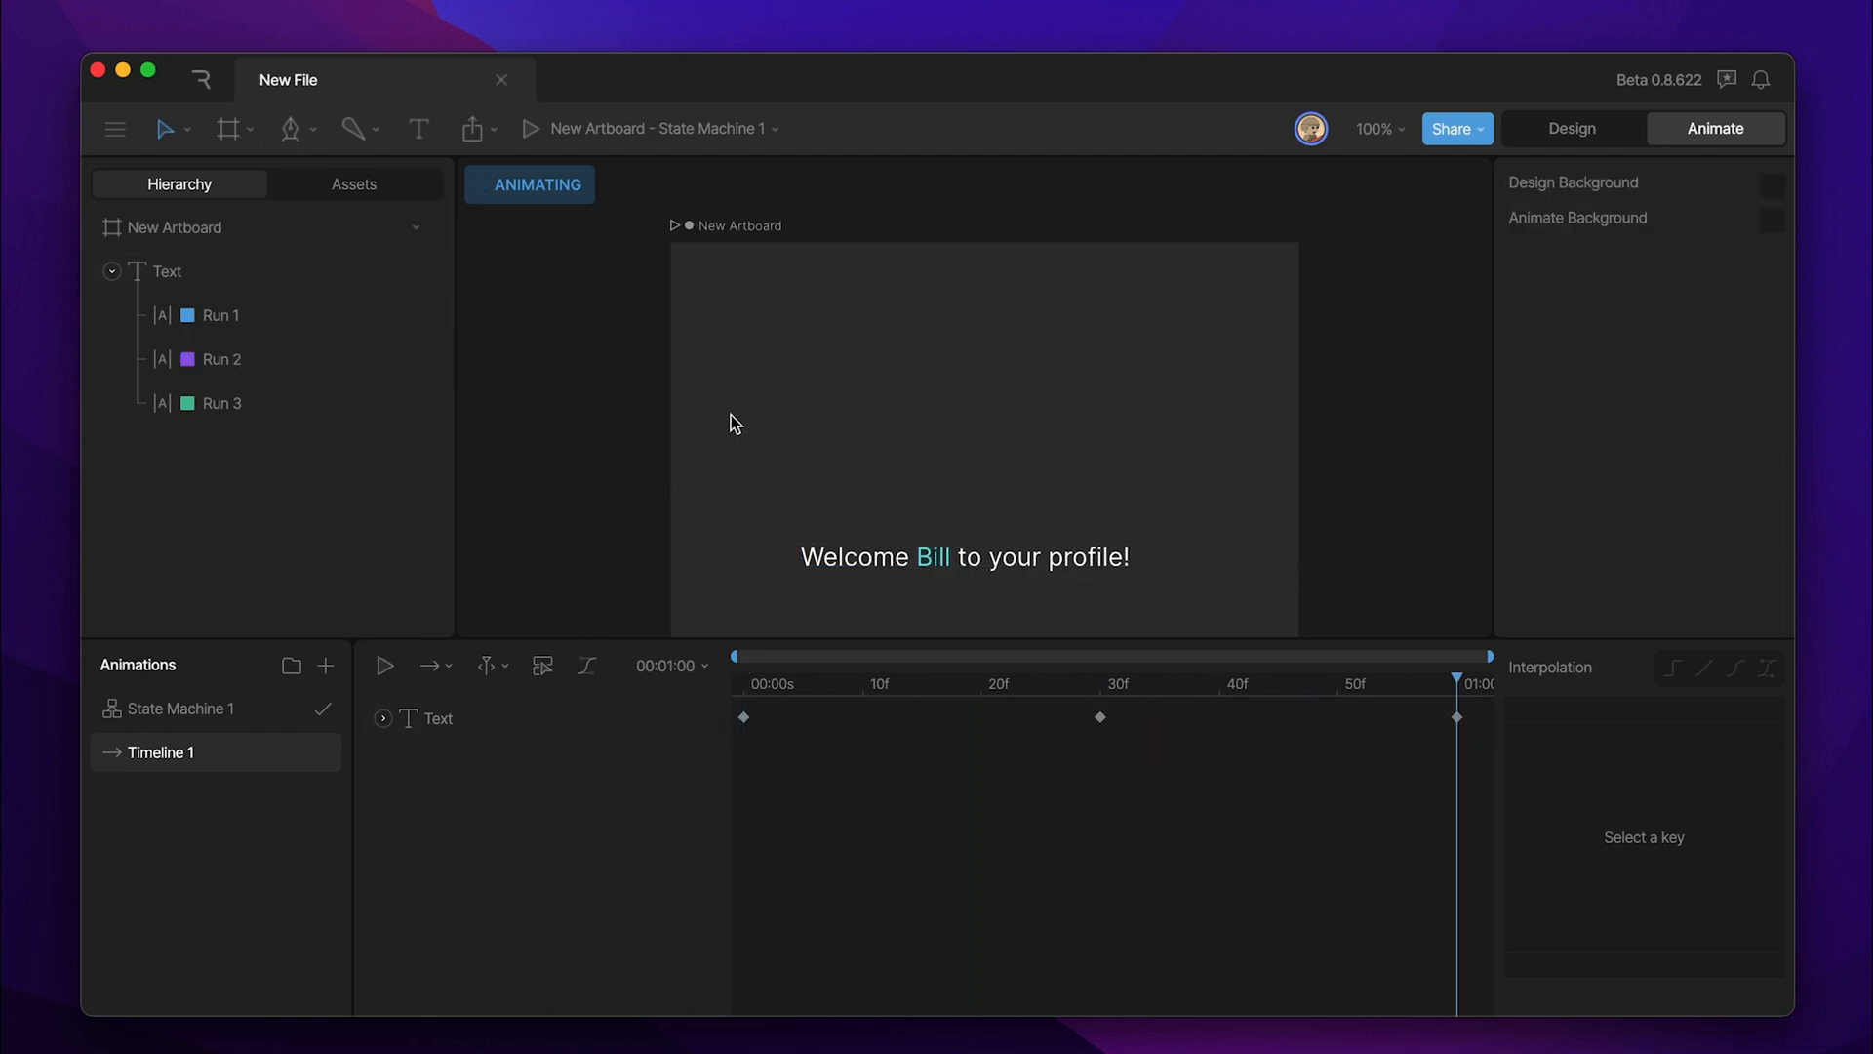
mouse_move(1500, 714)
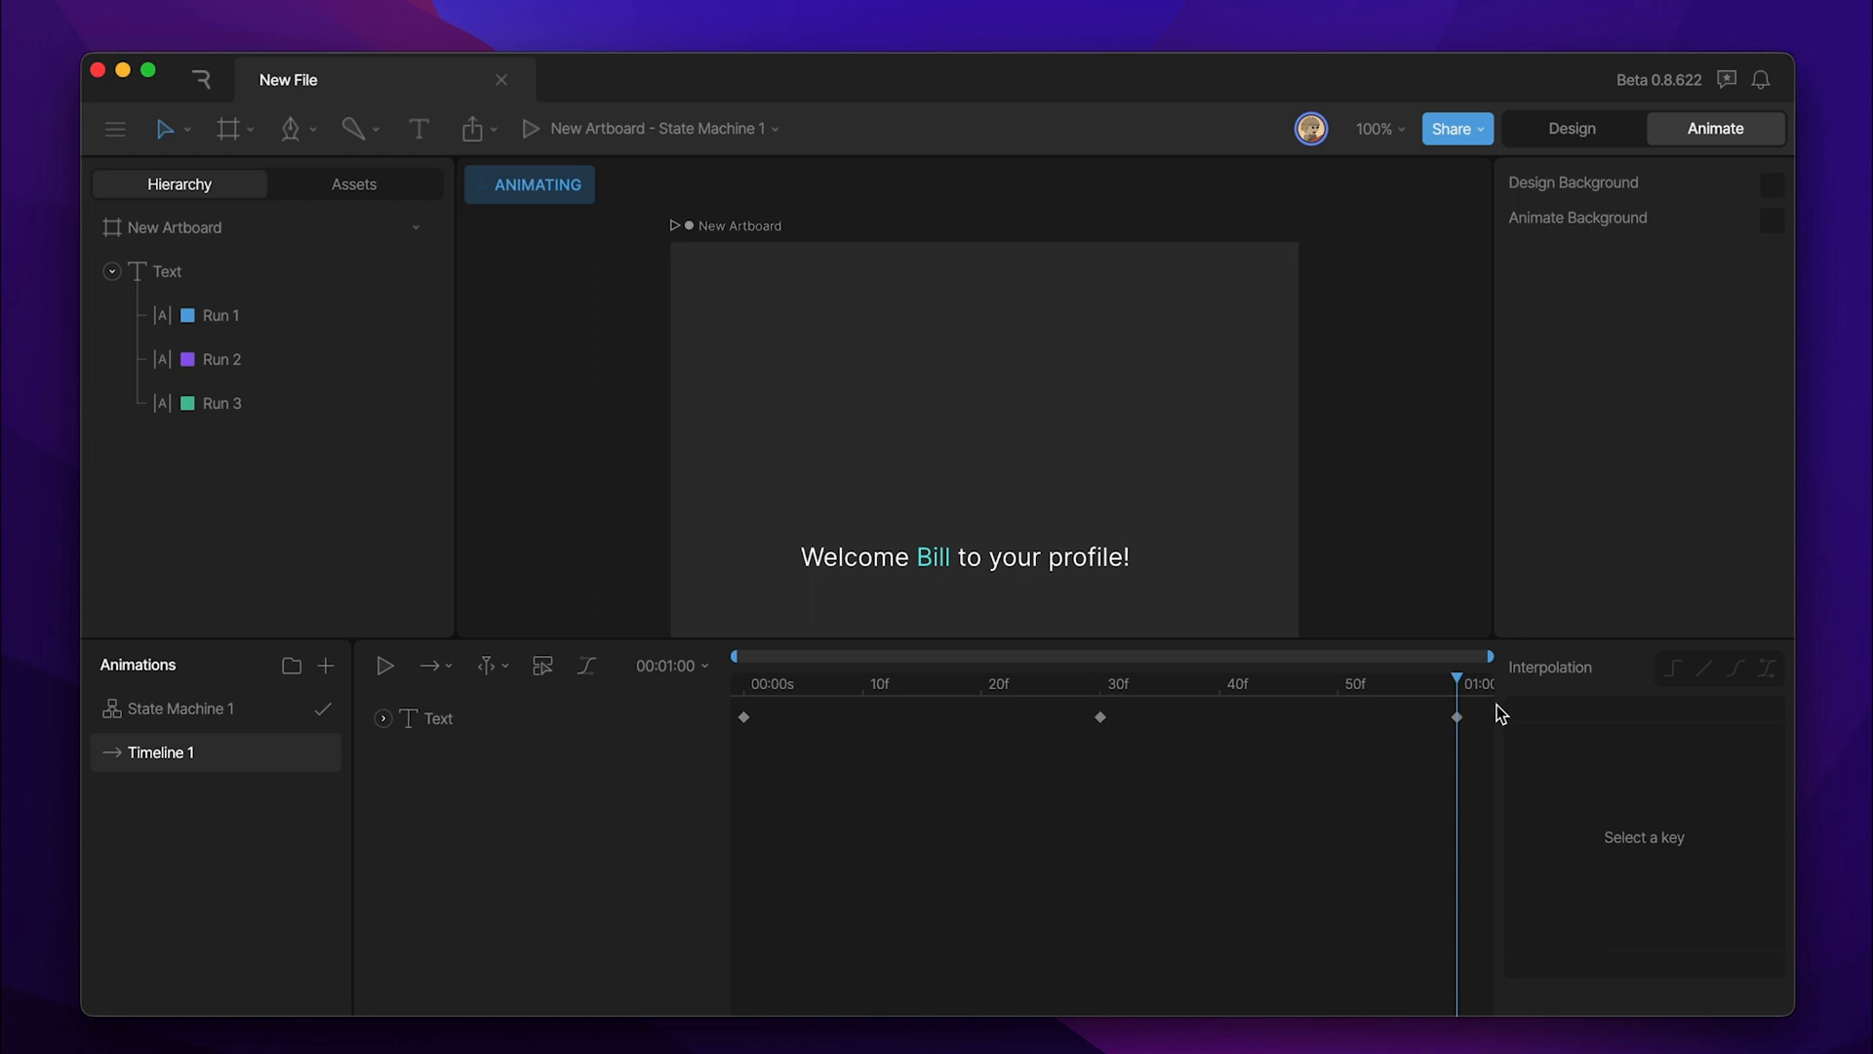
click(1570, 129)
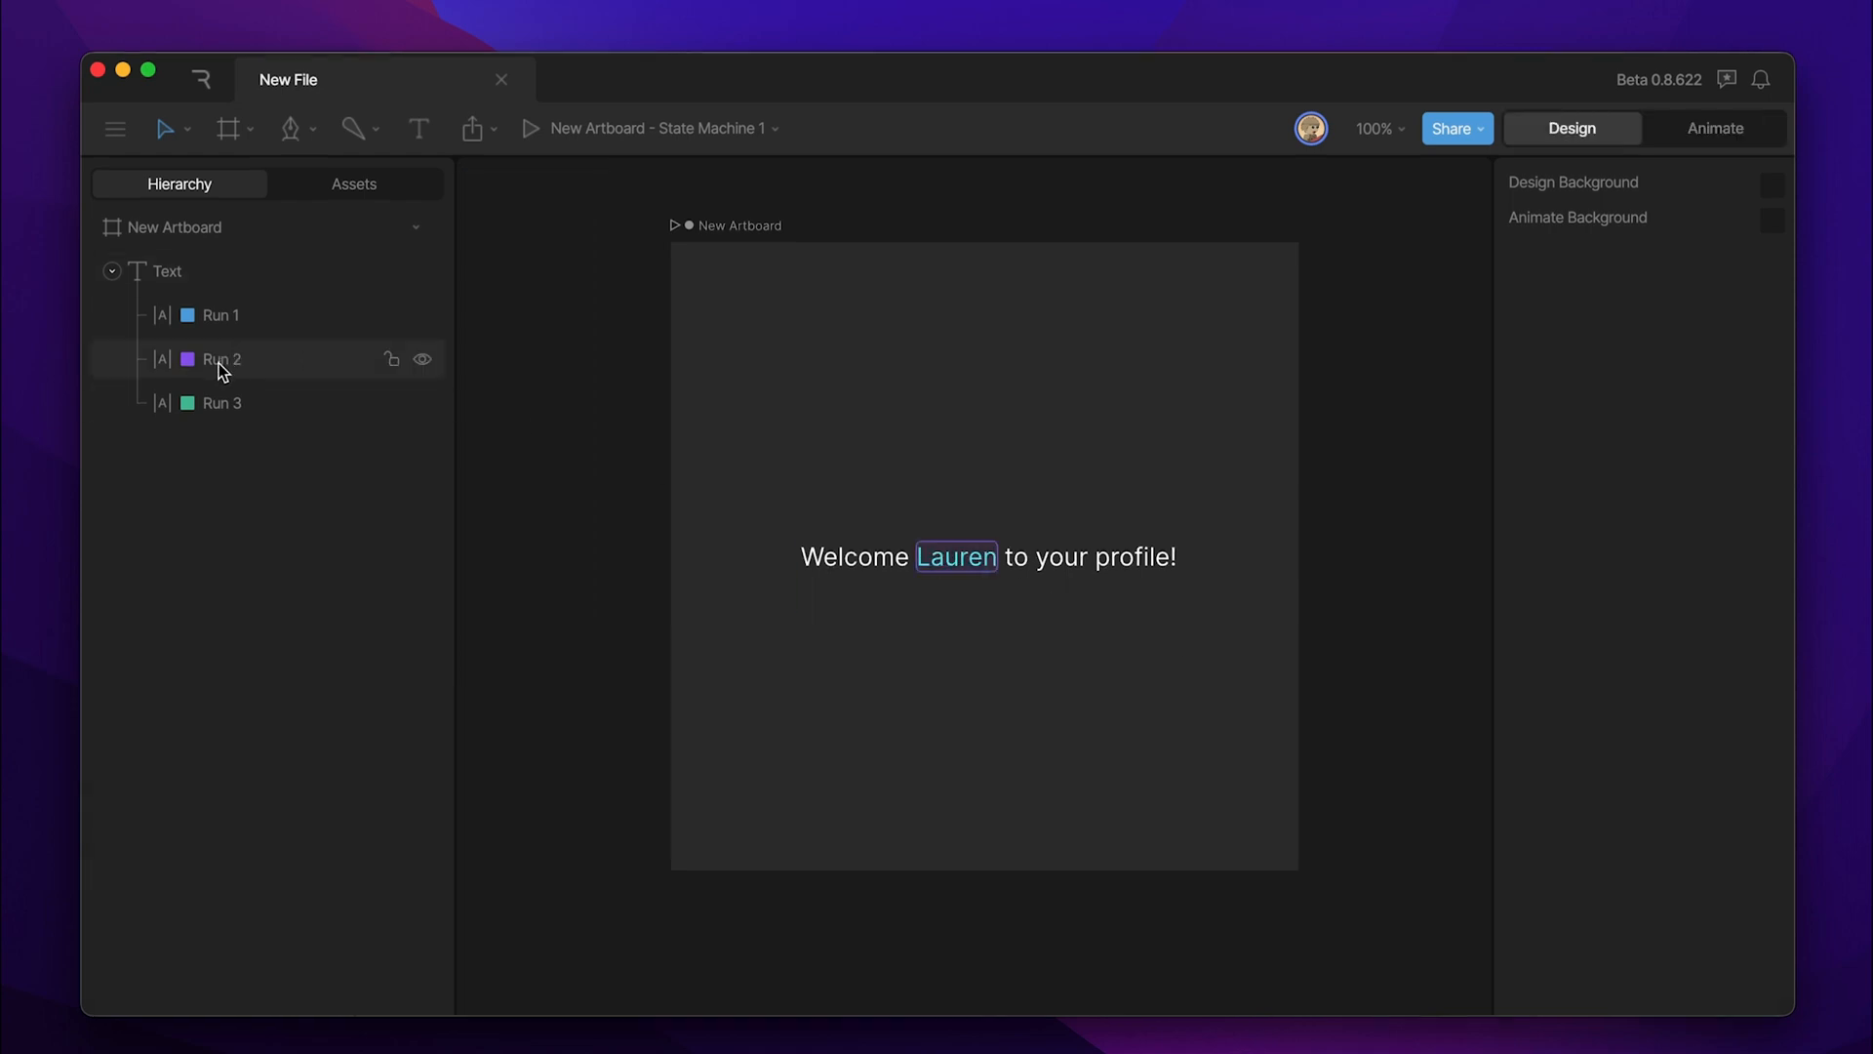
- Rename Run 2 in the Hierarchy to 'Name'
click(220, 359)
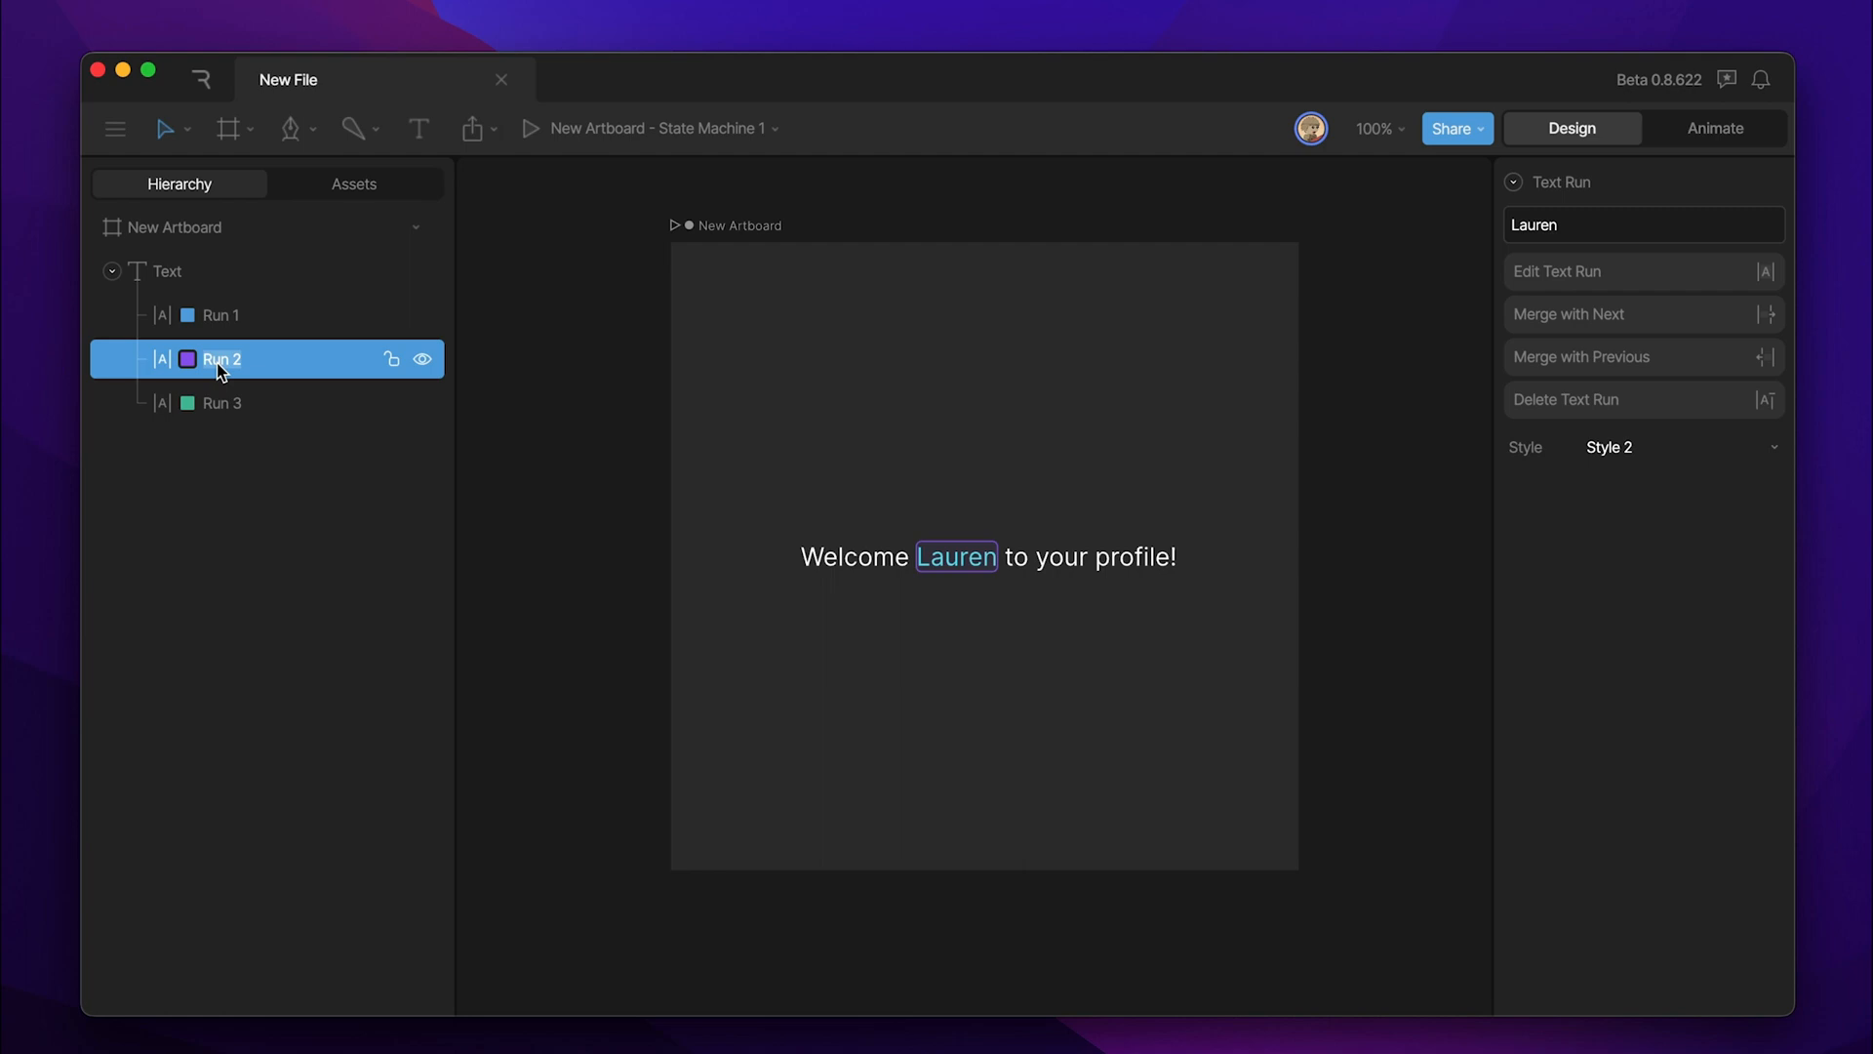
text(Name)
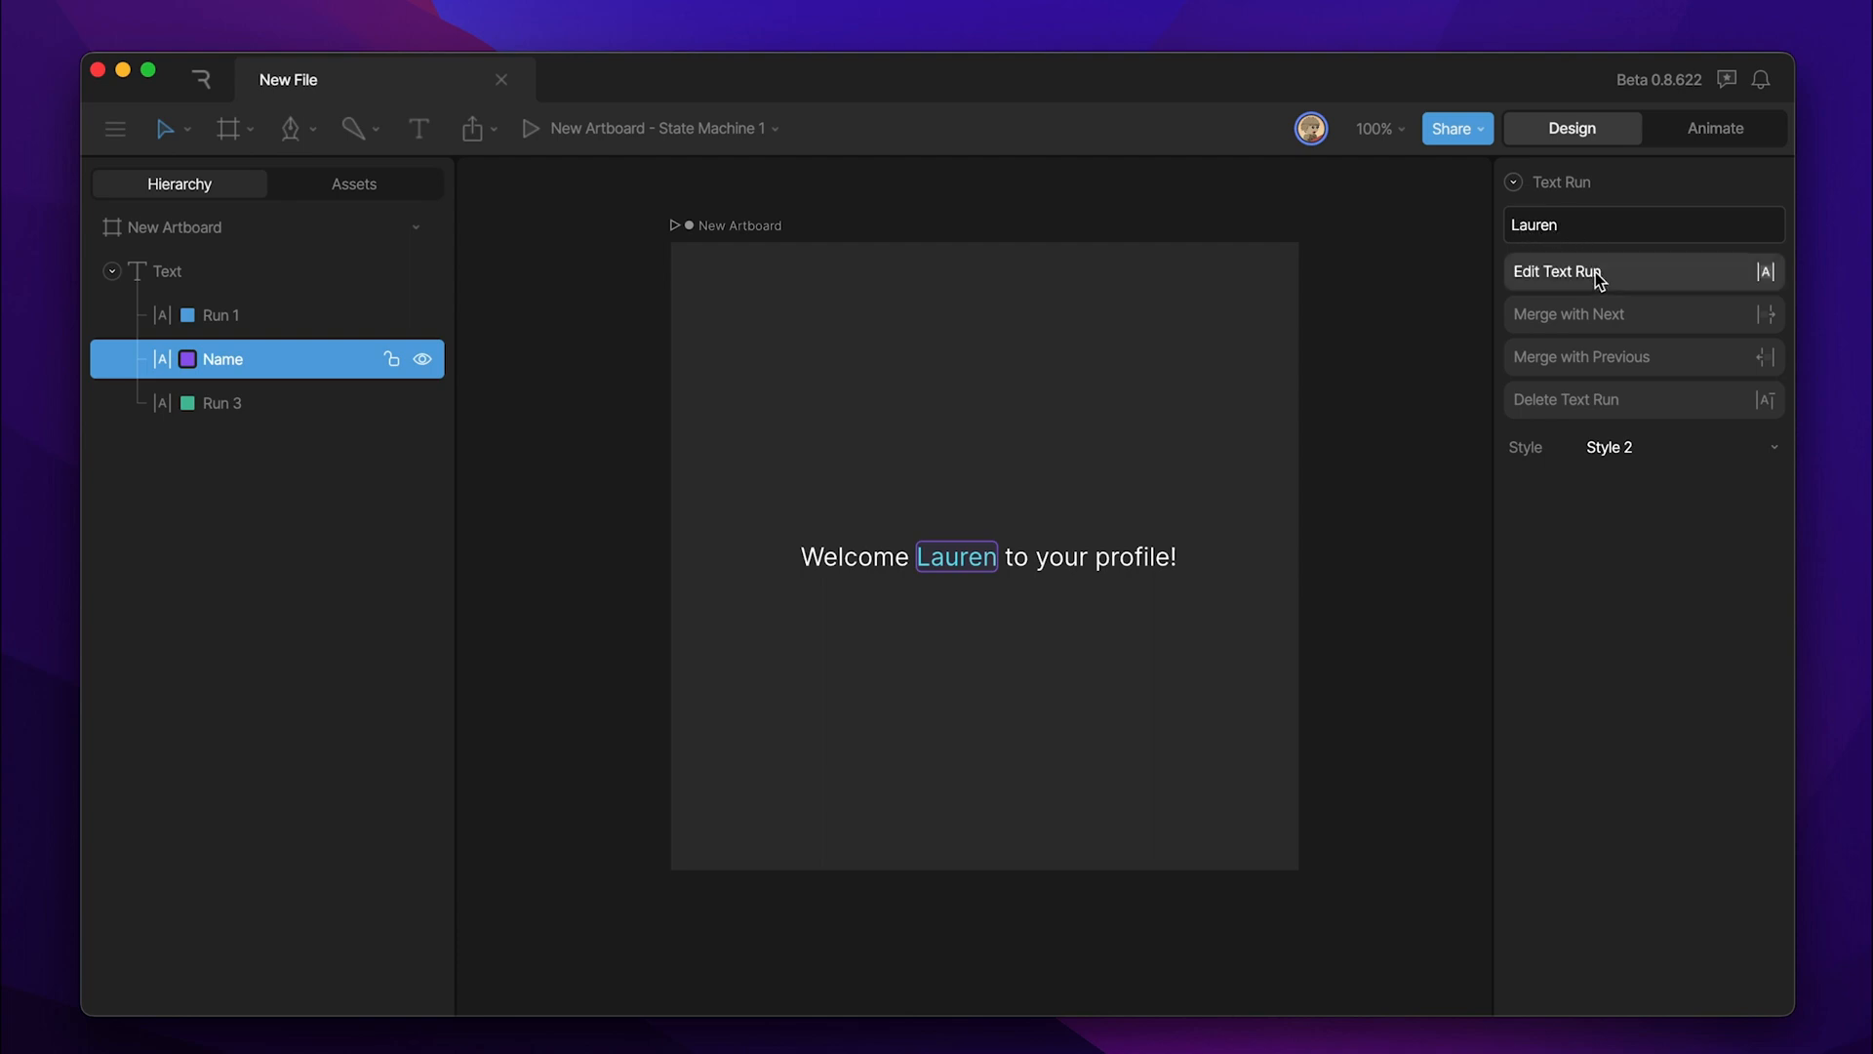
mouse_move(1606, 301)
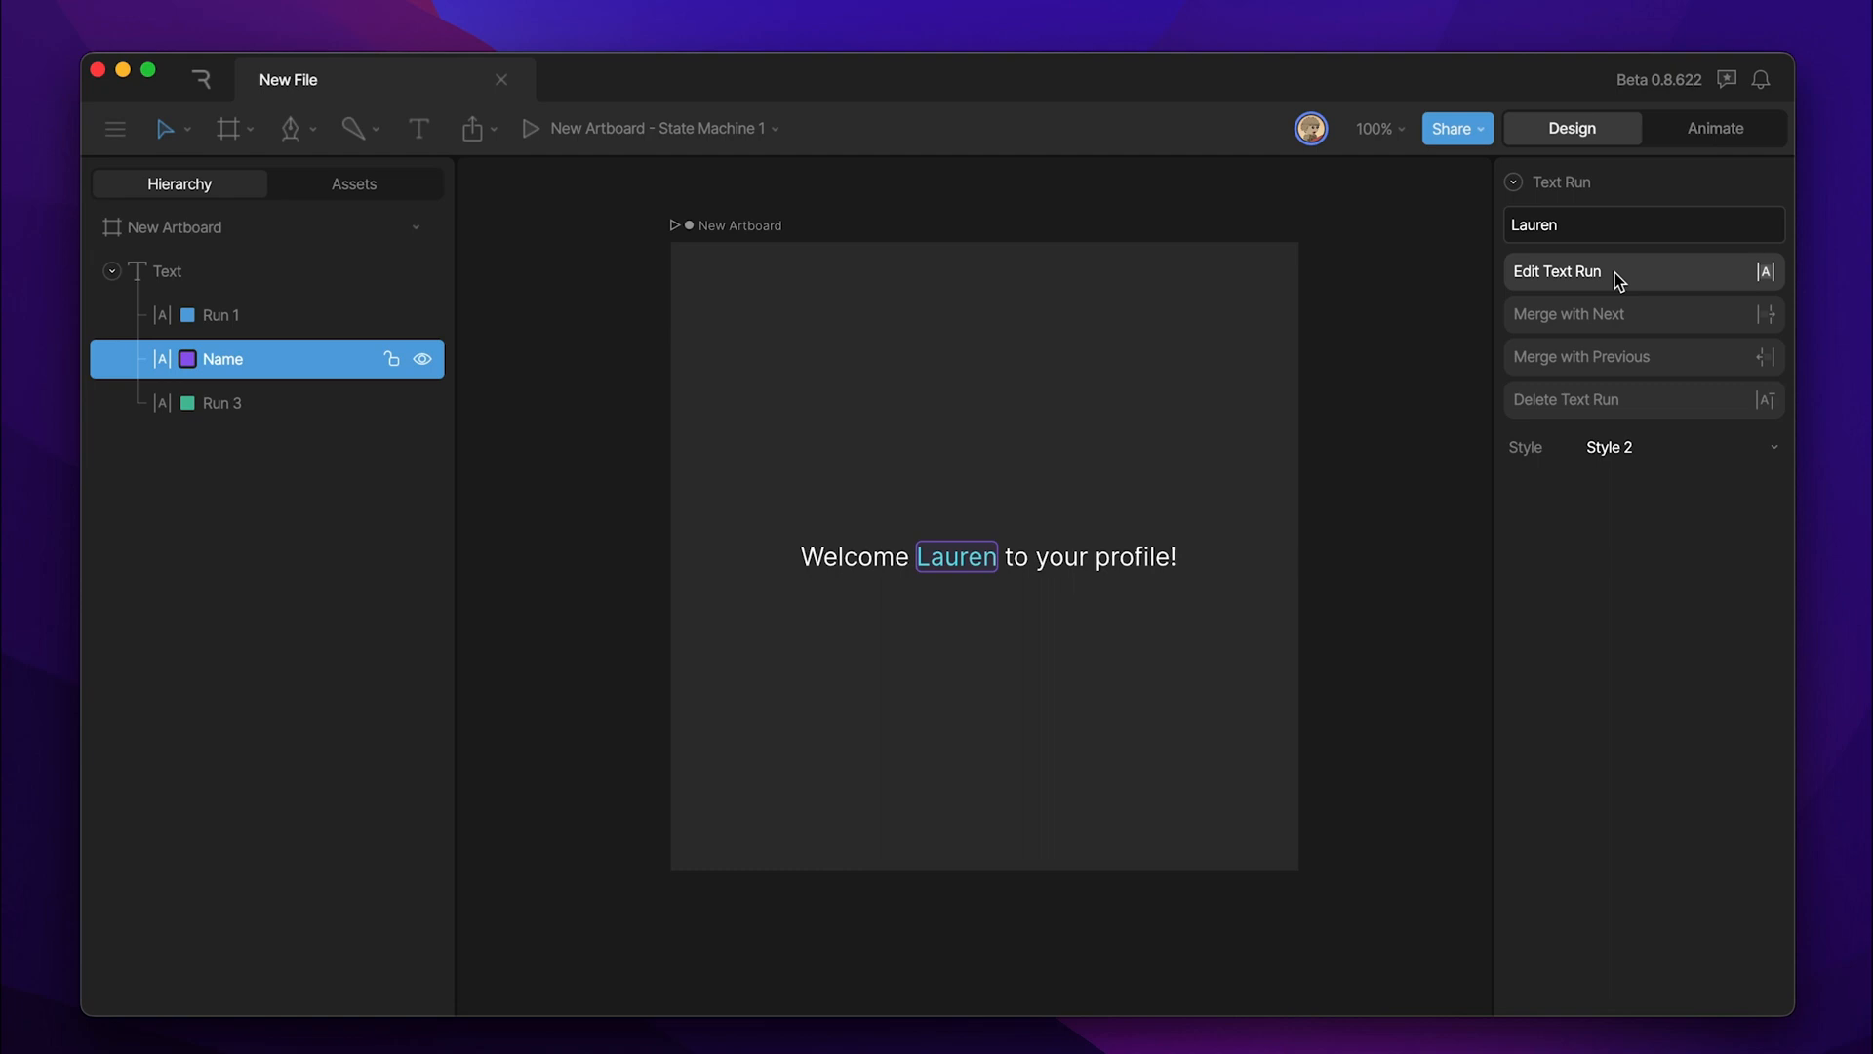
click(168, 271)
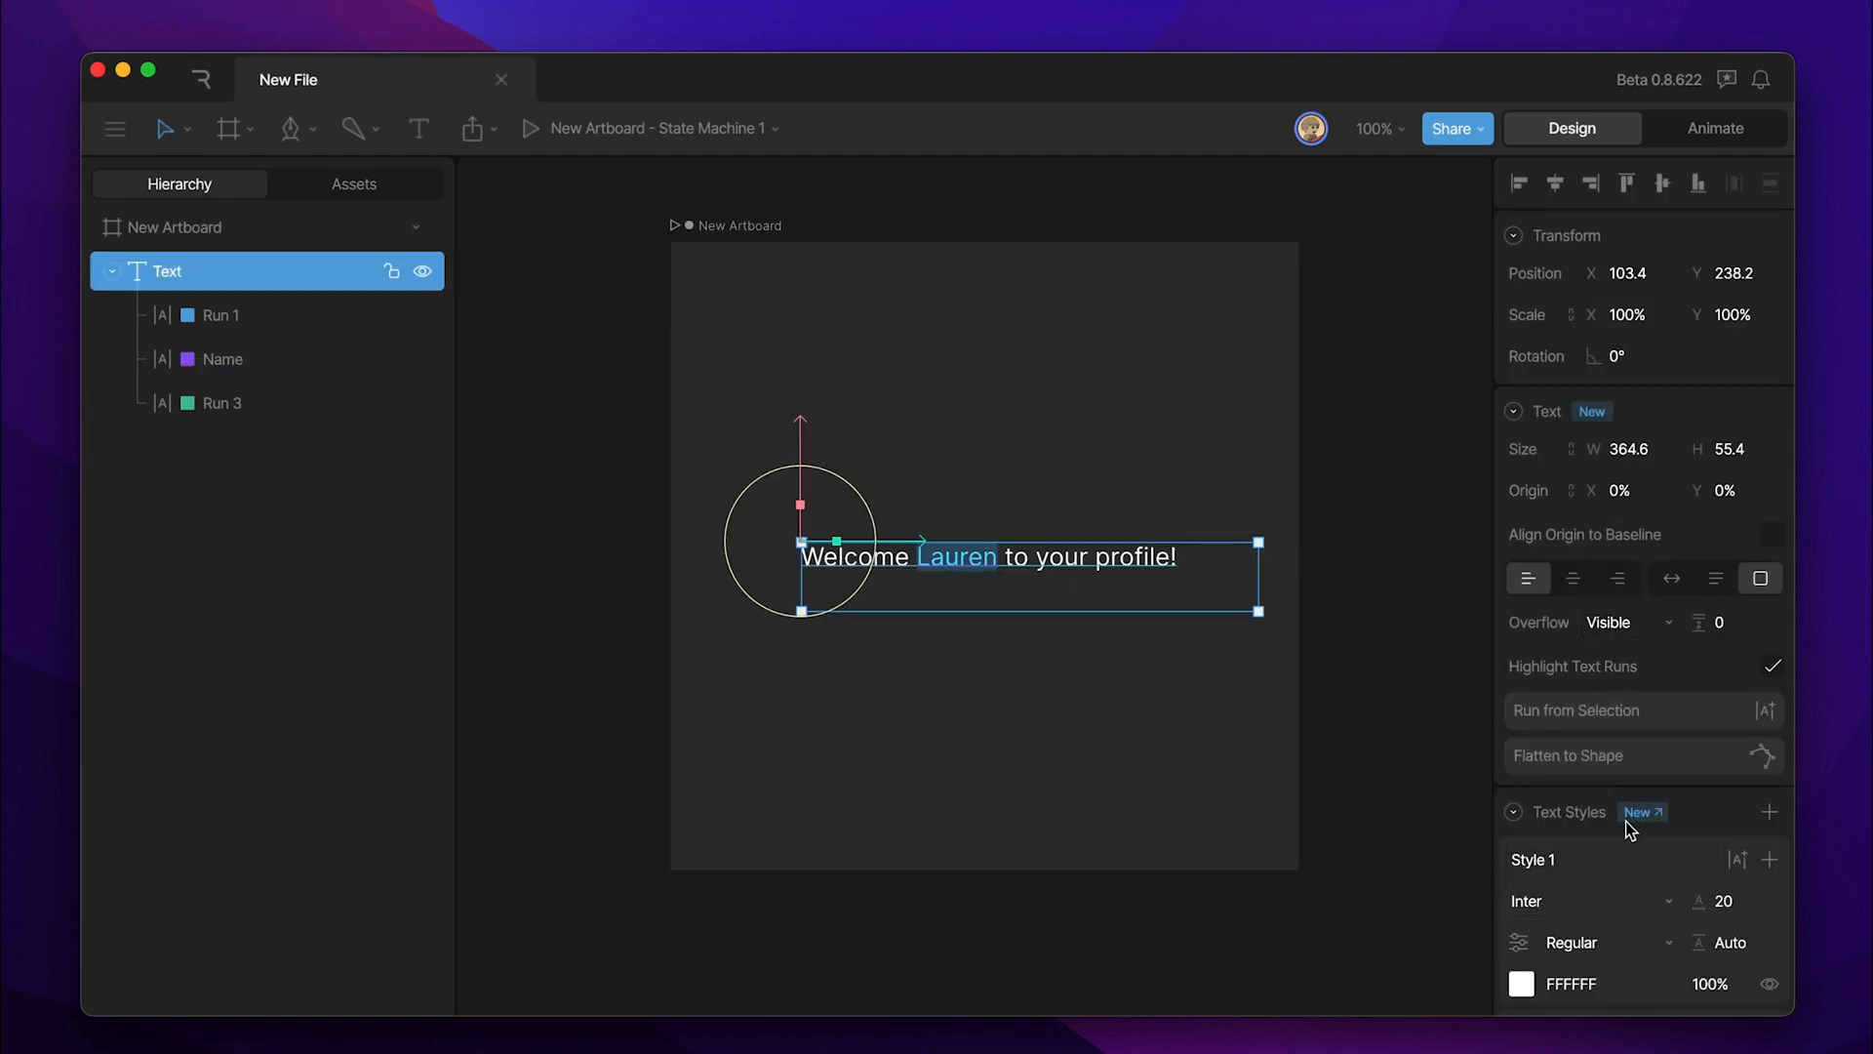
click(223, 359)
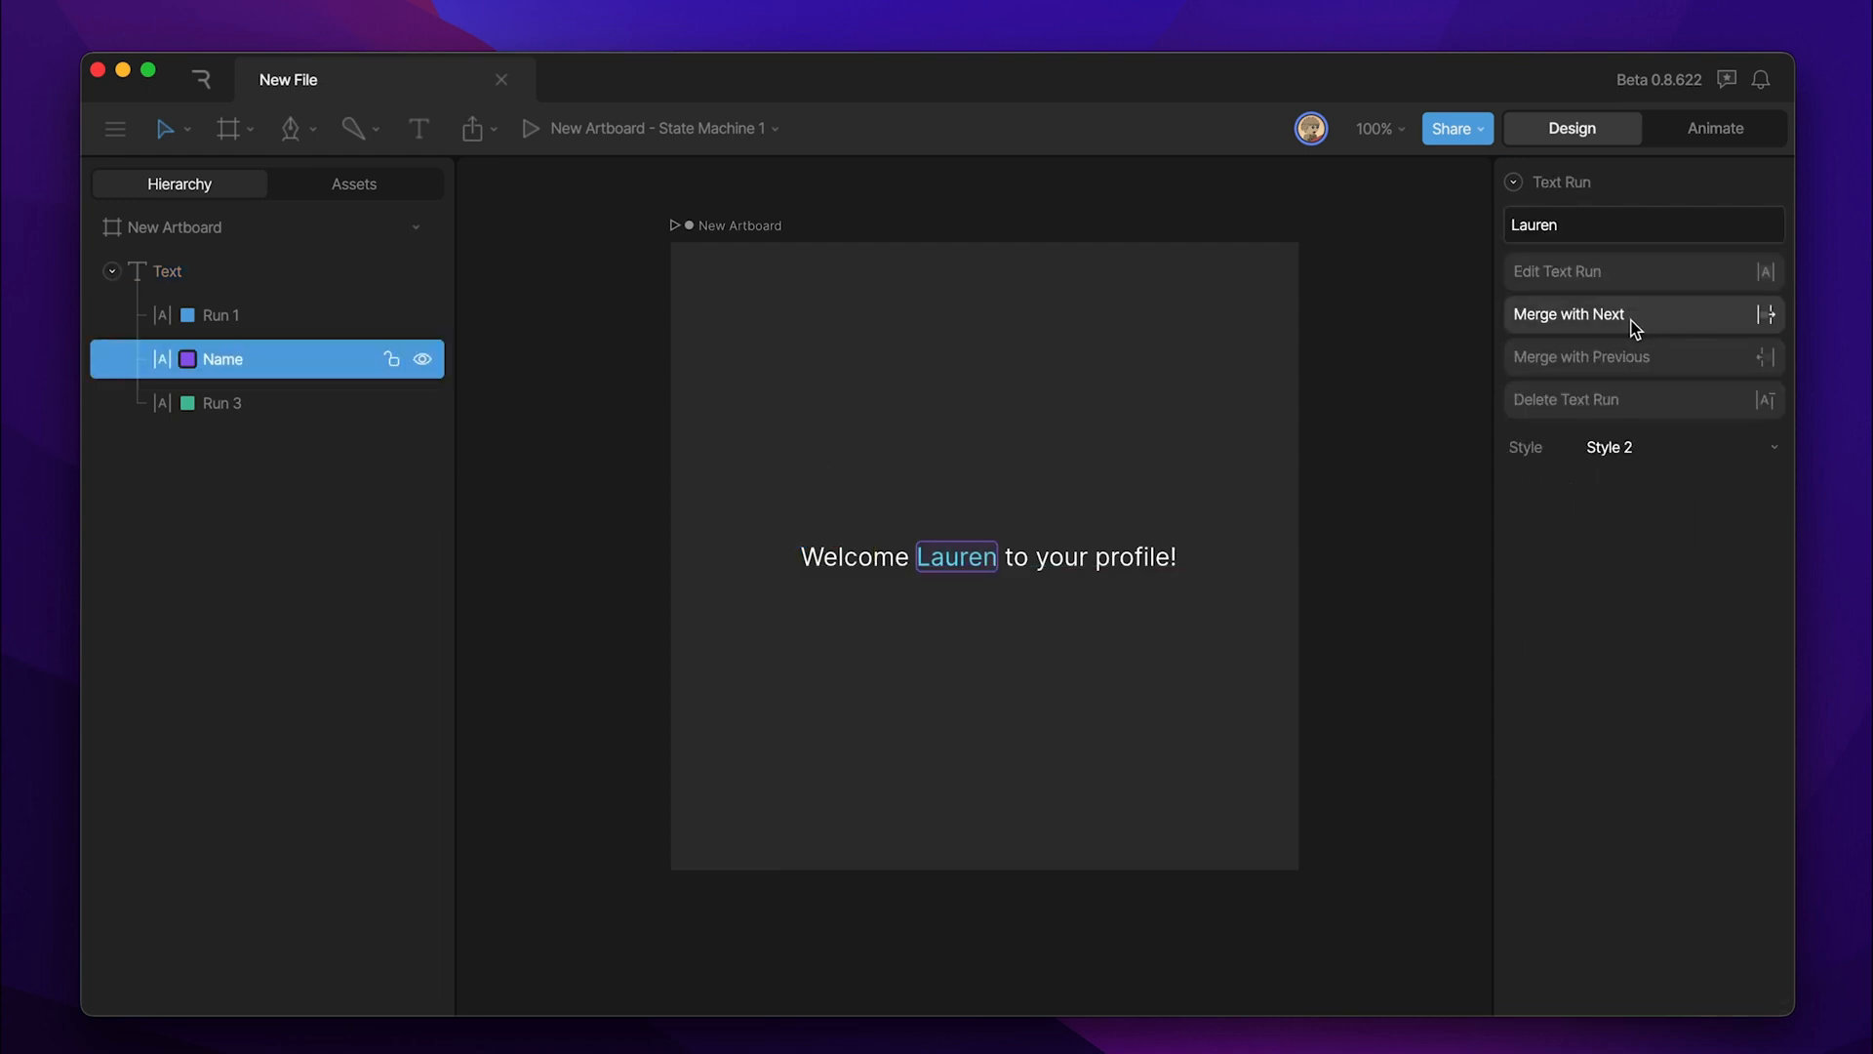
mouse_move(1635, 327)
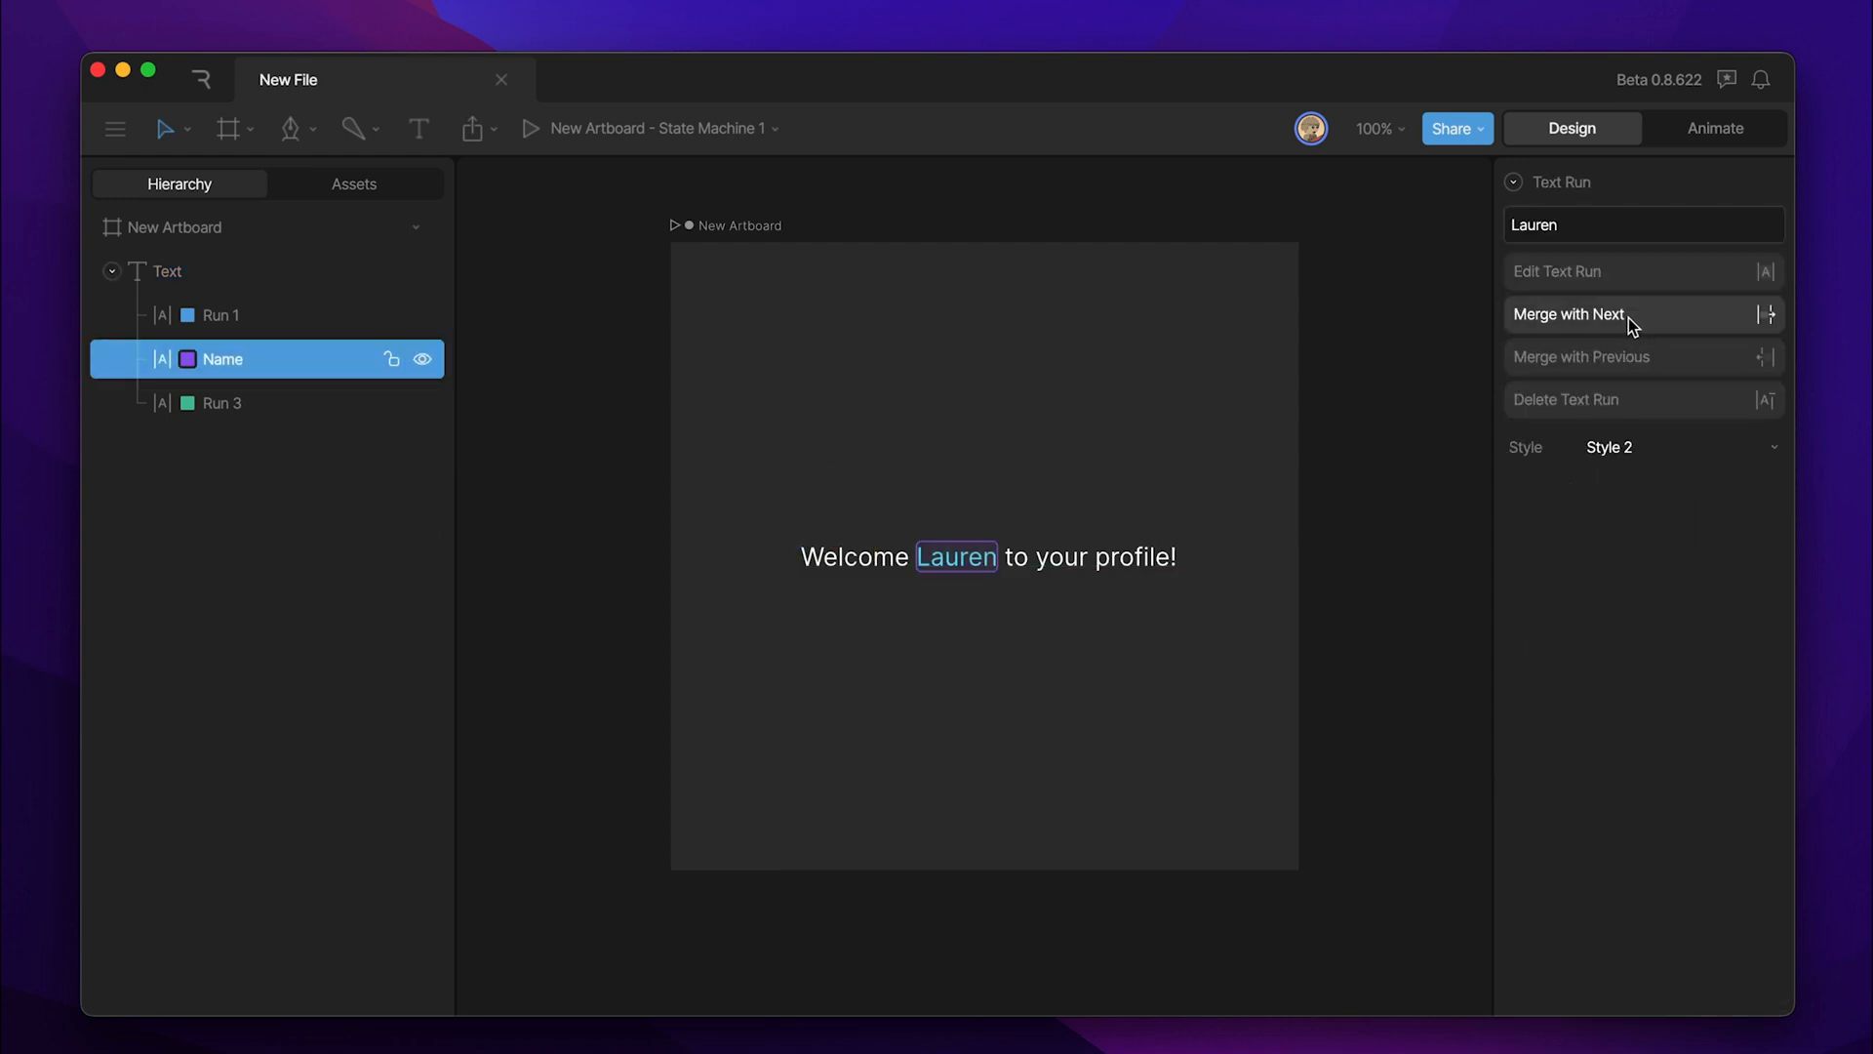
click(1569, 313)
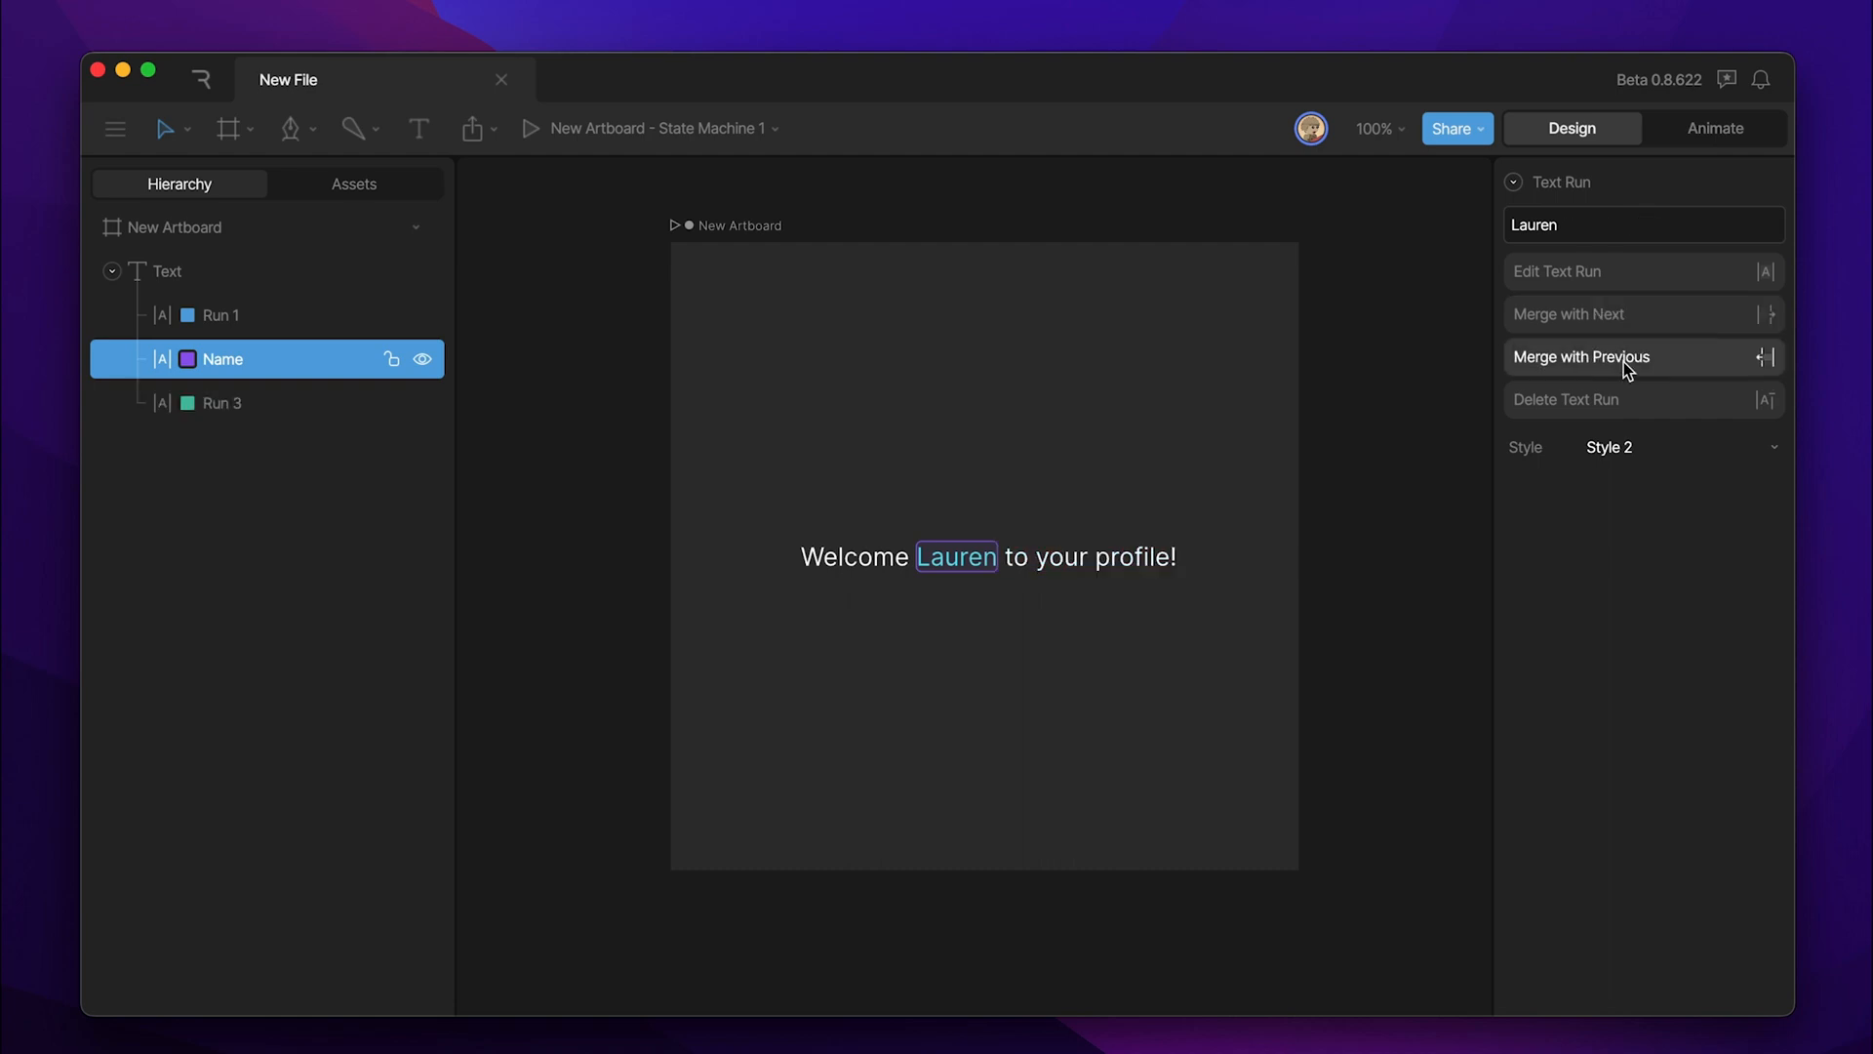
click(1583, 355)
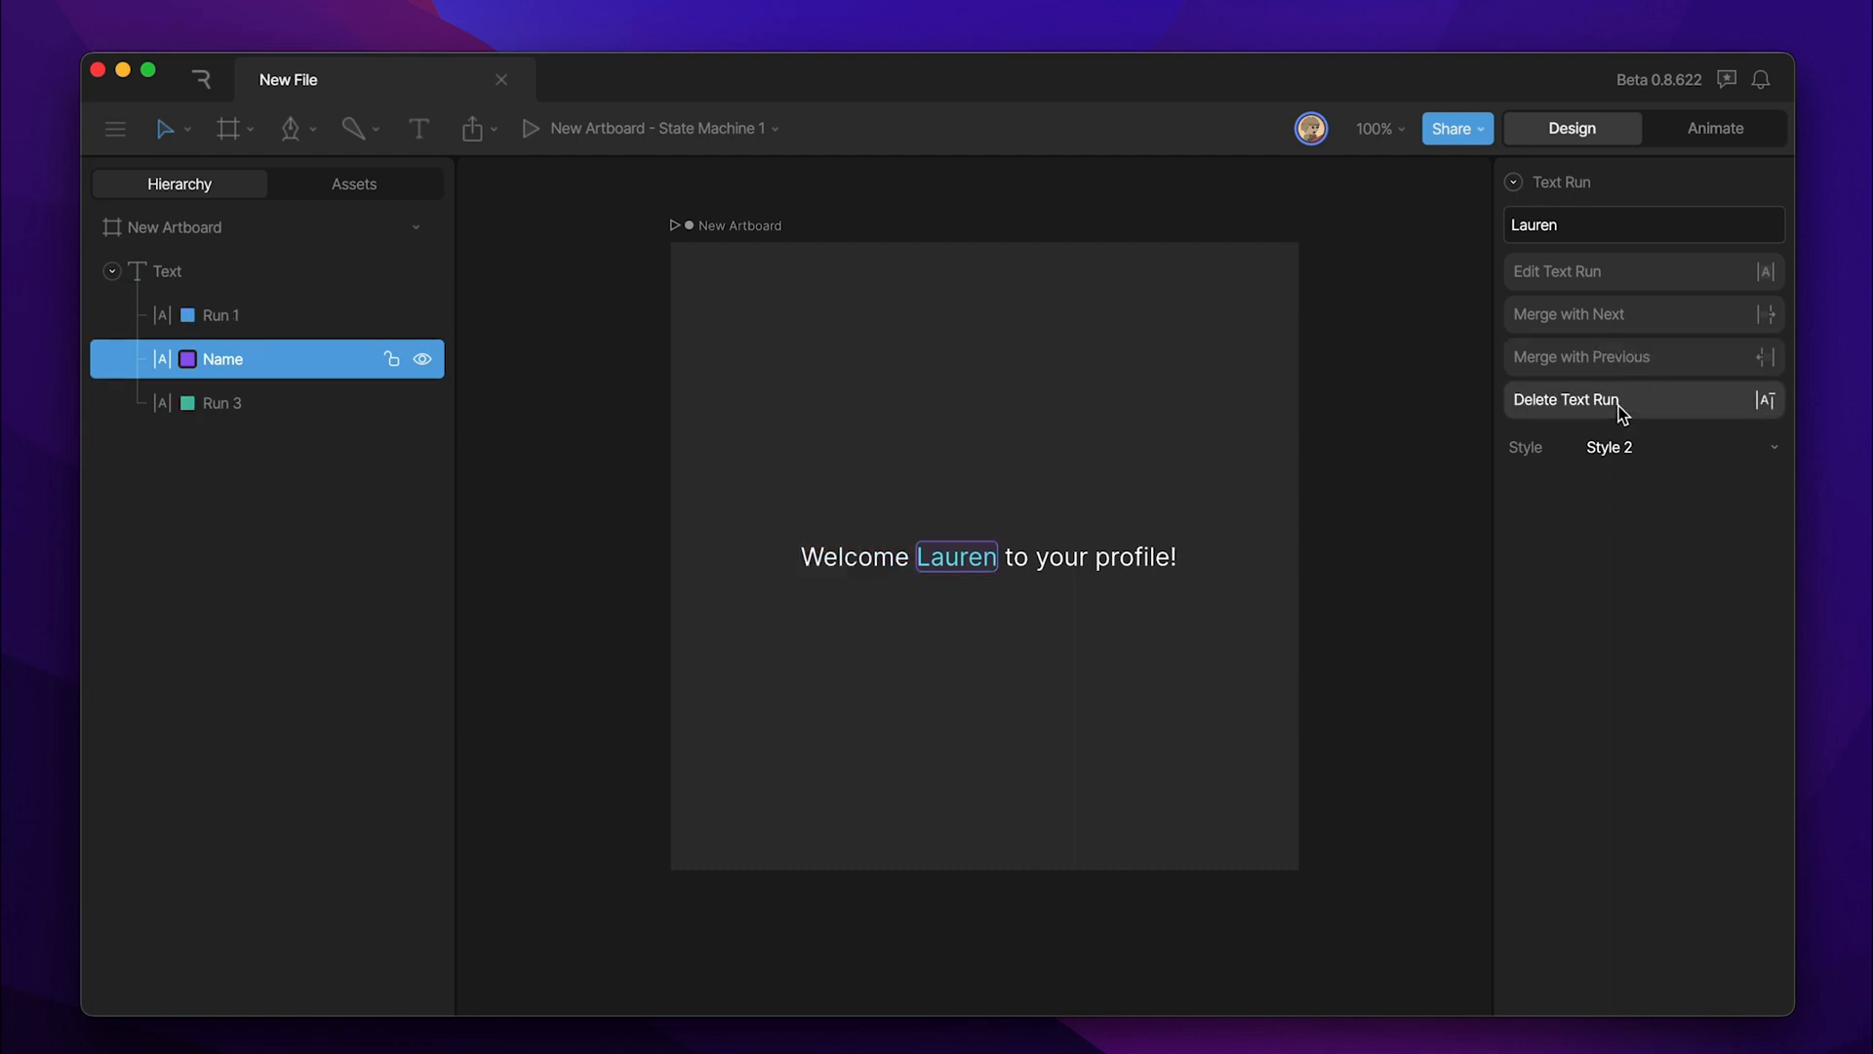
mouse_move(1641, 415)
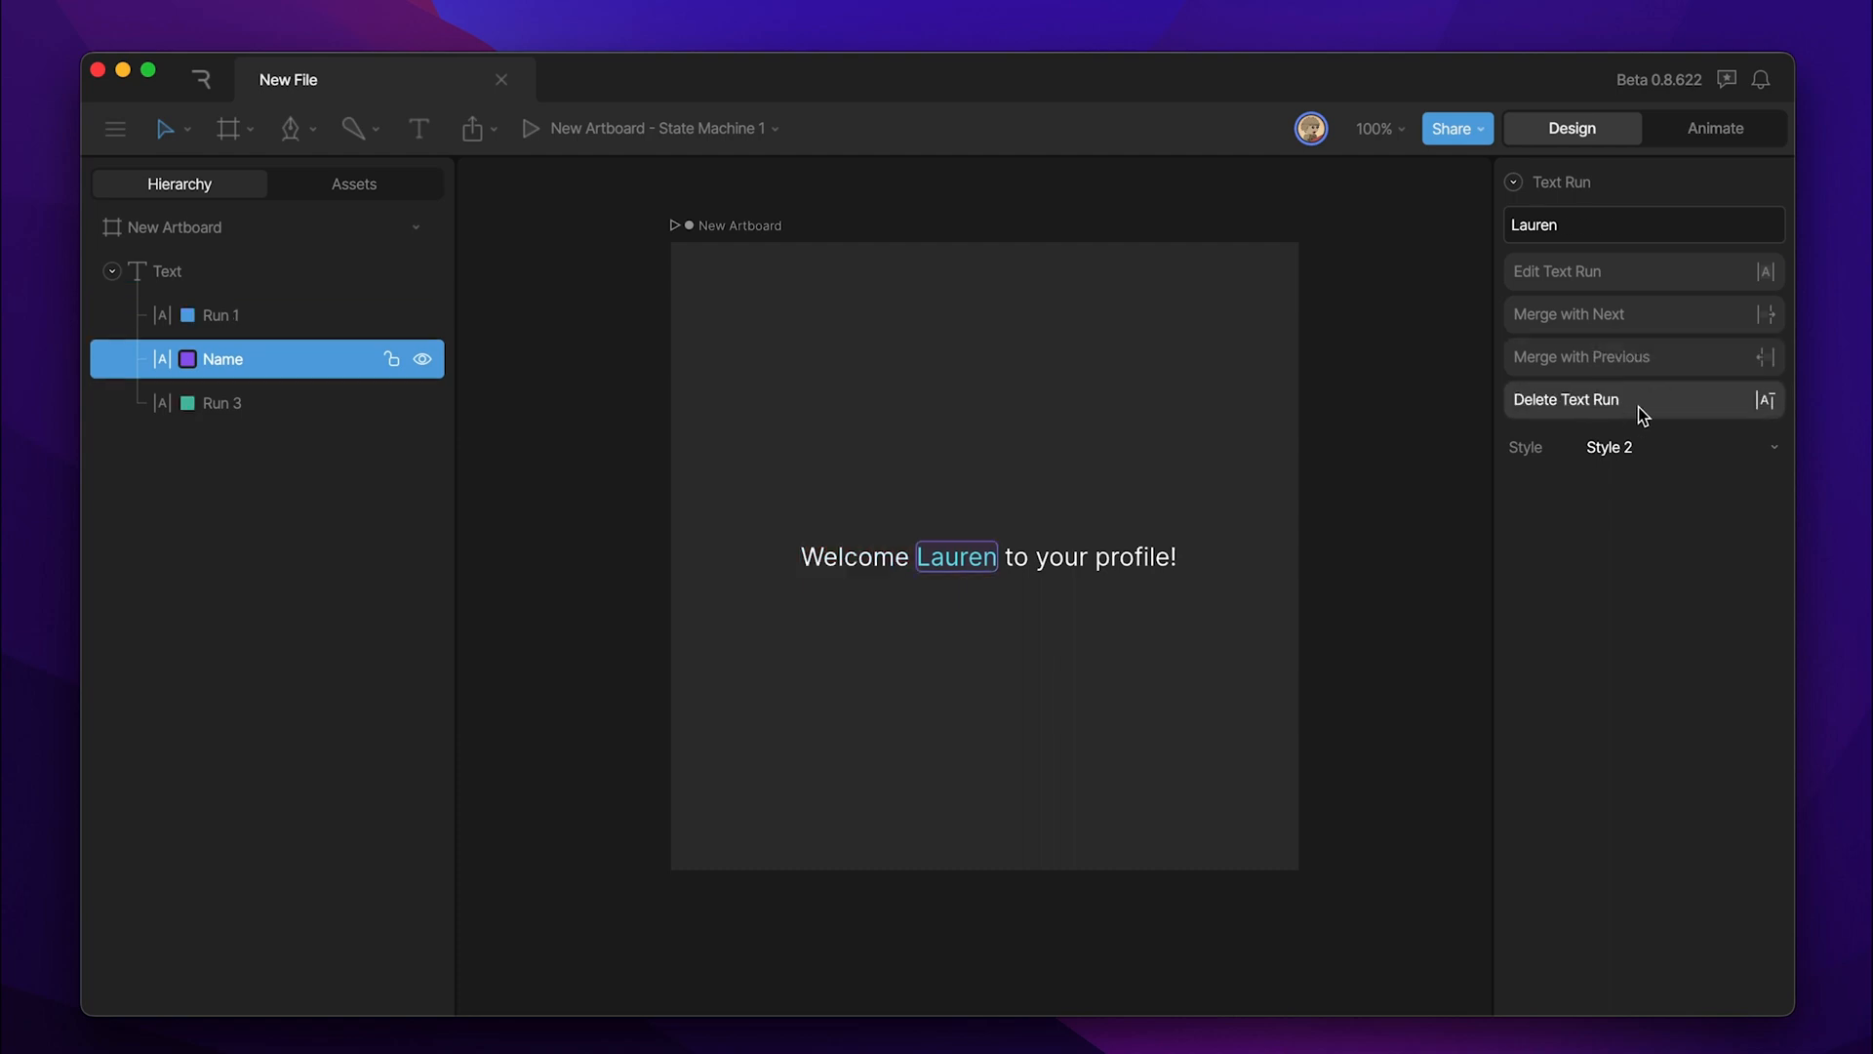